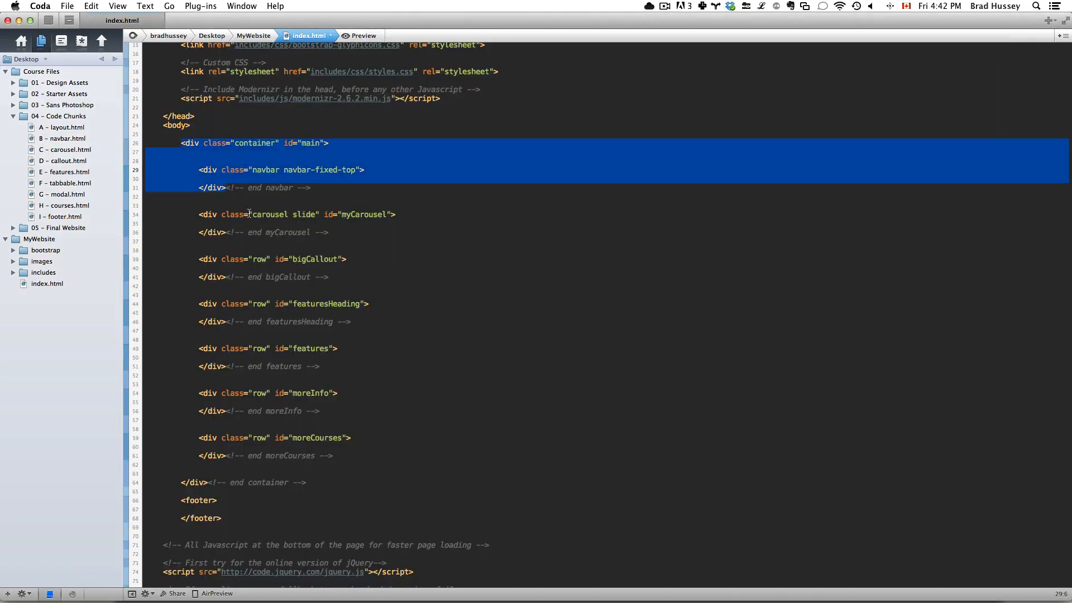
# Preview the local index.html in Safari, which shows an empty white page
pyautogui.click(325, 518)
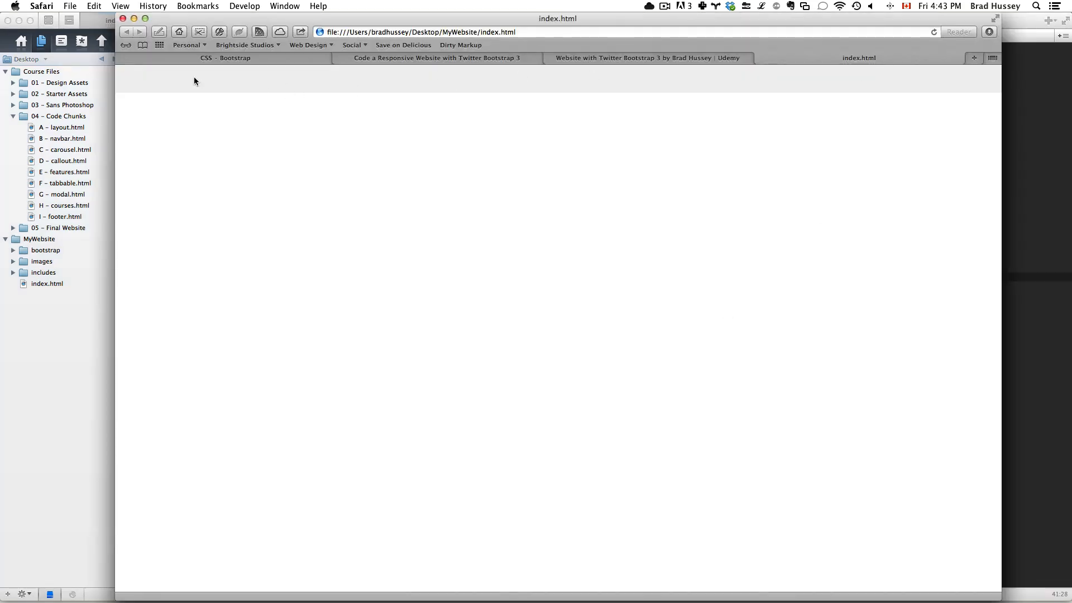
pyautogui.moveTo(154, 80)
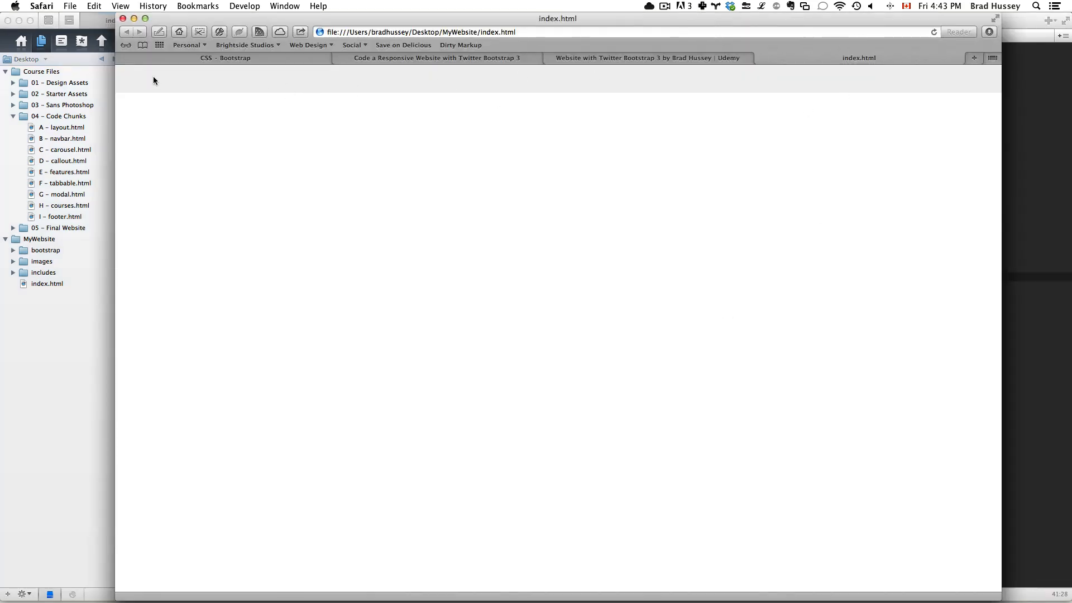
pyautogui.moveTo(866, 83)
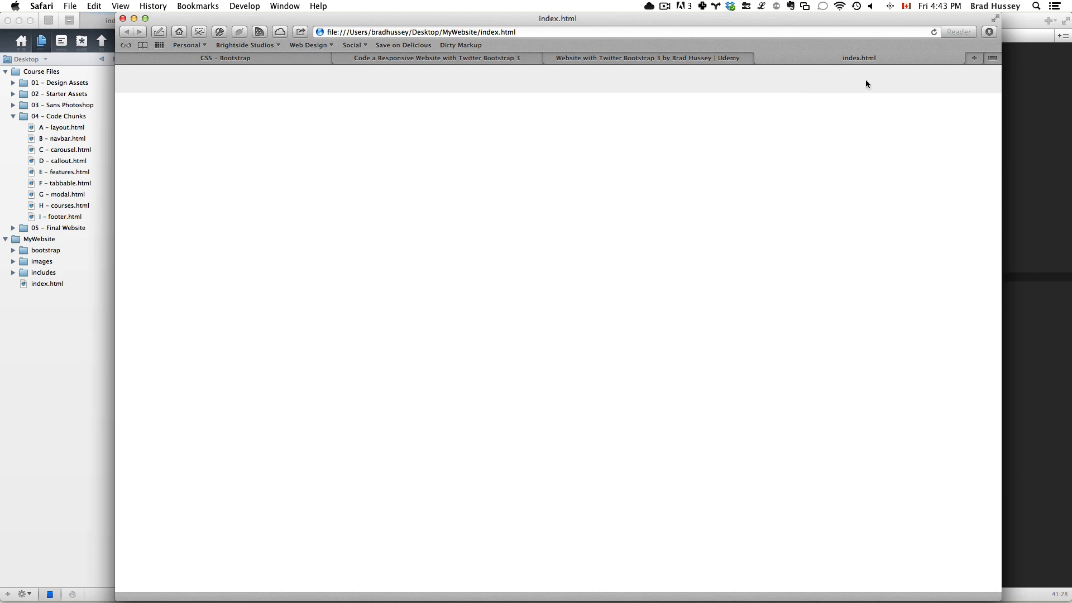
pyautogui.moveTo(810, 85)
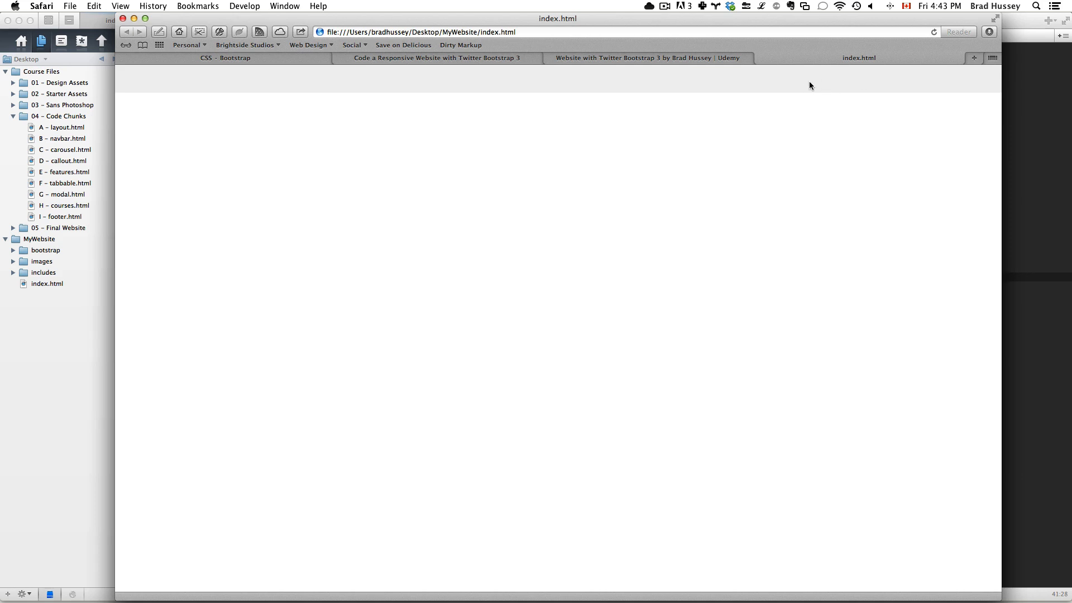
pyautogui.moveTo(564, 86)
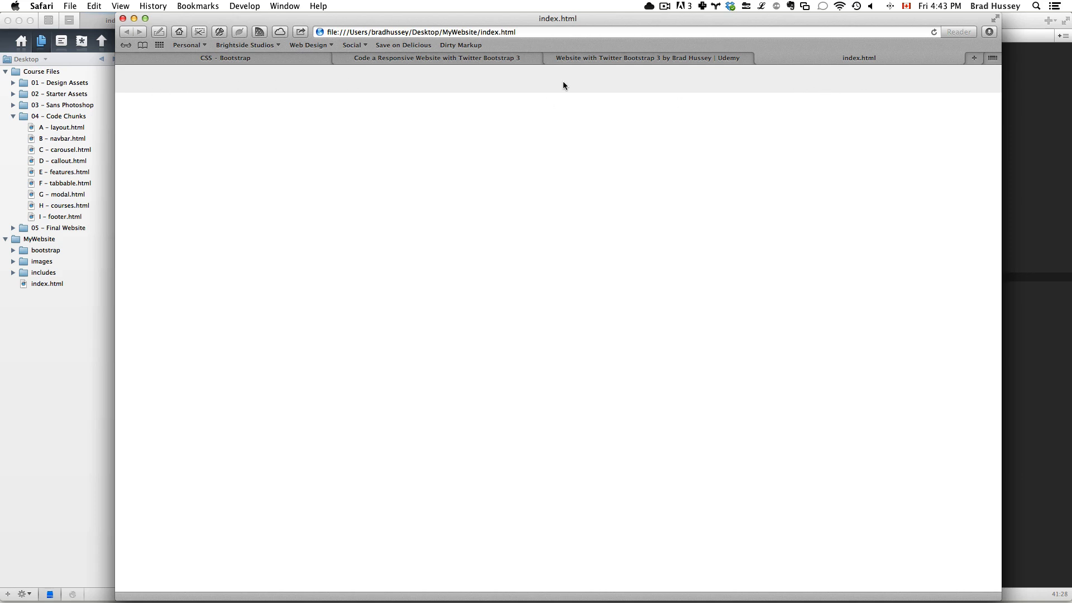
pyautogui.moveTo(595, 162)
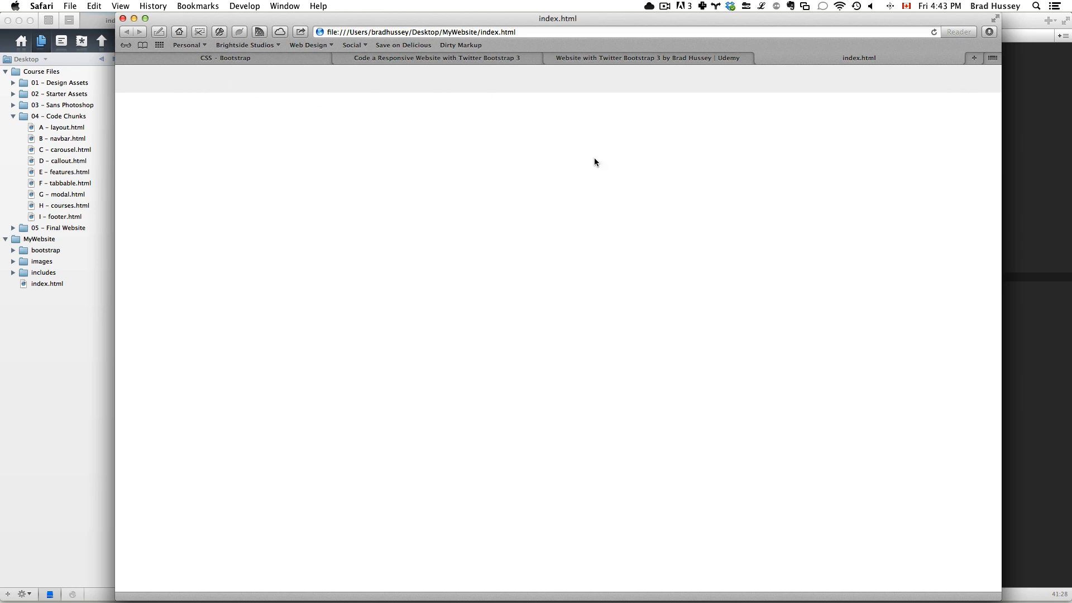
pyautogui.moveTo(488, 135)
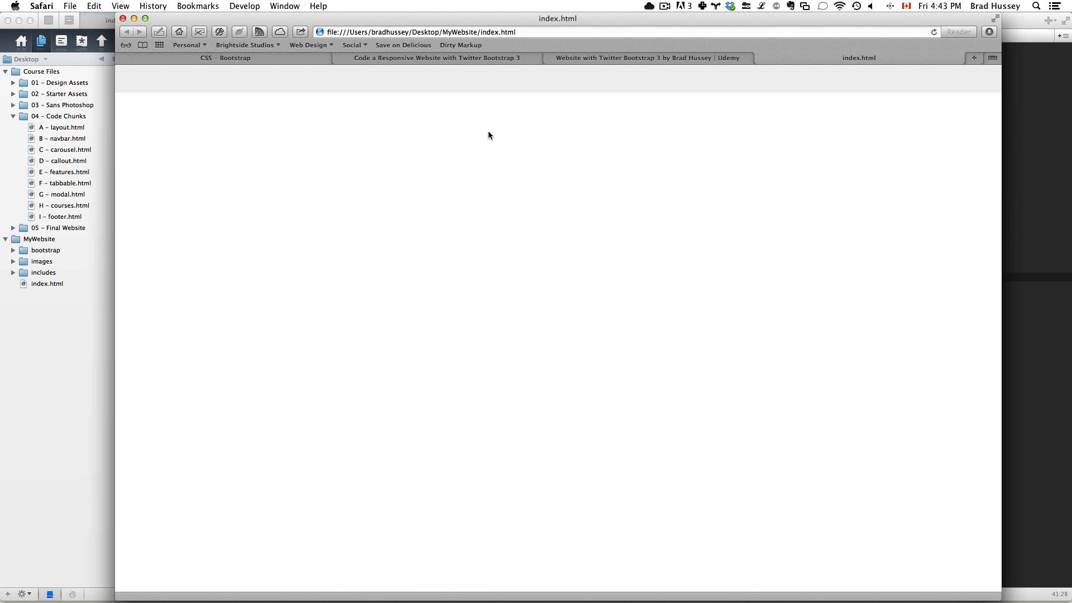
pyautogui.moveTo(682, 102)
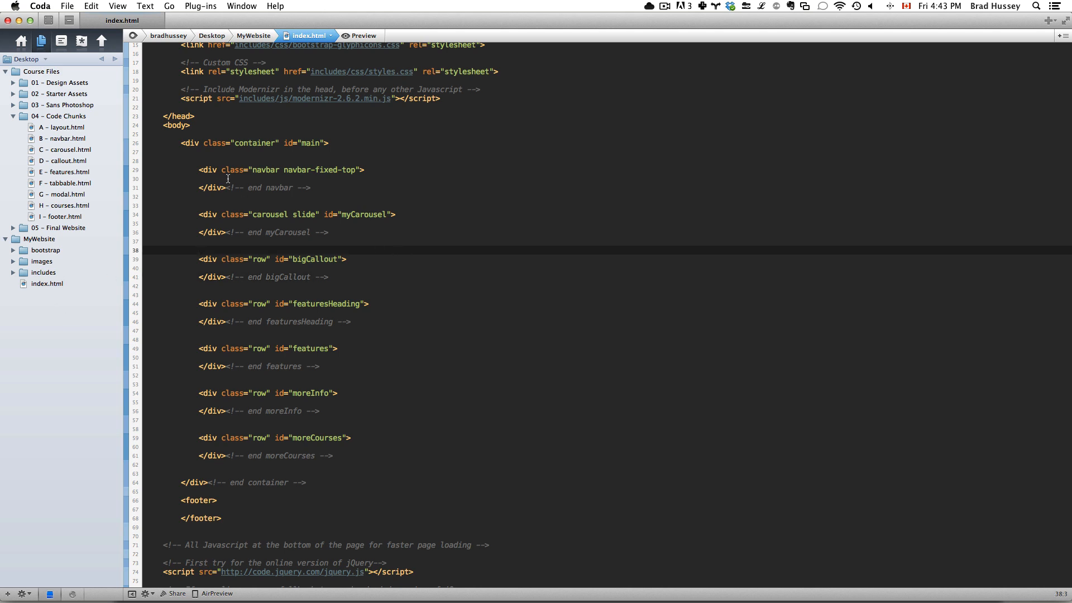
# Nest a container div inside navbar-fixed-top, closed with an end container comment
pyautogui.click(366, 179)
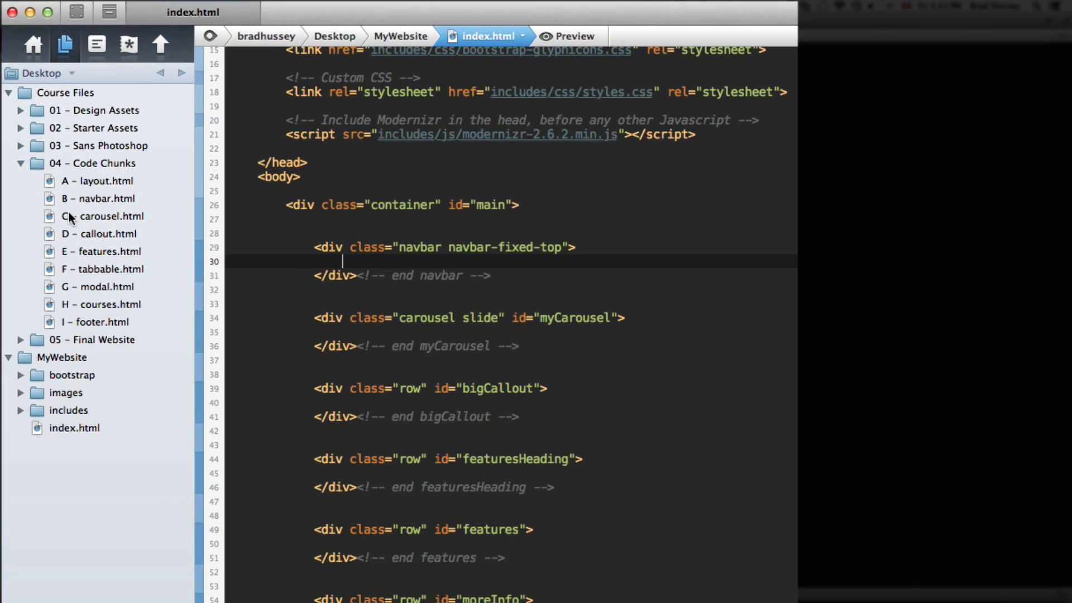
pyautogui.moveTo(53, 205)
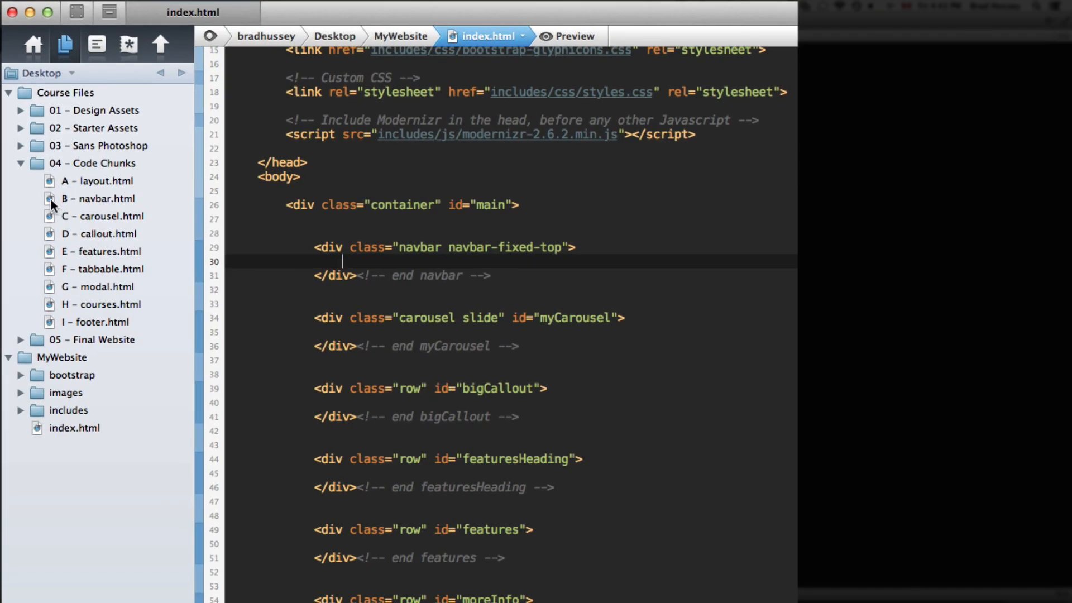
pyautogui.click(101, 198)
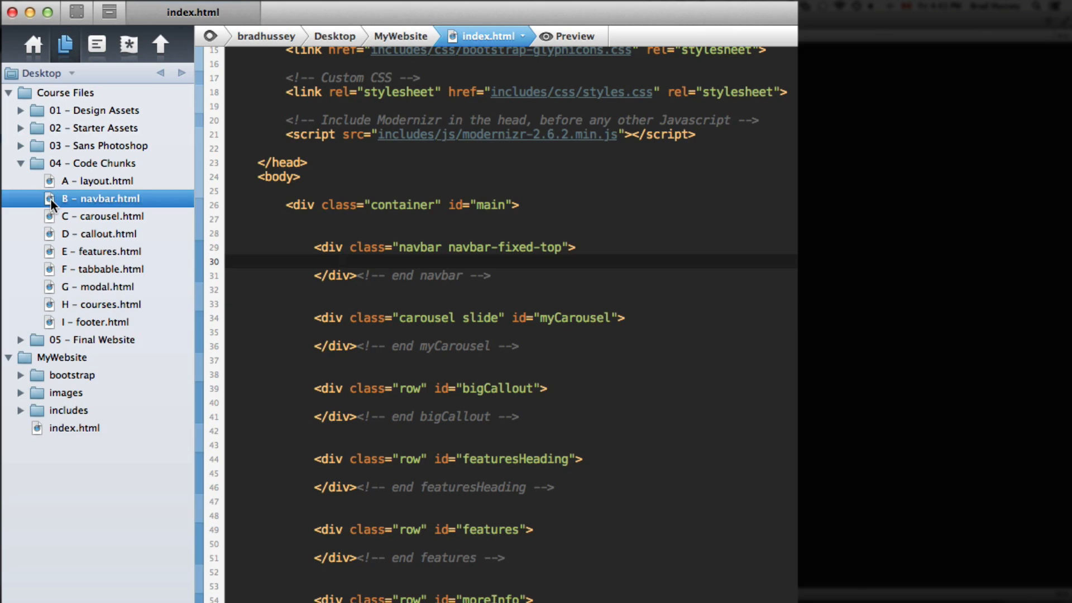
pyautogui.doubleClick(102, 198)
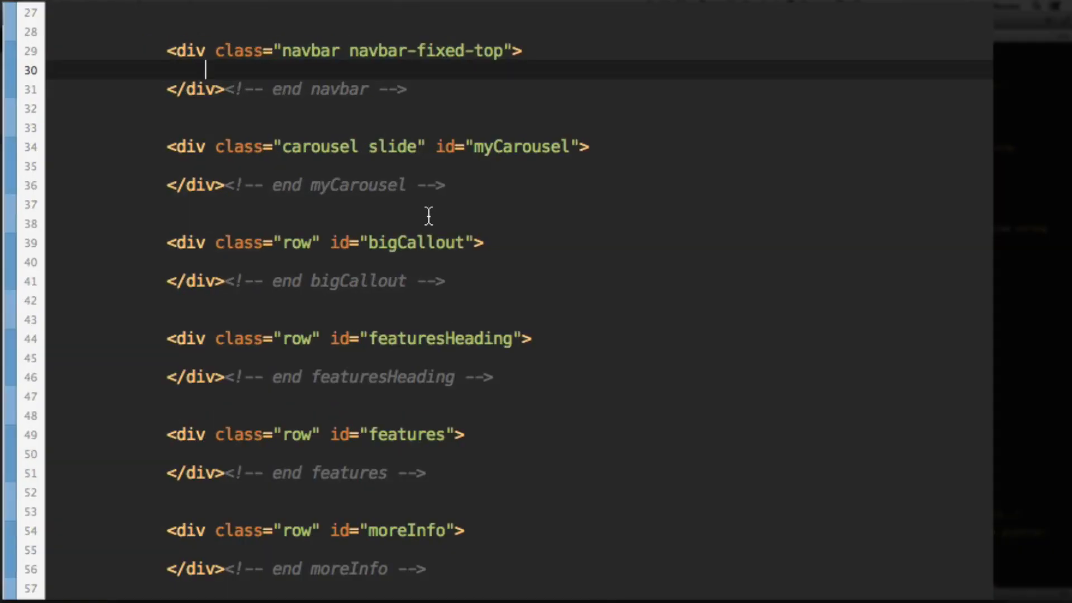
pyautogui.moveTo(317, 73)
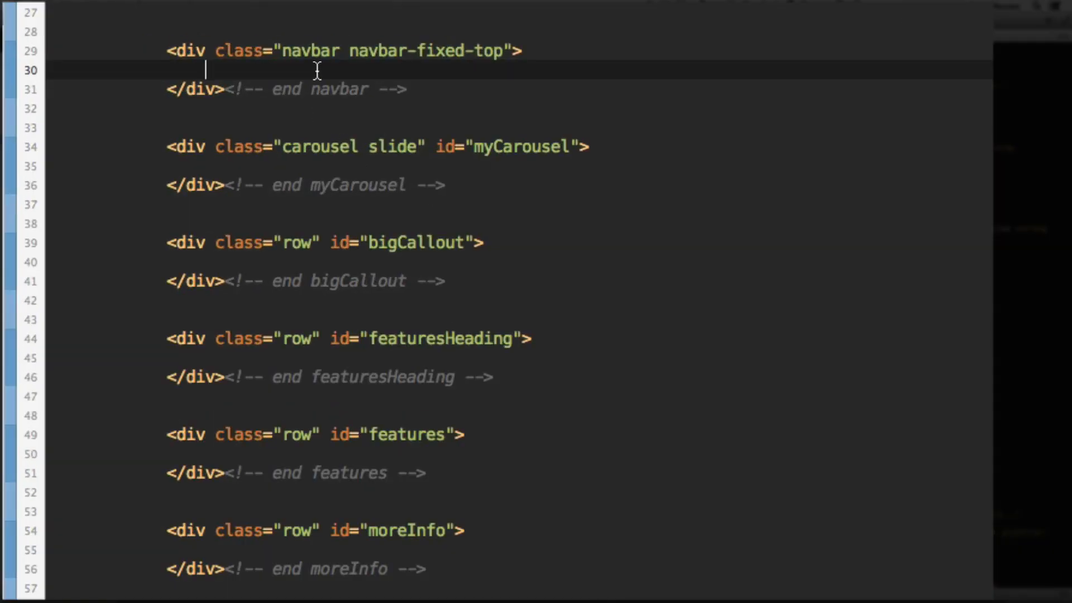
pyautogui.write('<div class="c')
pyautogui.write('</div><!-- end c')
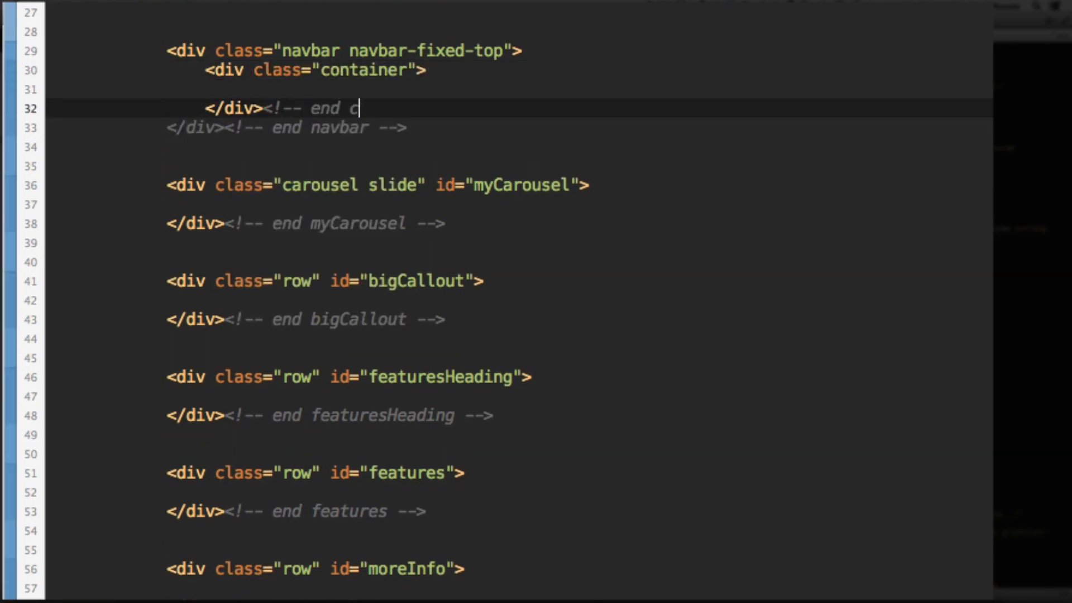
pyautogui.write('ontaine')
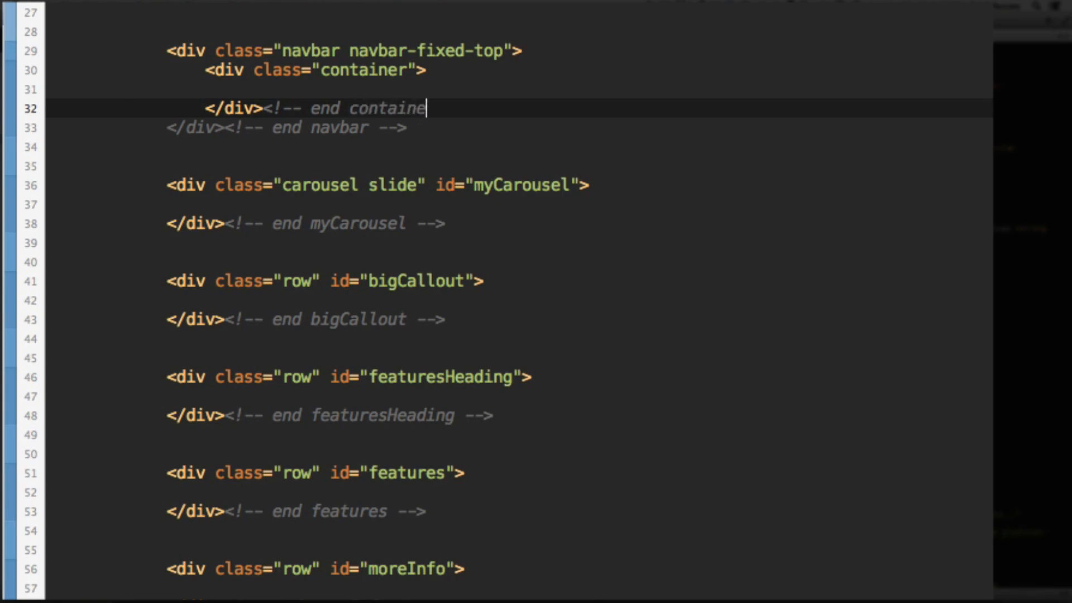
pyautogui.press('enter')
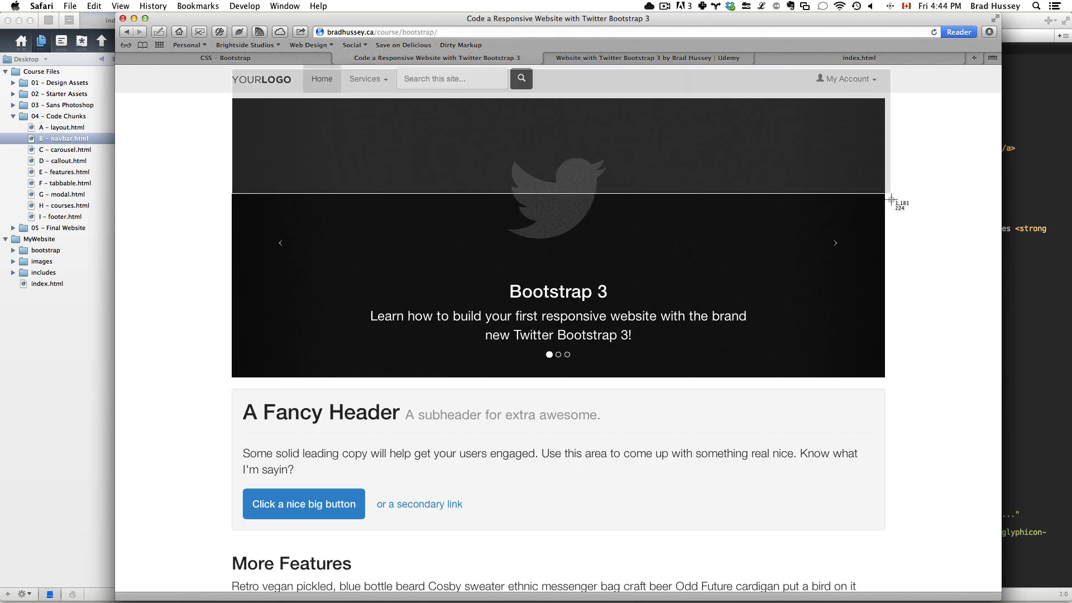
pyautogui.moveTo(887, 448)
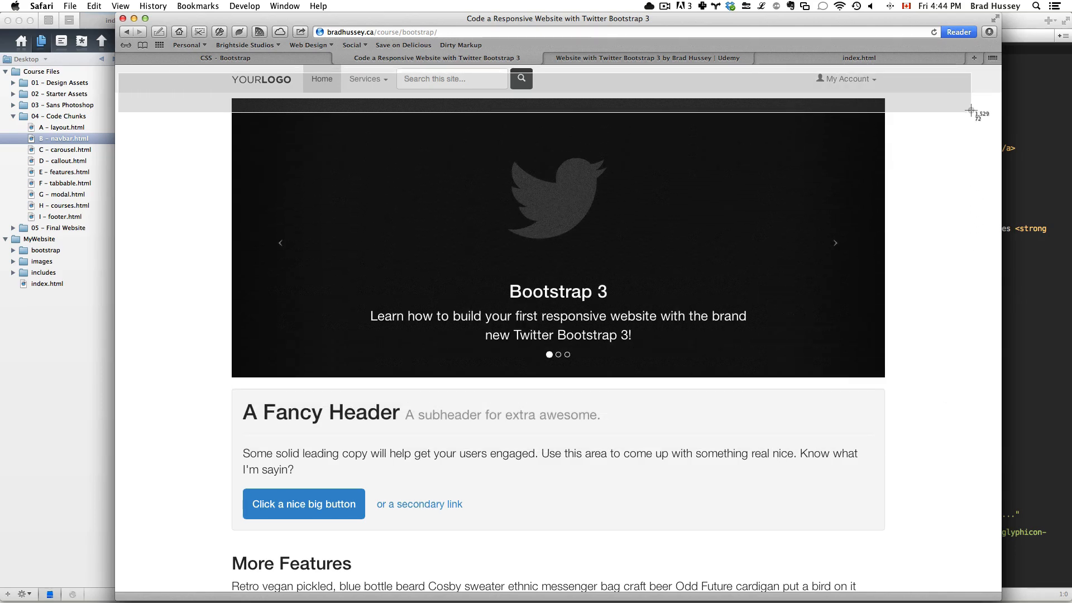
pyautogui.moveTo(1001, 111)
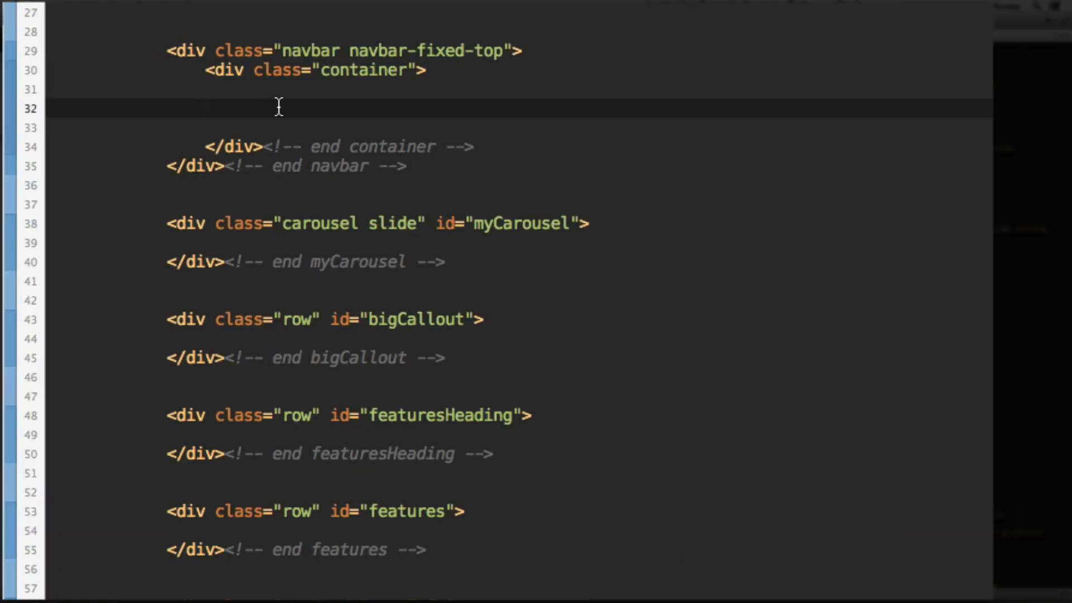
# Add a navbar-brand anchor with href "#" inside the container
pyautogui.click(206, 108)
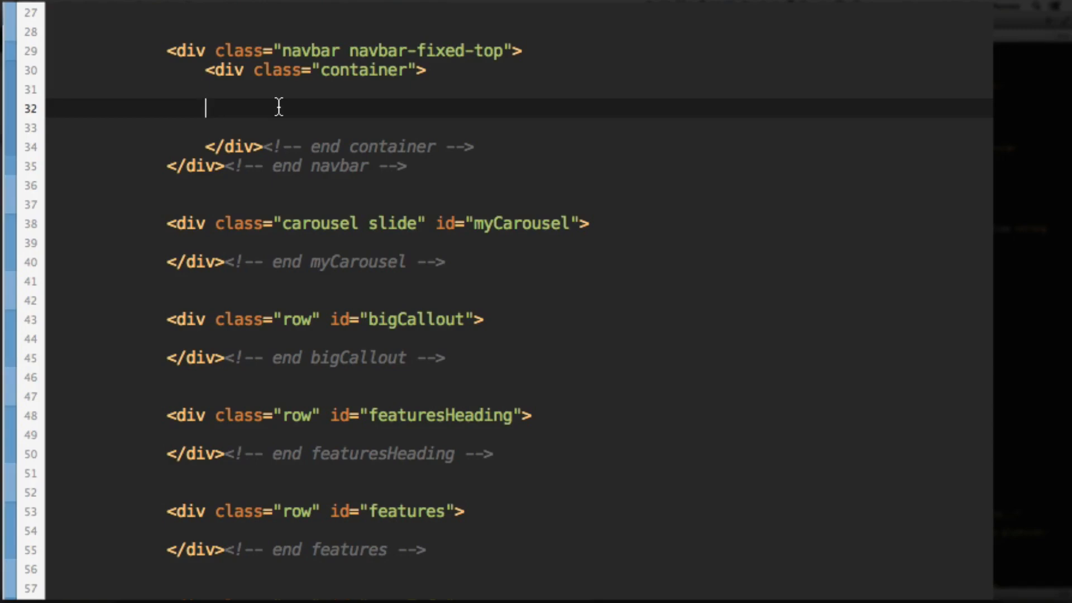
pyautogui.write('<a')
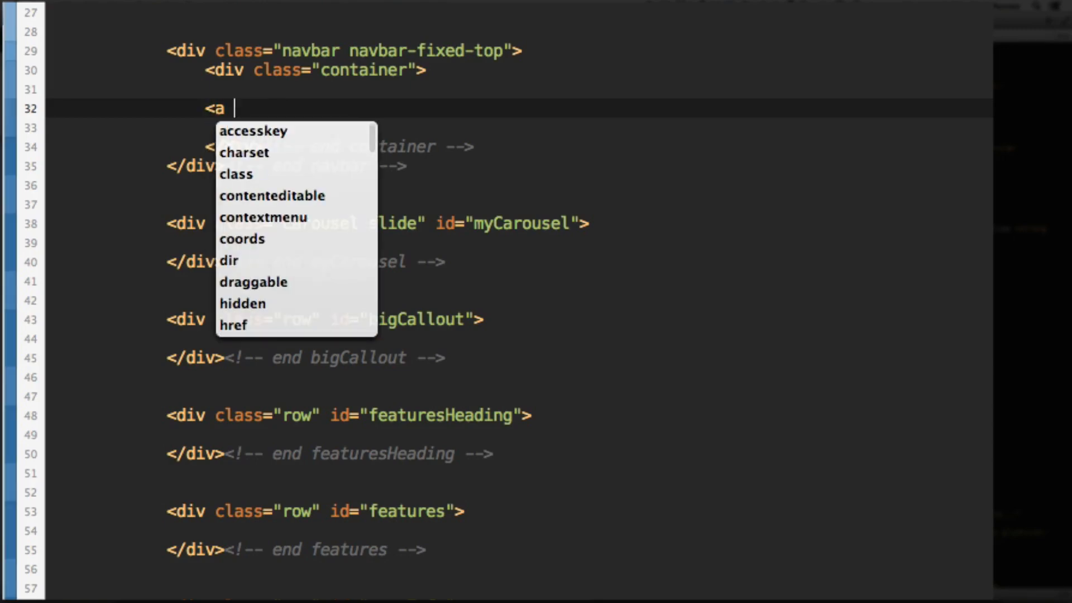
pyautogui.write('class="nav"')
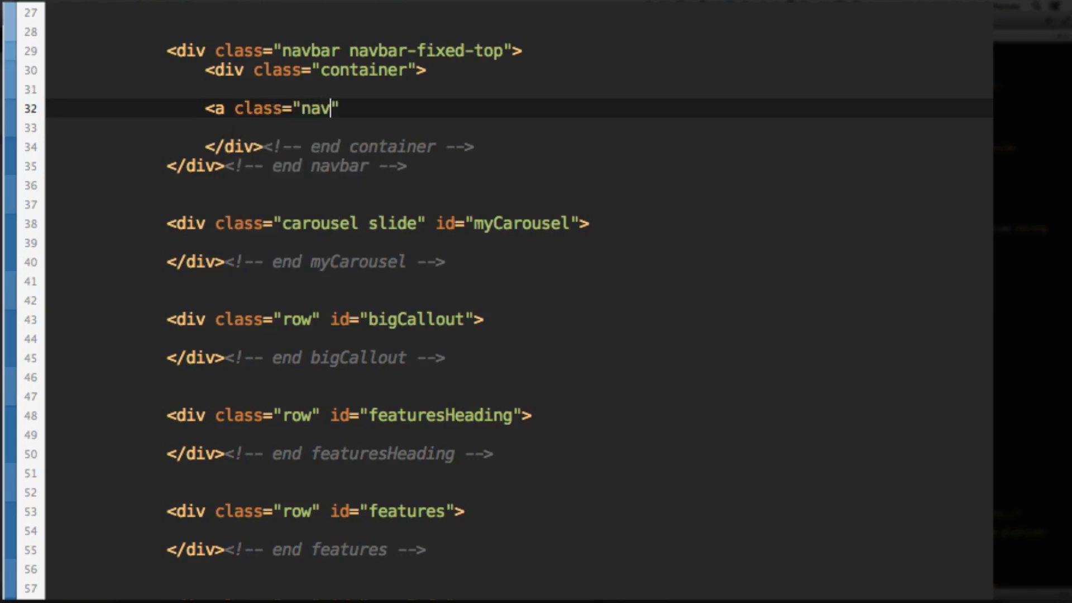
pyautogui.write('bar-brad')
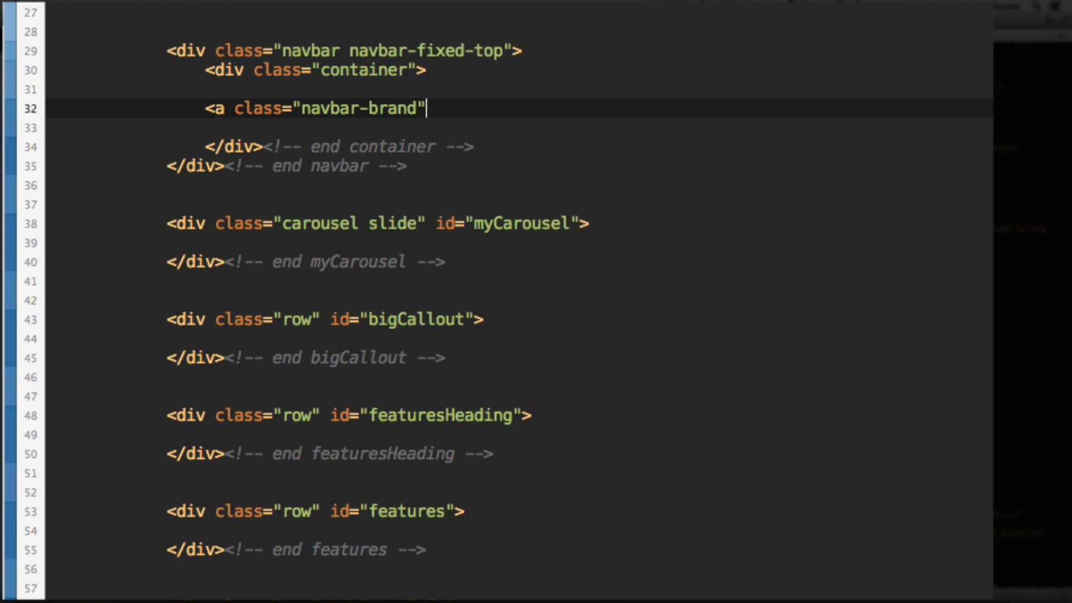
pyautogui.write('href="#"')
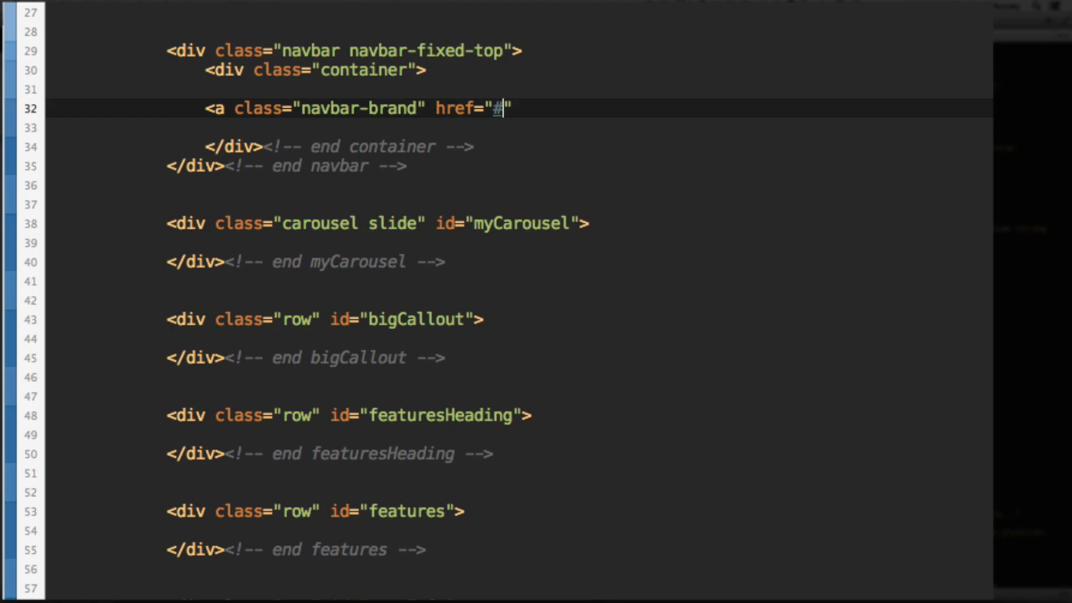
pyautogui.write('/')
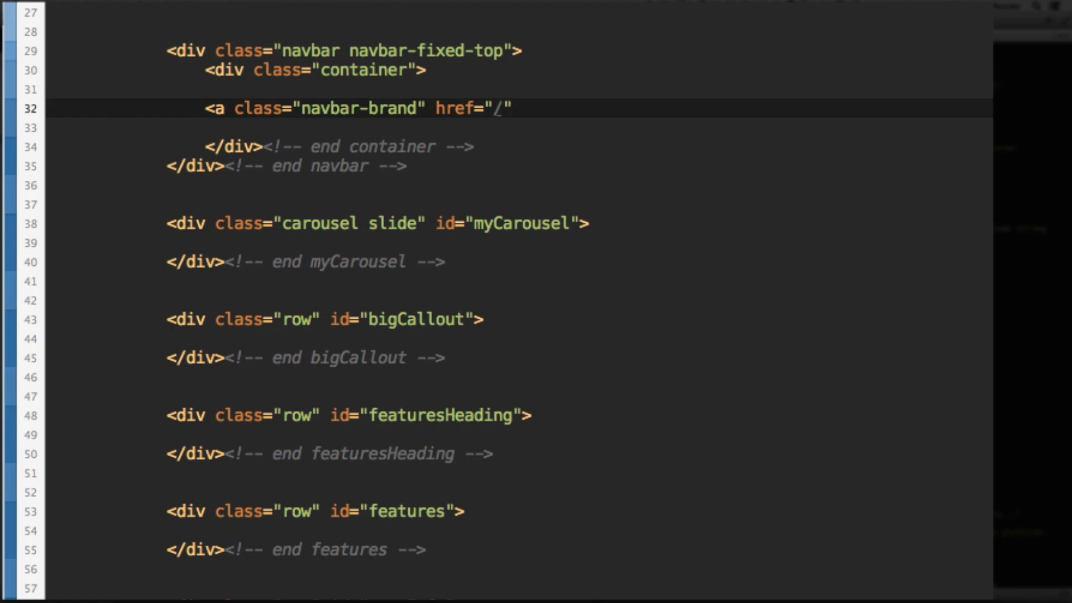
pyautogui.click(513, 108)
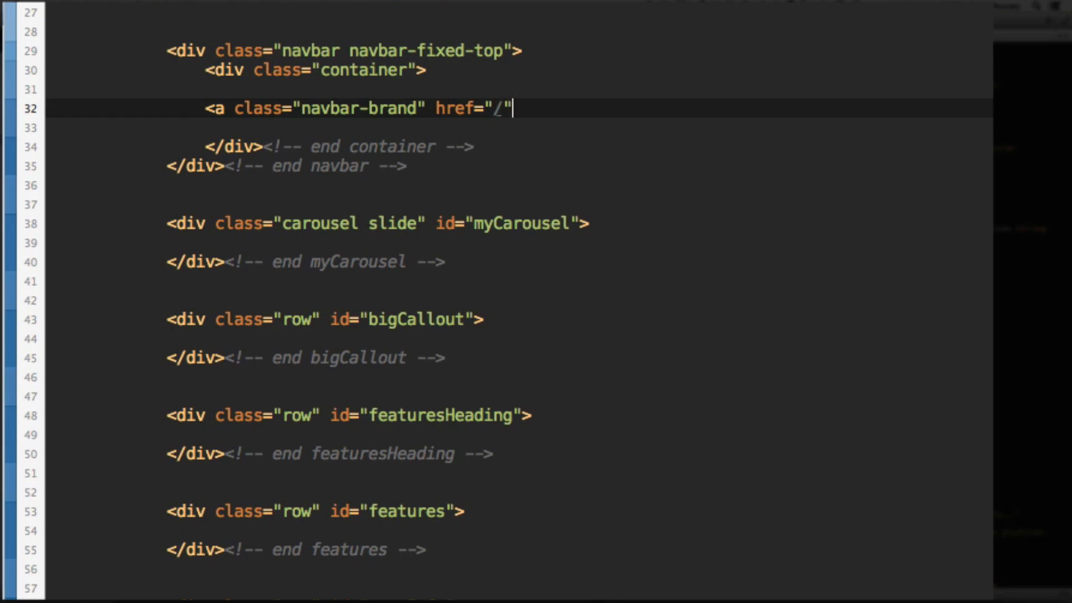
pyautogui.write('></a>')
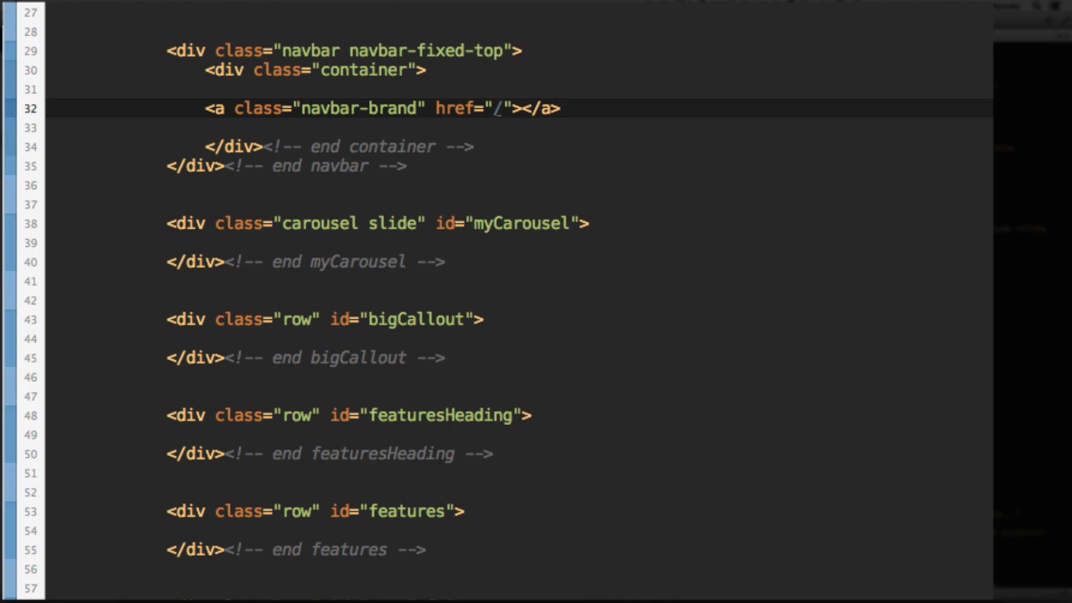
# Add the images/logo.png image with alt text "Your Logo" inside the brand link
pyautogui.write('<img src="i"<')
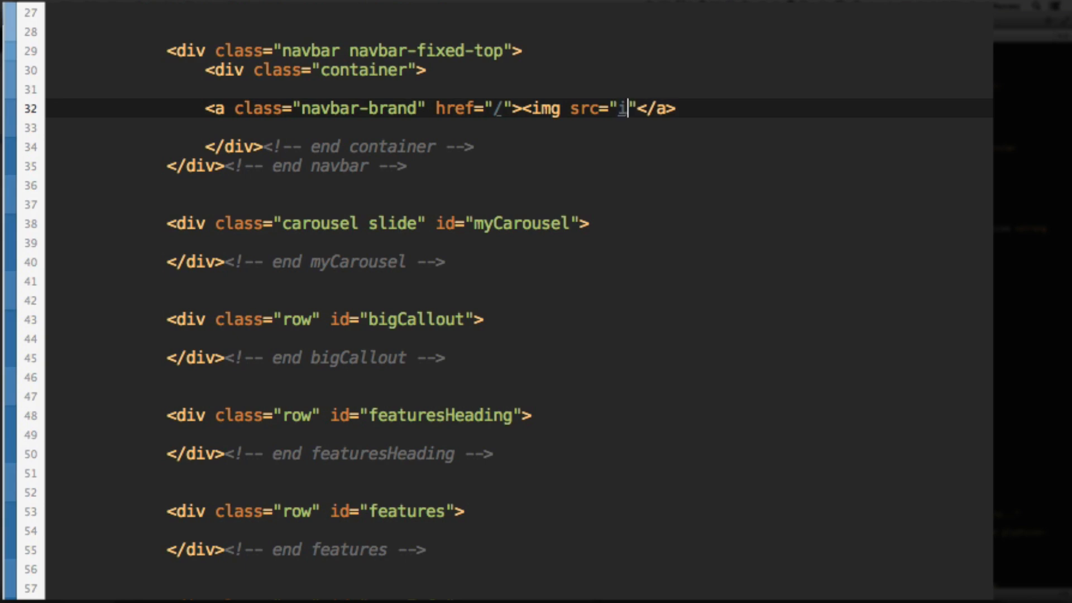
pyautogui.write('mages/logo.pn')
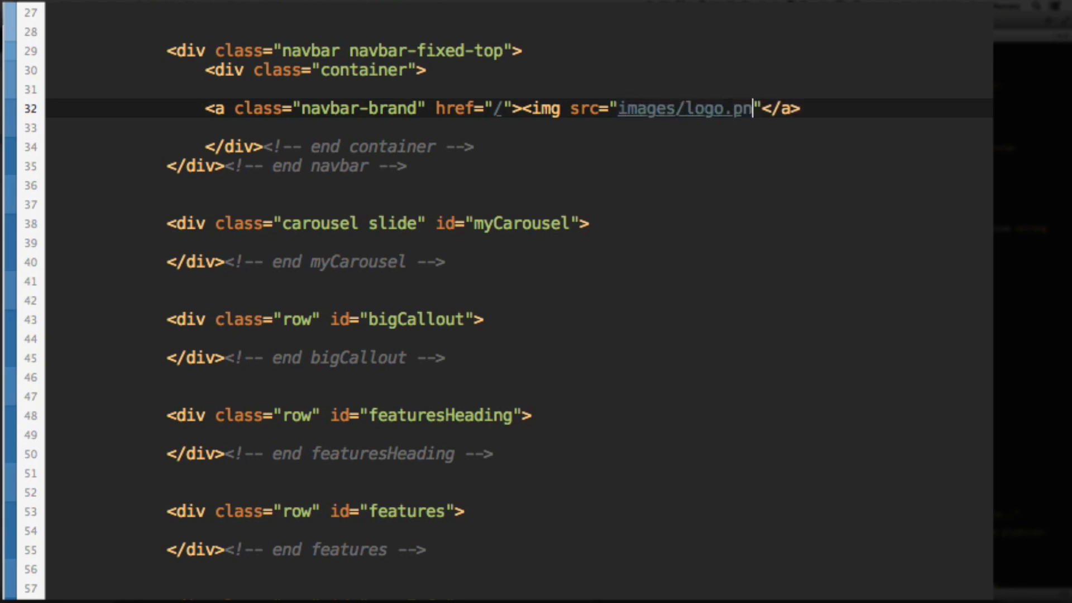
pyautogui.write('alt="">')
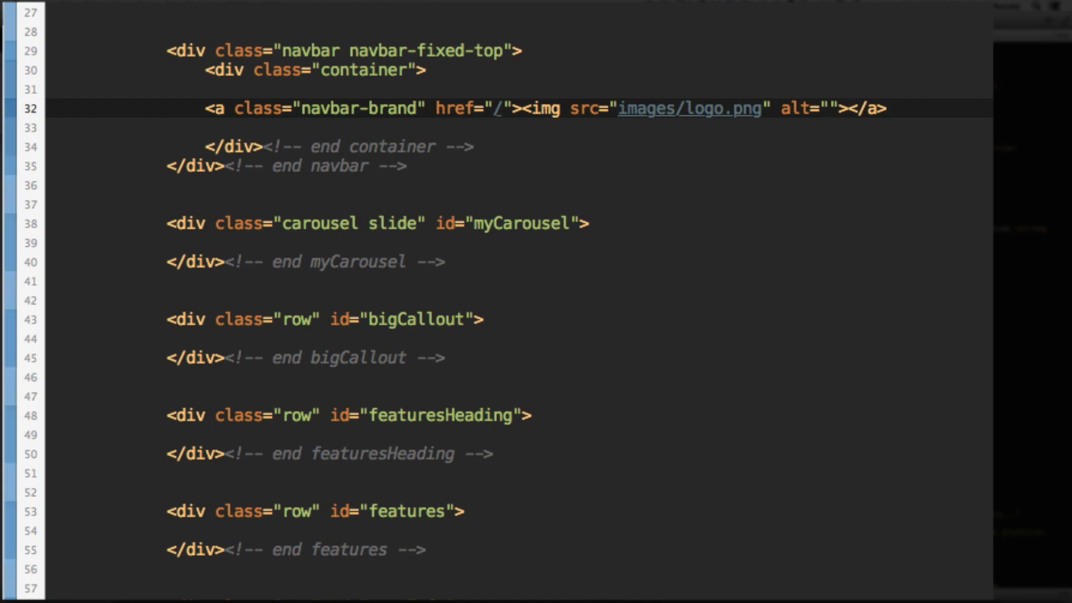
pyautogui.write('Your Logo')
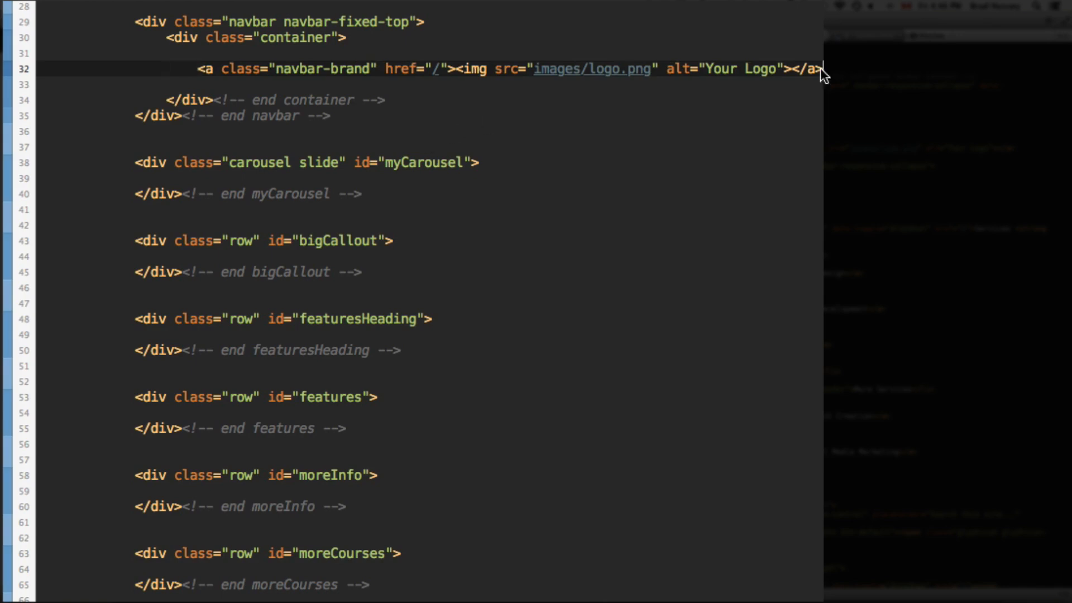
# Begin a <div class="nav-collapse" tag on a new line below the logo link
pyautogui.press('enter')
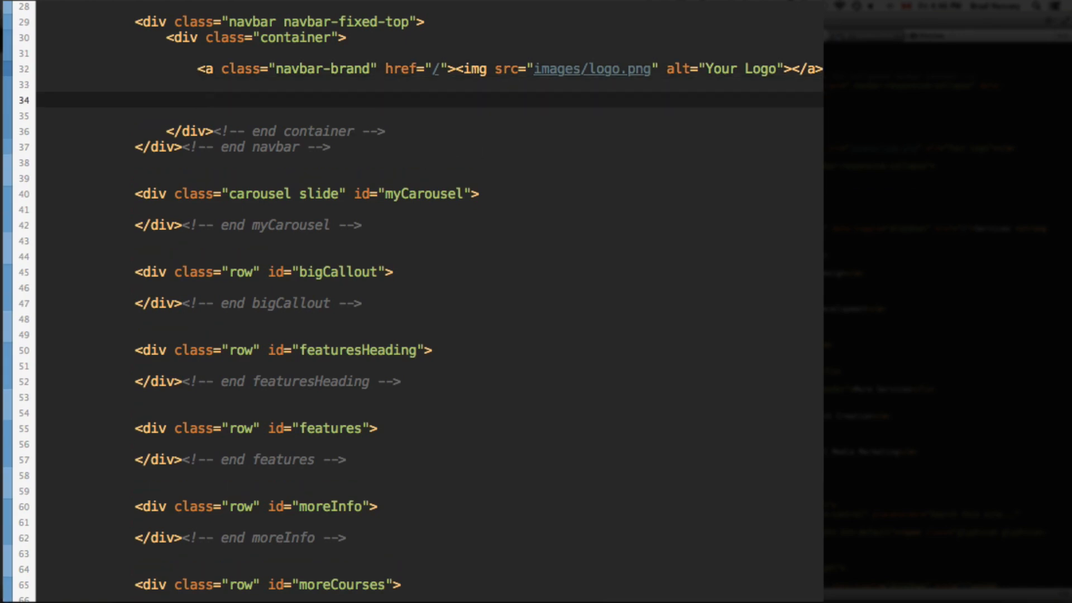
pyautogui.click(197, 100)
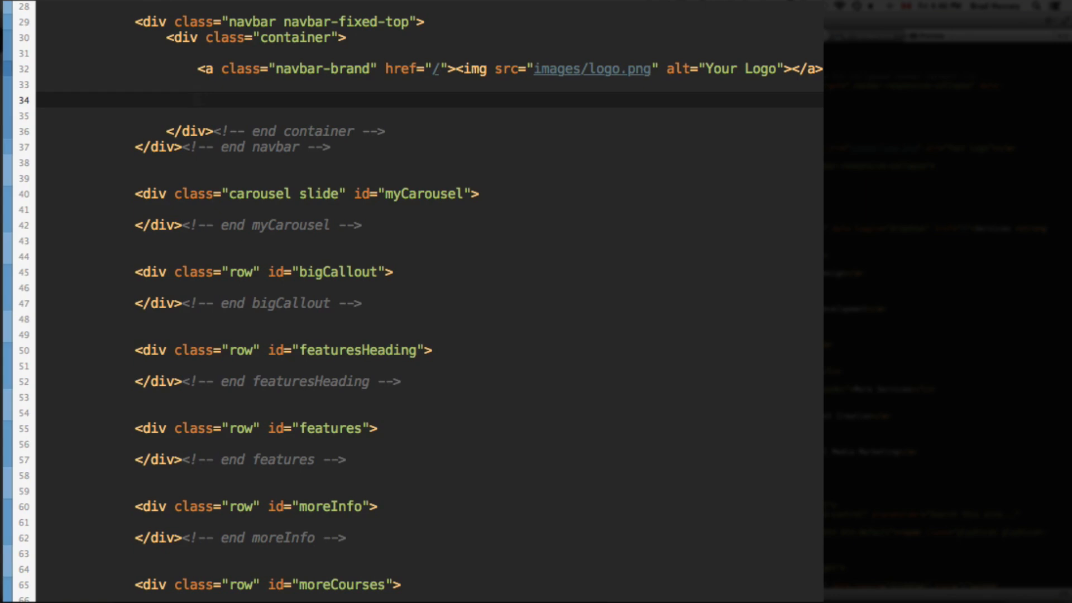
pyautogui.write('<')
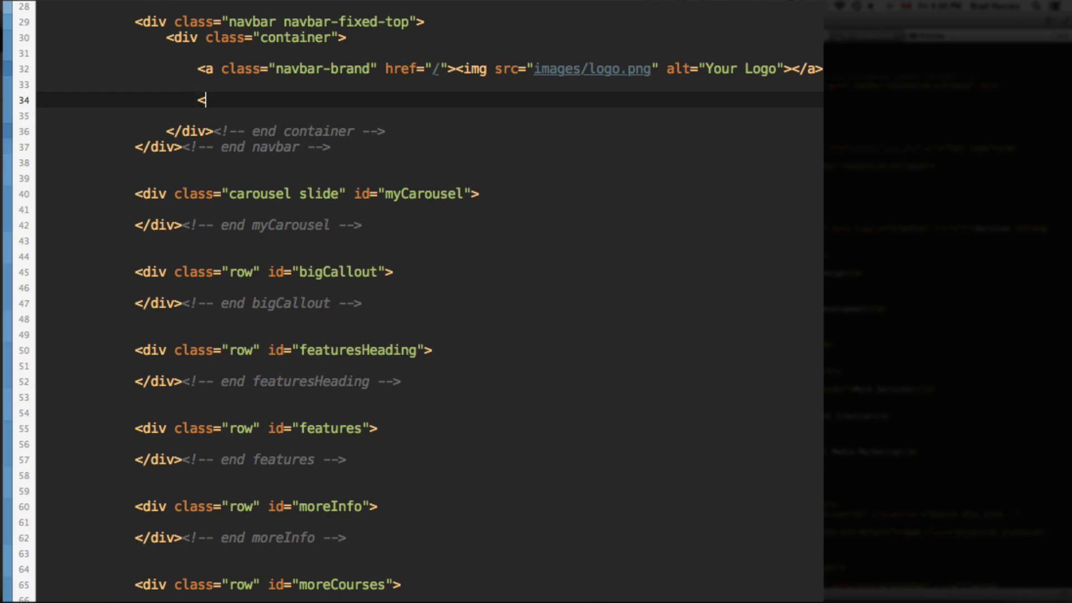
pyautogui.write('div class="')
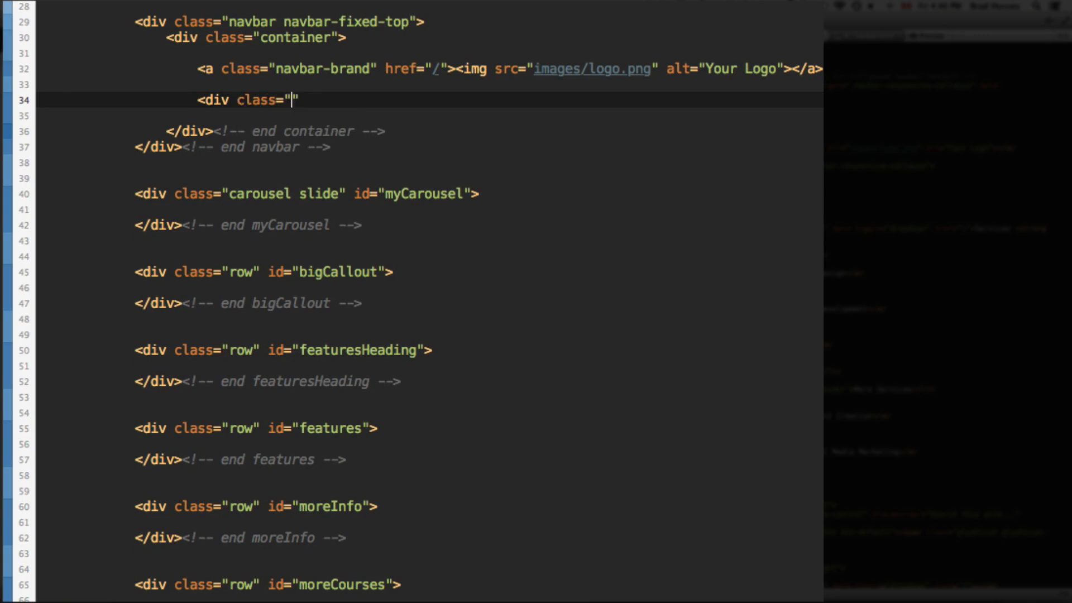
pyautogui.write('nav-colla')
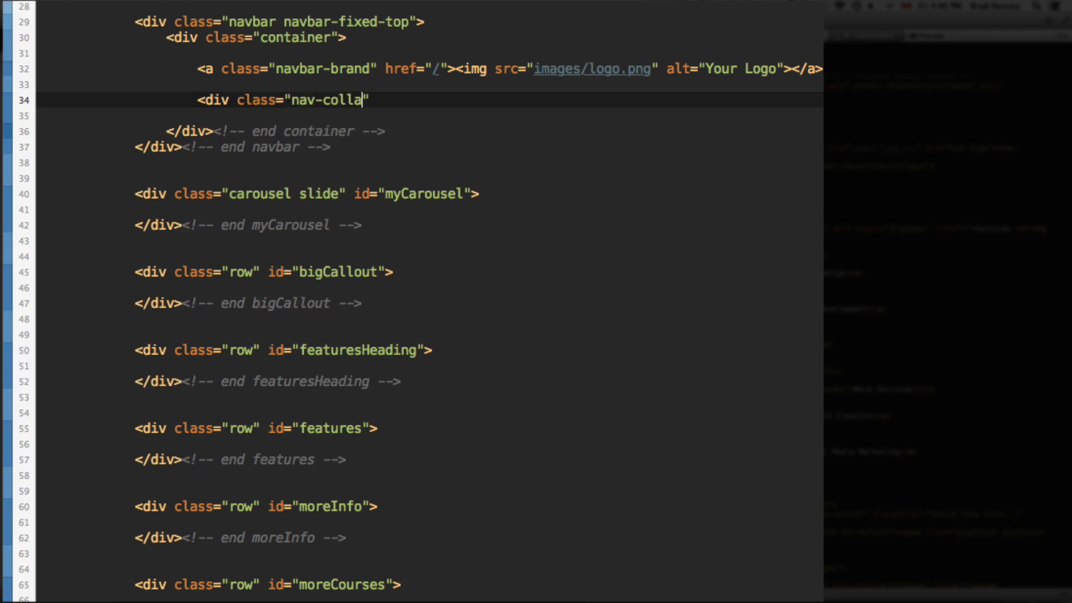
pyautogui.write('pse')
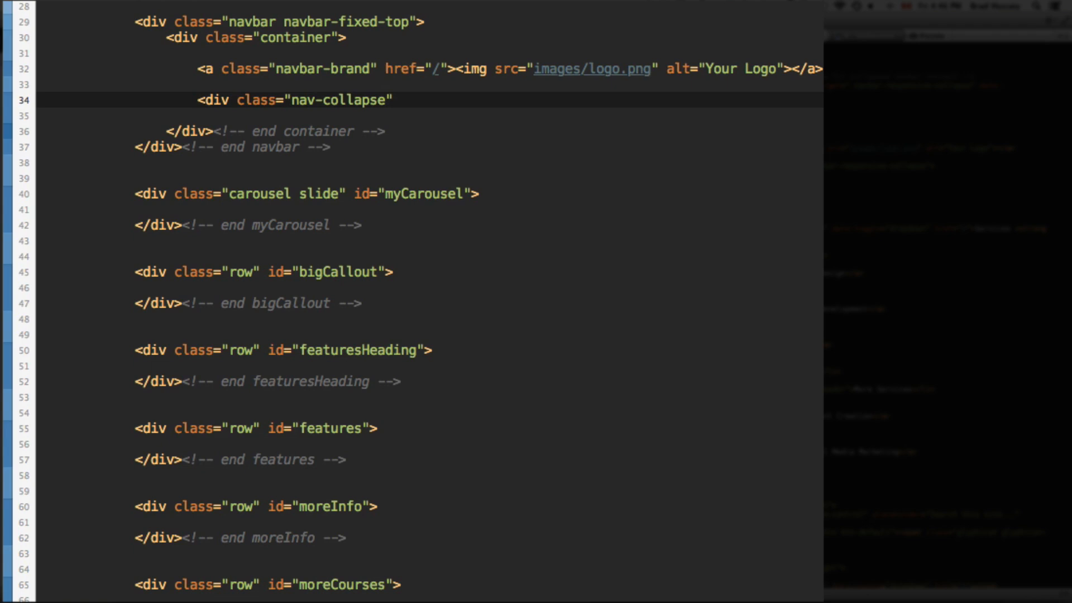
pyautogui.click(387, 100)
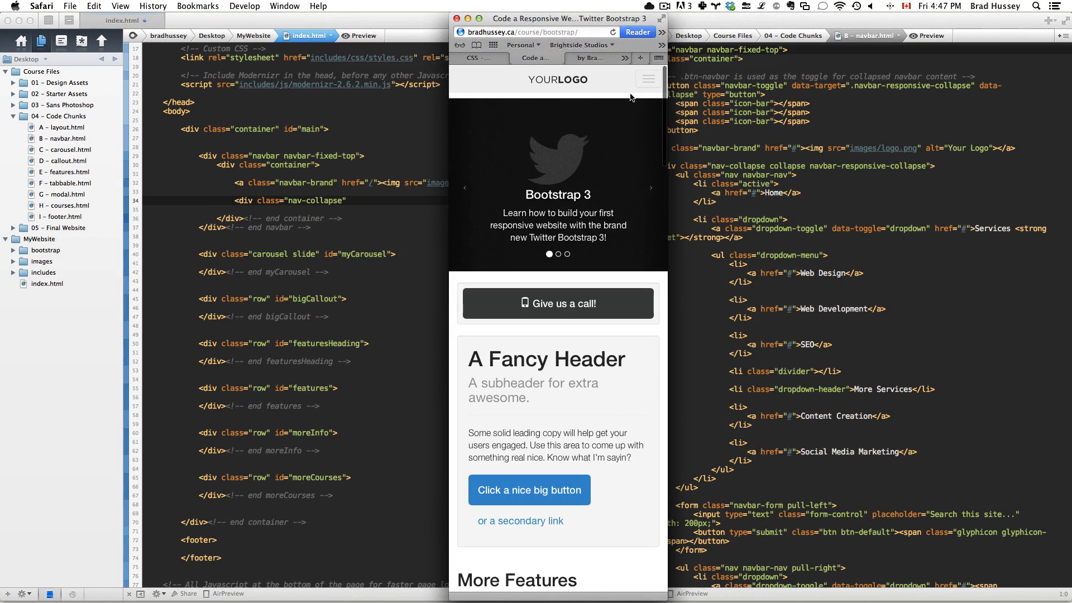
pyautogui.click(647, 78)
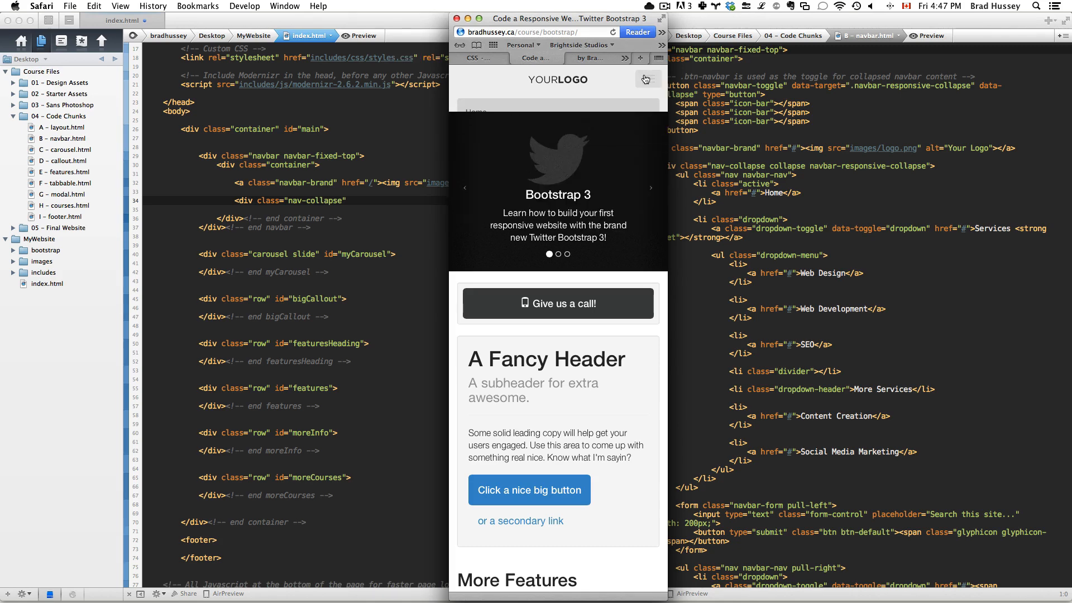
pyautogui.click(646, 79)
pyautogui.write(' collap')
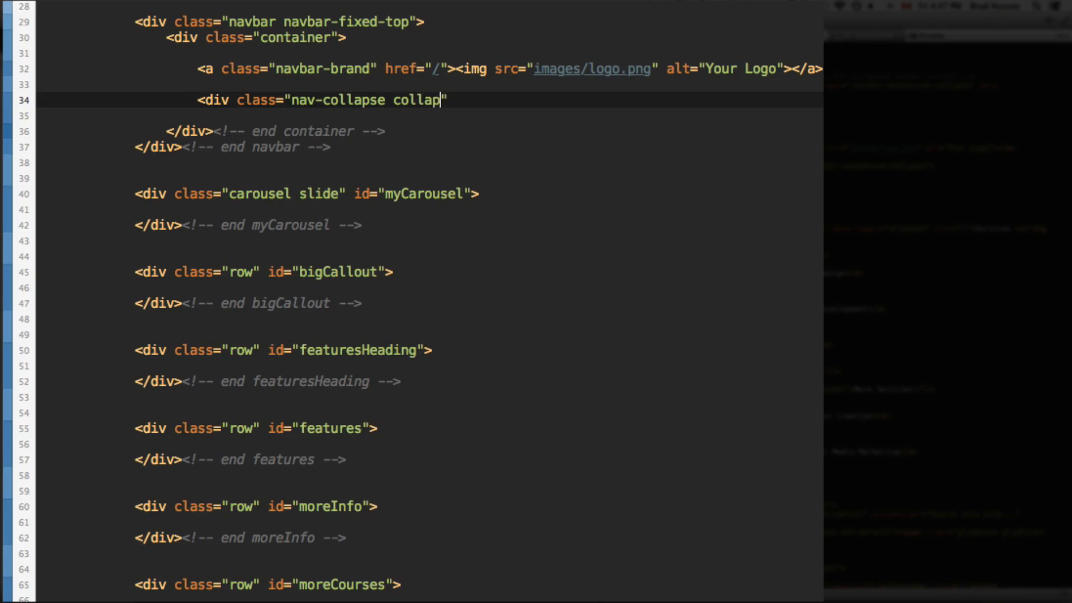
# Append collapse navbar-responsive-collapse to the nav-collapse div's class attribute
pyautogui.write('se')
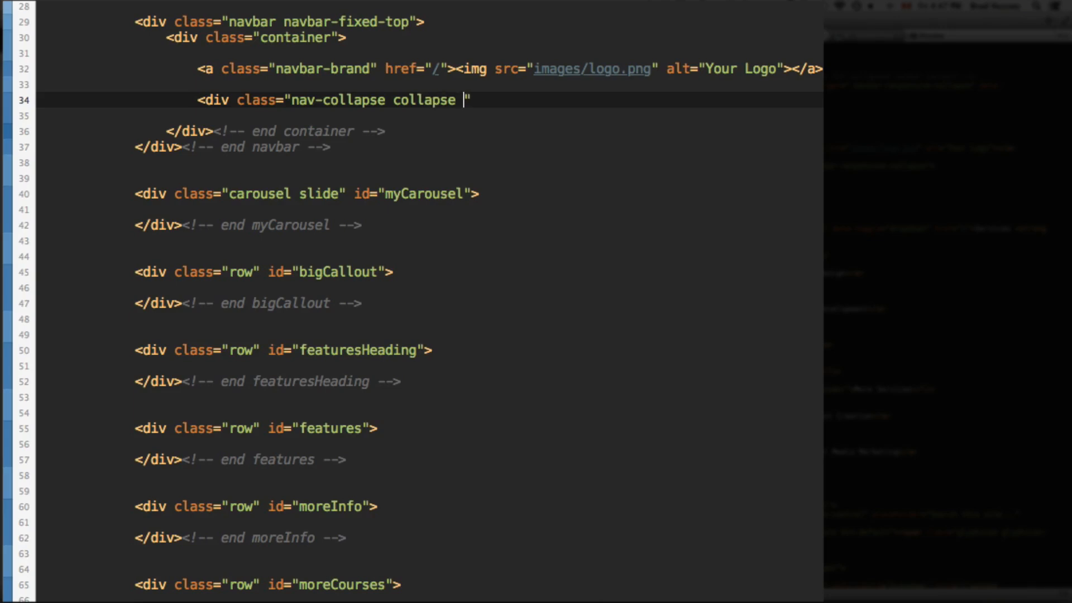
pyautogui.write('na')
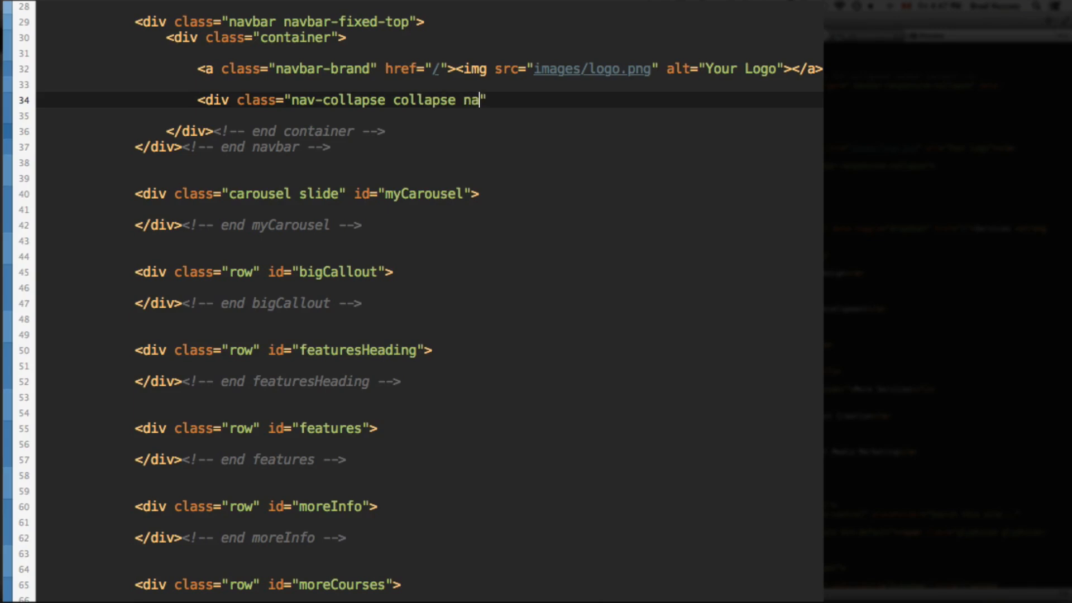
pyautogui.write('vbar-respons')
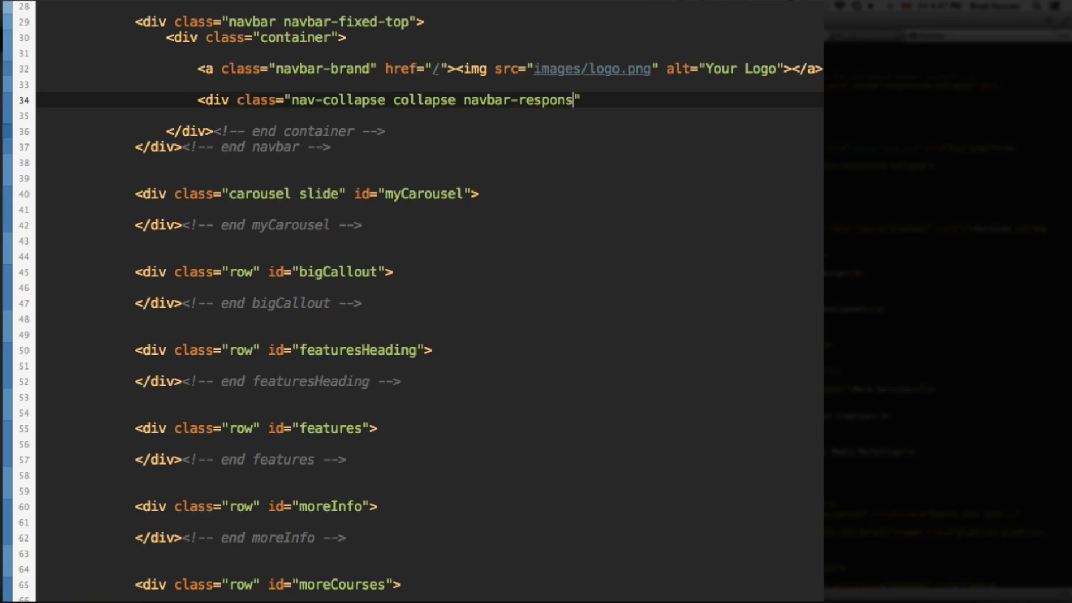
pyautogui.write('ive-collaps')
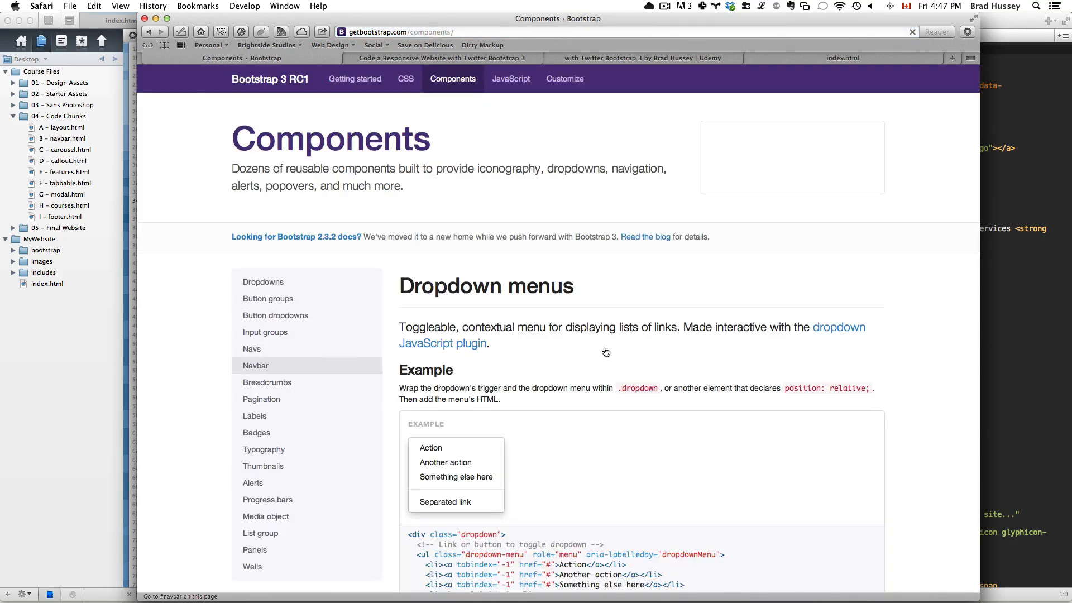
# Jump to the docs' Navbar section and scroll to the nav links and forms examples
pyautogui.click(255, 365)
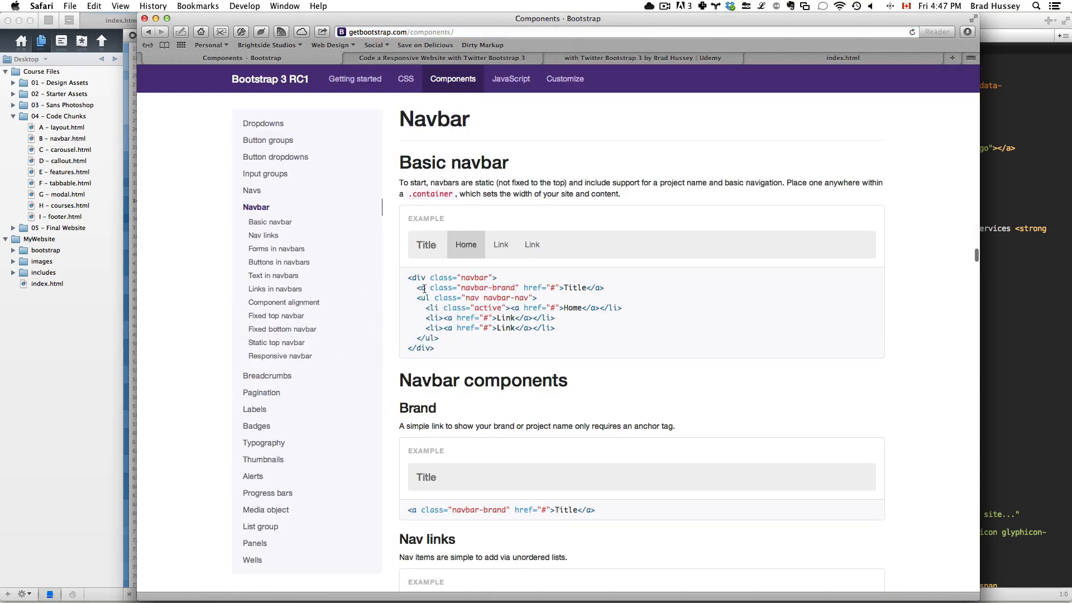
pyautogui.scroll(-3)
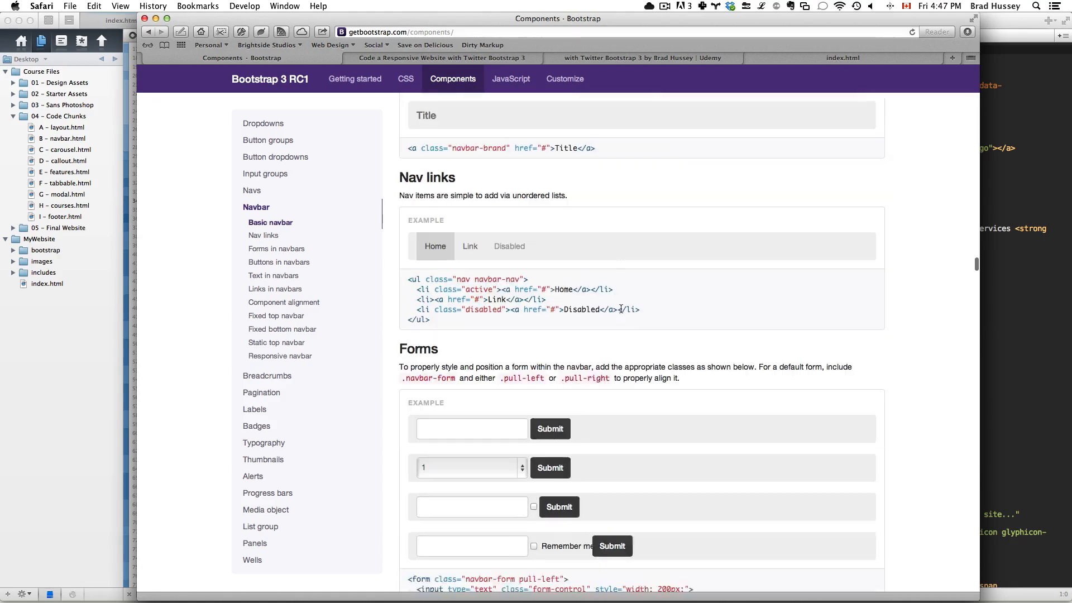
pyautogui.scroll(-3)
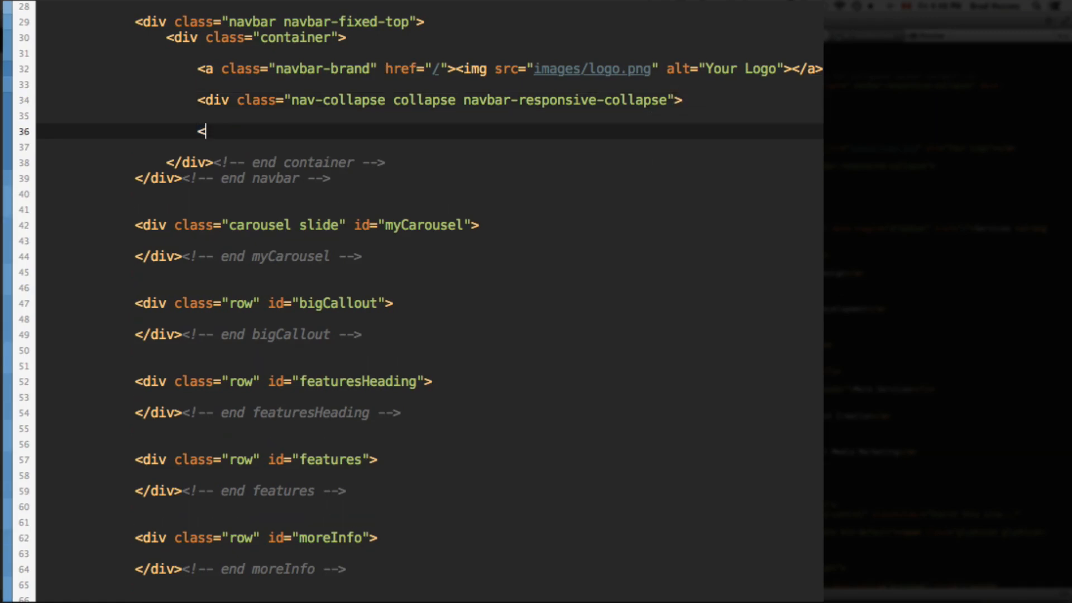
# Close the nav-collapse div with an end nav-collapse comment
pyautogui.write('</div><!-- end na')
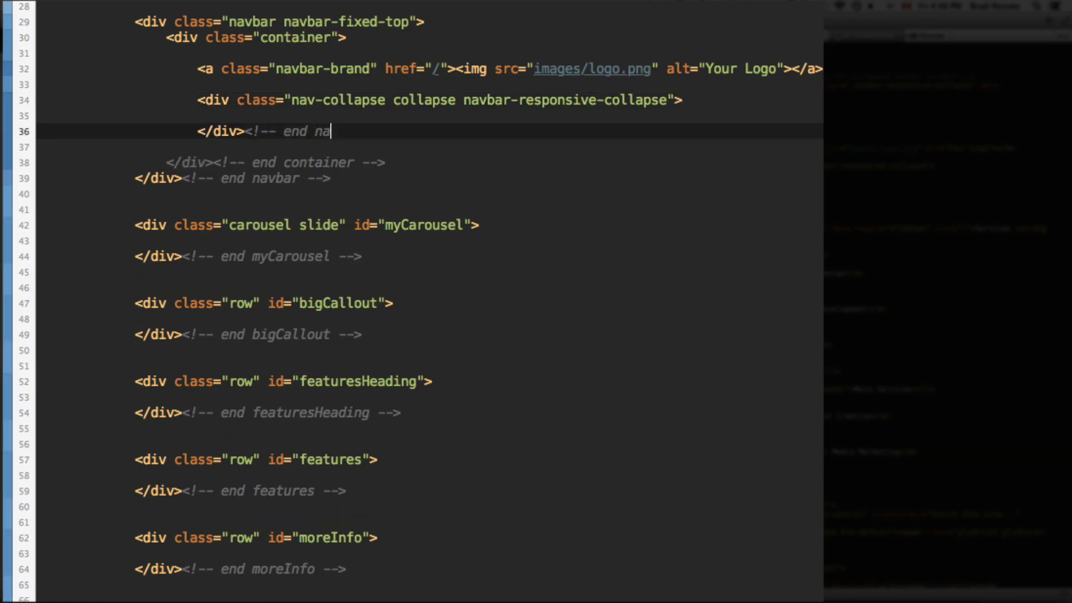
pyautogui.write('v-collapse -->')
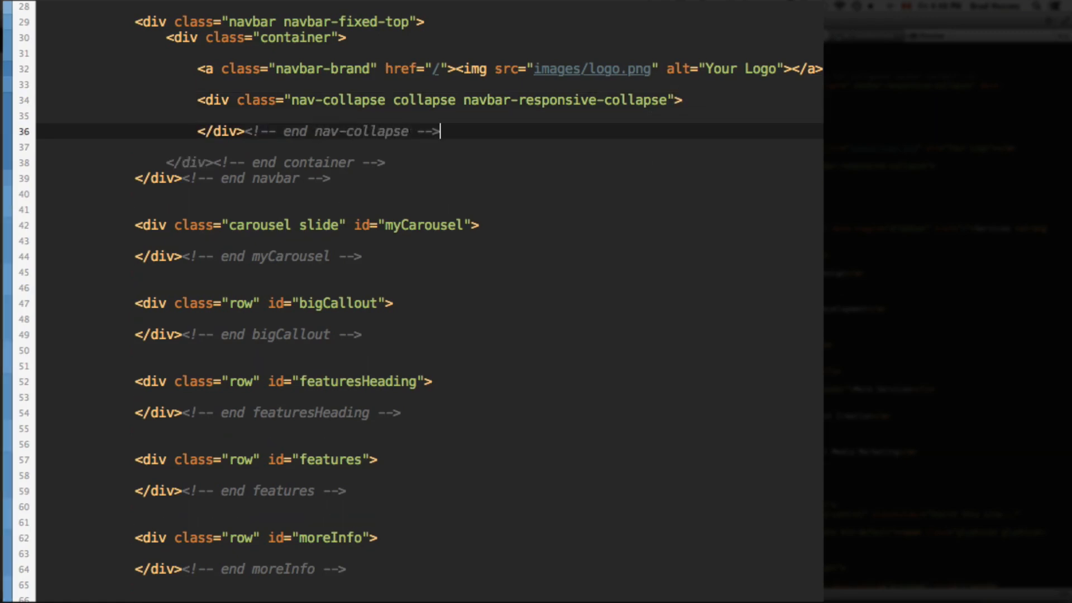
pyautogui.press('enter')
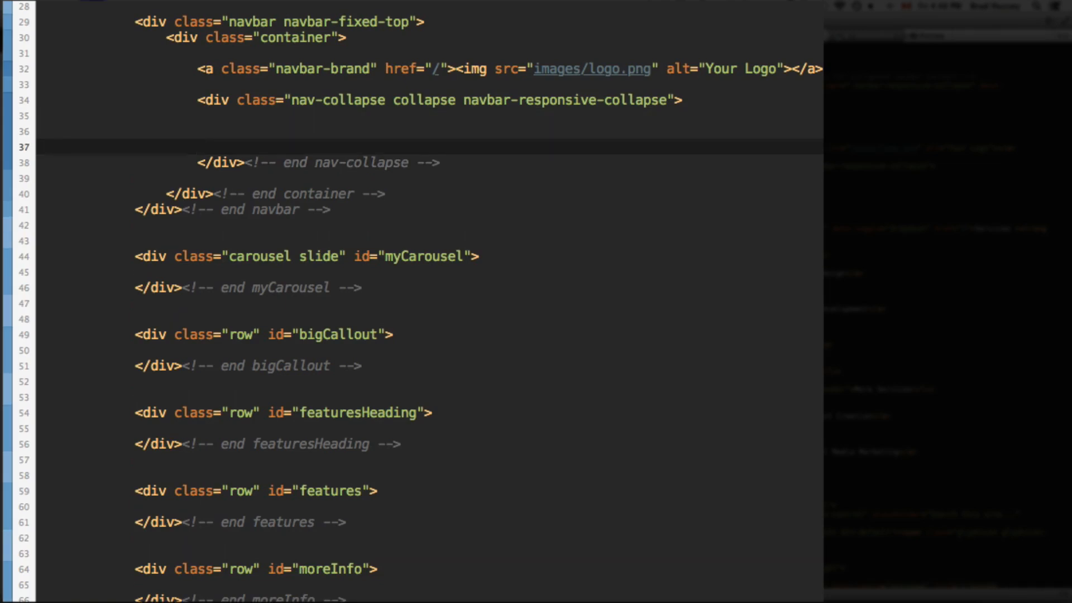
# Add a nav navbar-nav list with an active first item linking Home to "#"
pyautogui.write('<ul class="nav ">')
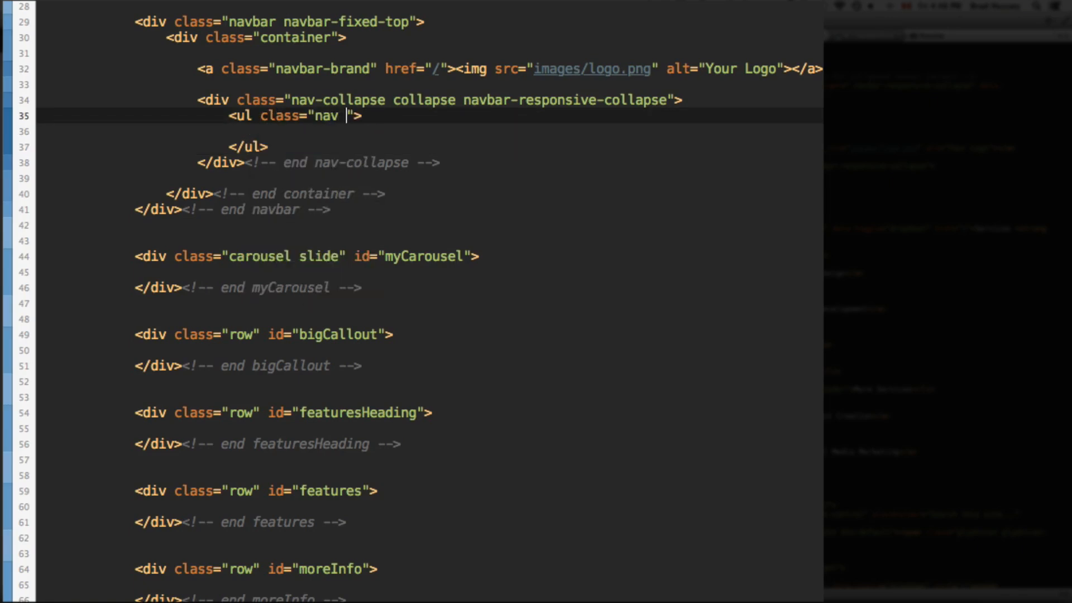
pyautogui.write('navbar-nav')
pyautogui.click(314, 146)
pyautogui.write('<!-- end nav -->')
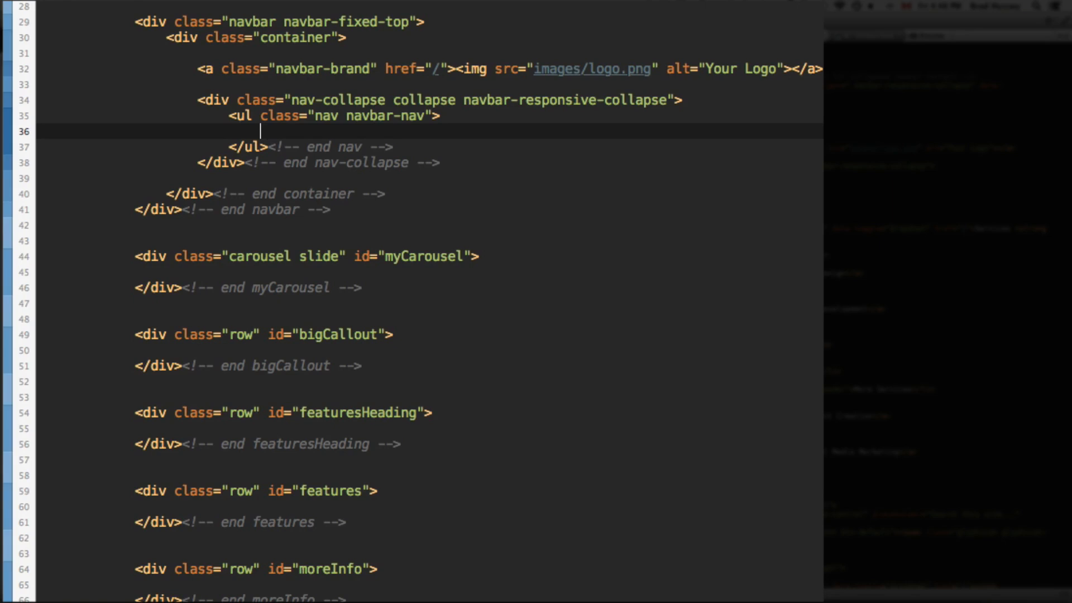
pyautogui.write('<li class="')
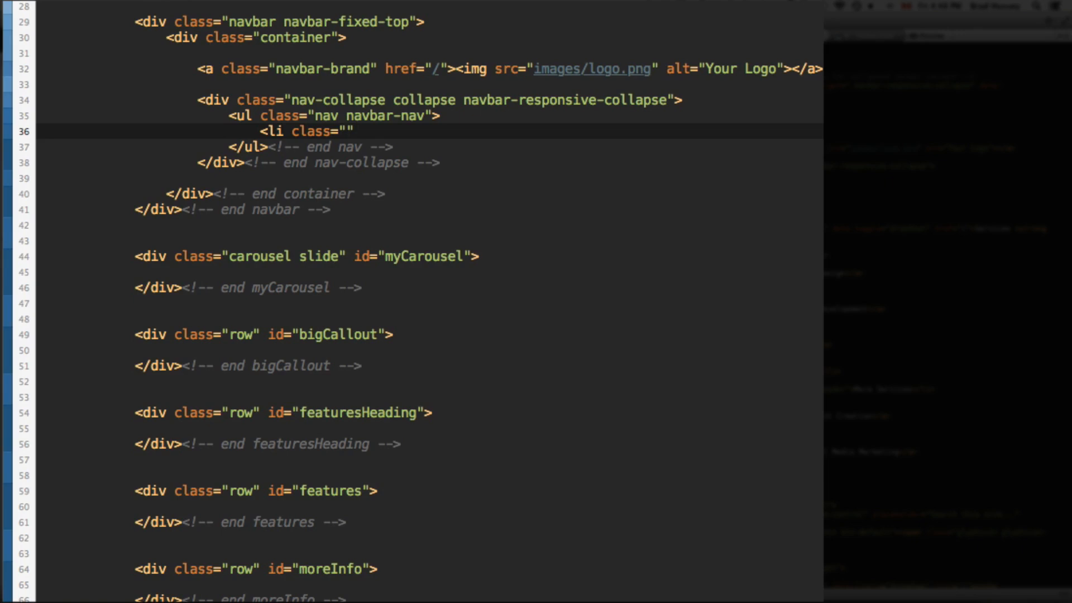
pyautogui.write('active')
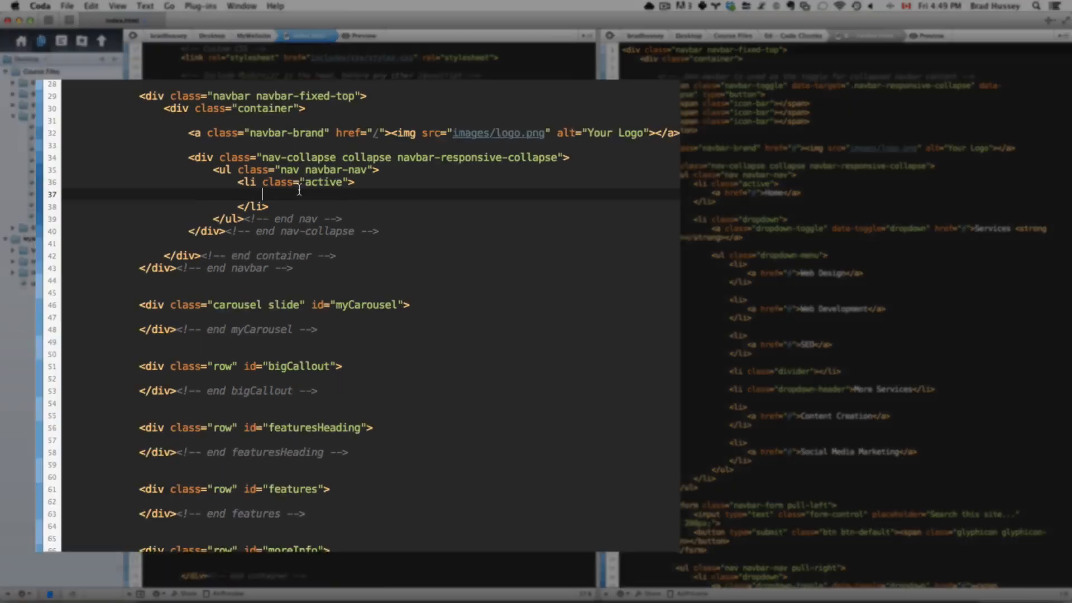
pyautogui.write('<a href="')
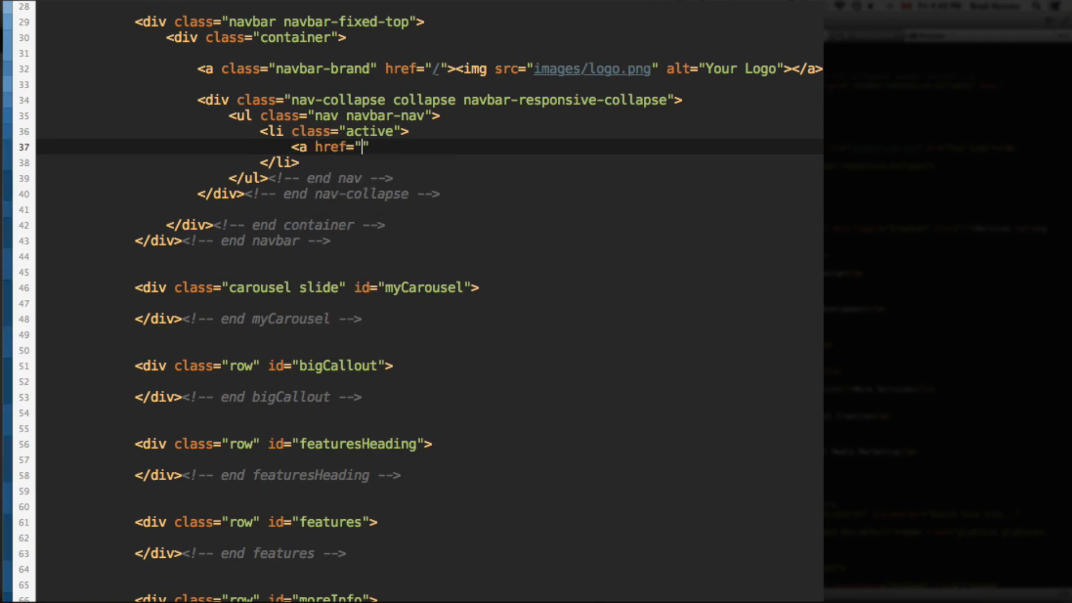
pyautogui.write('#">Home</a>')
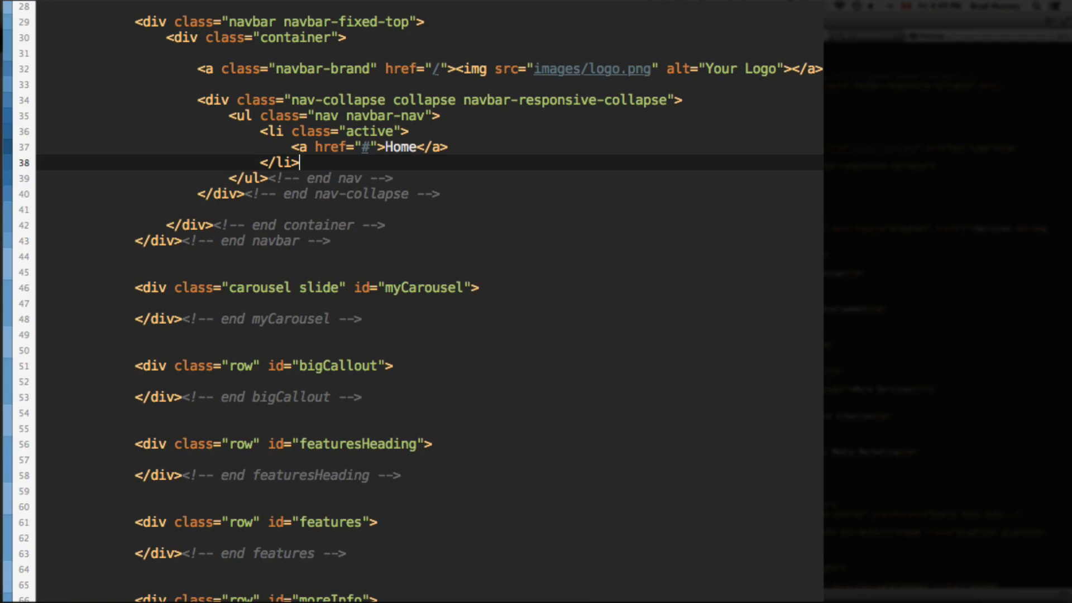
# Add a list item linking Services to "#", followed by a closing </ul> tag
pyautogui.write('<li>')
pyautogui.write('</li>')
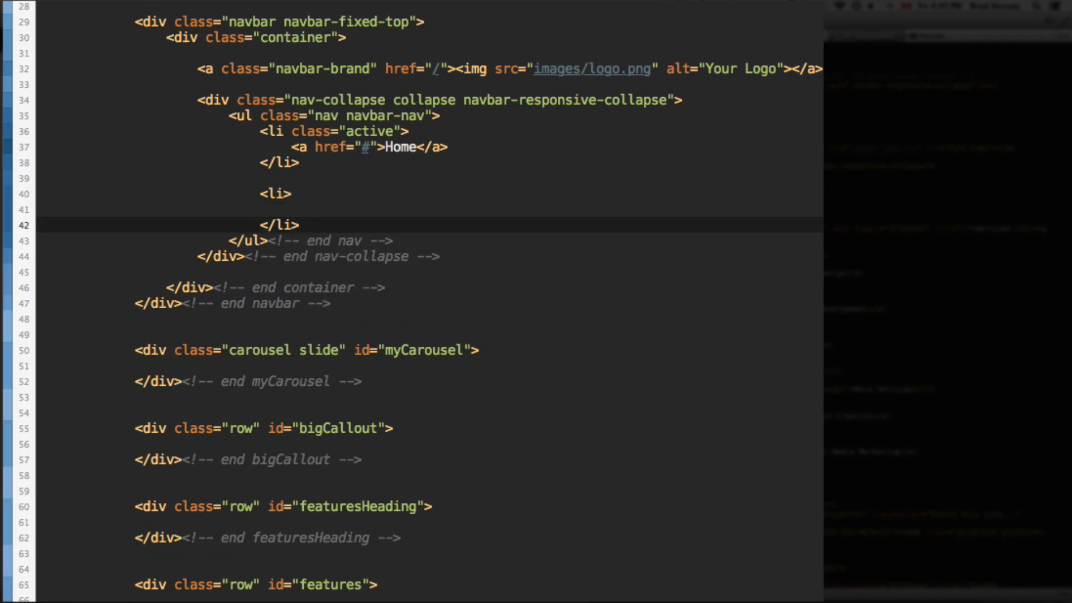
pyautogui.click(294, 210)
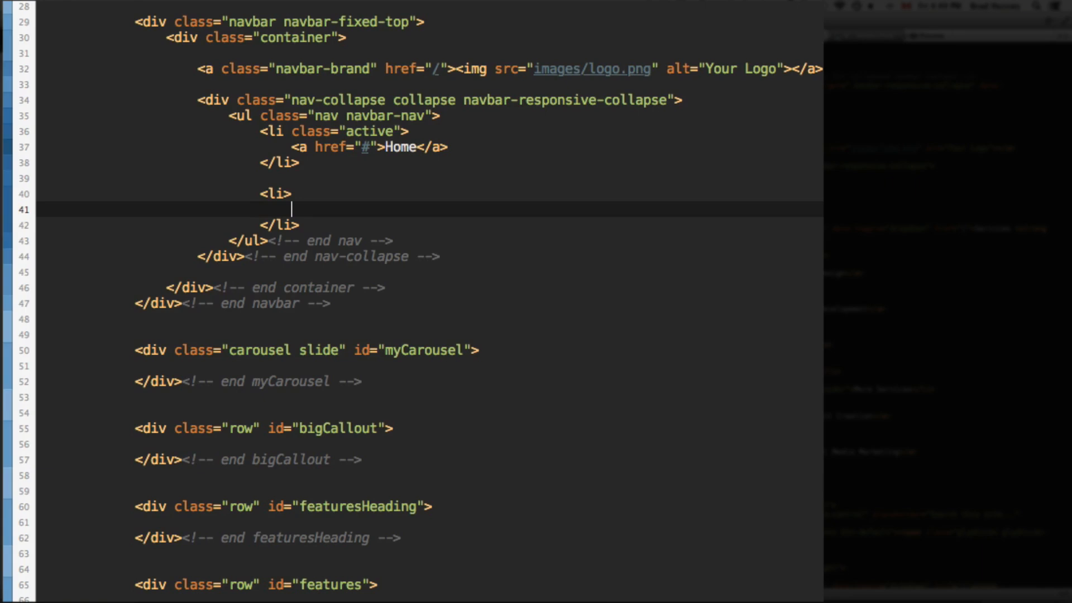
pyautogui.write('<a href="#"')
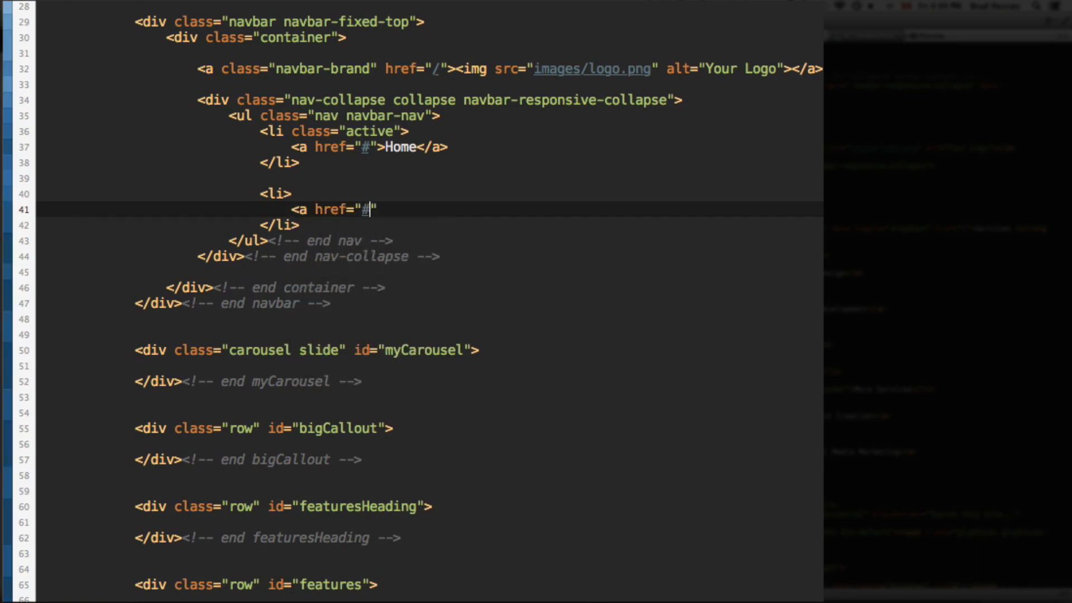
pyautogui.write('>S')
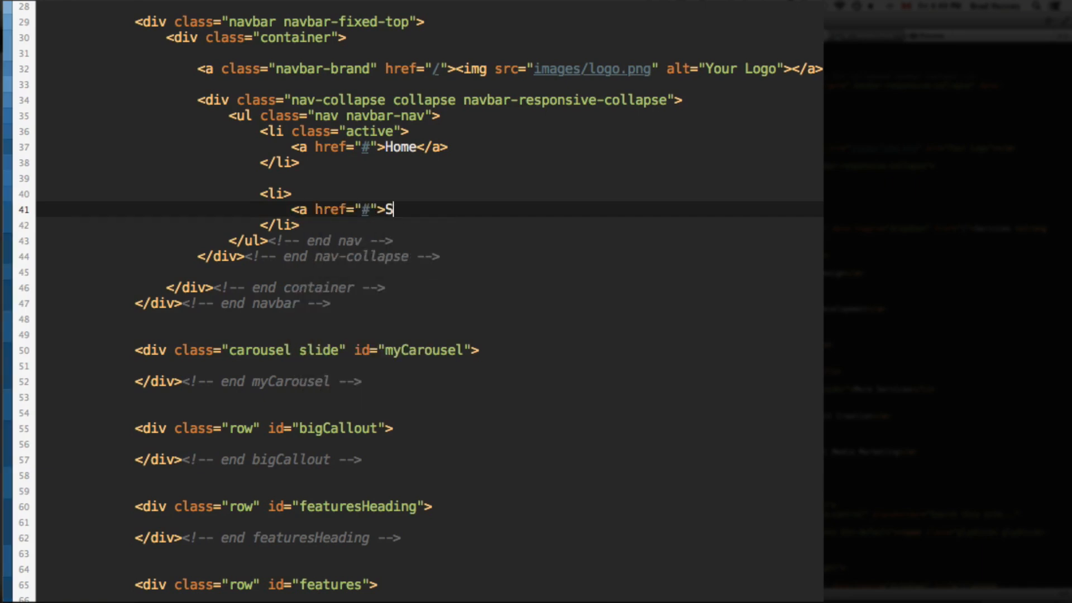
pyautogui.write('ervices</a>')
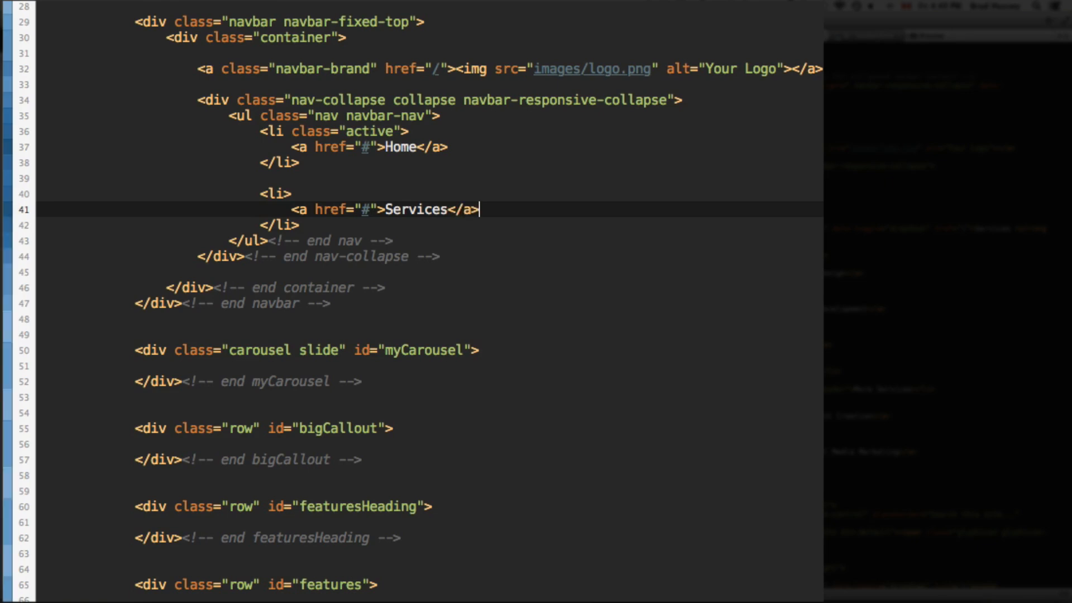
pyautogui.press('Enter')
pyautogui.write('</ul>')
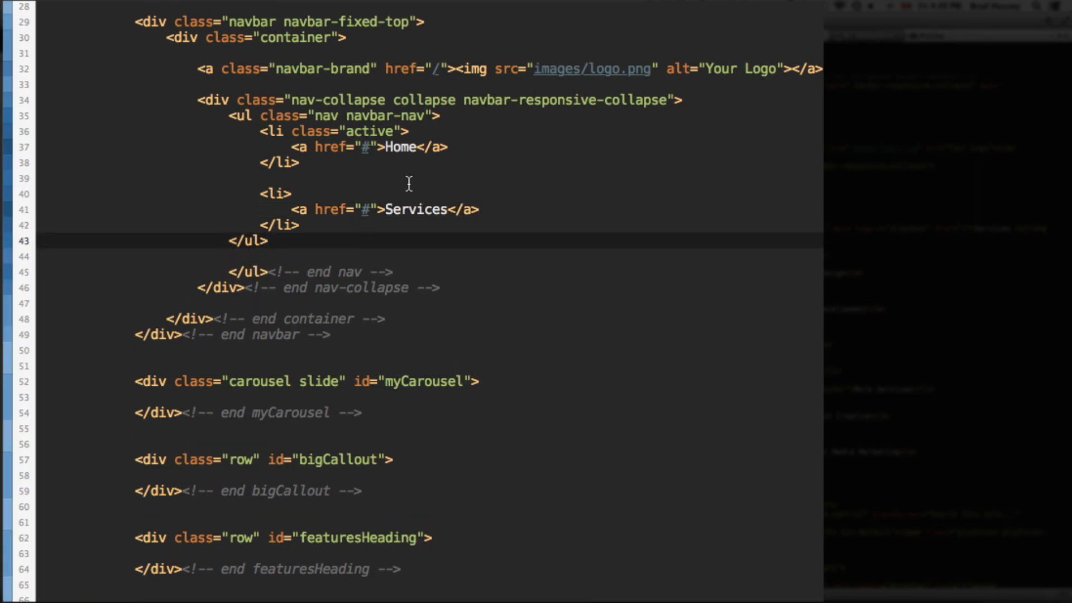
pyautogui.click(292, 194)
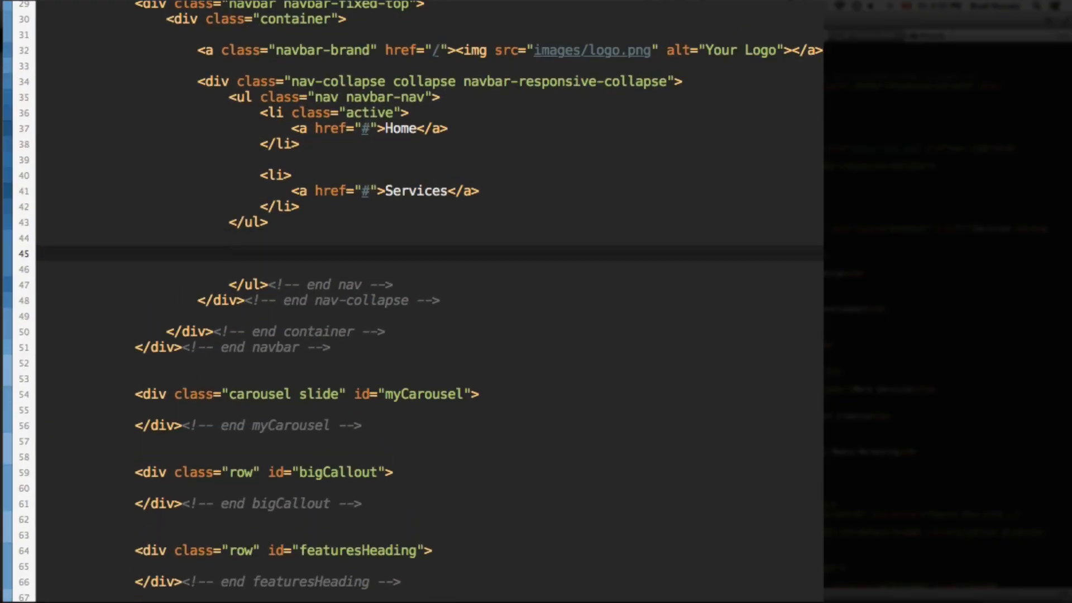
# Add a form with class navbar-form below the nav list
pyautogui.write('<')
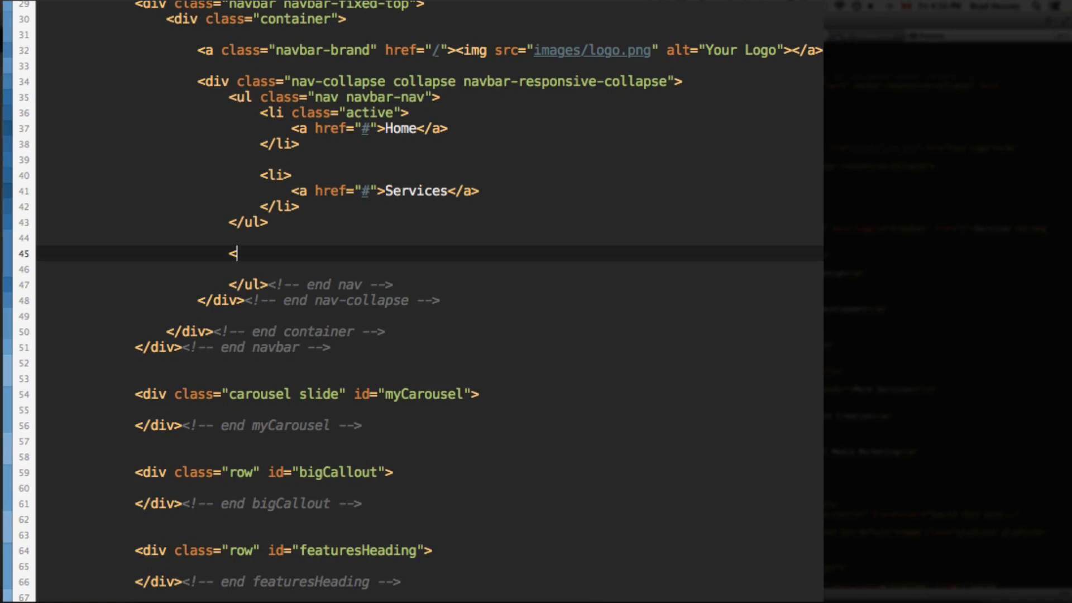
pyautogui.write('form')
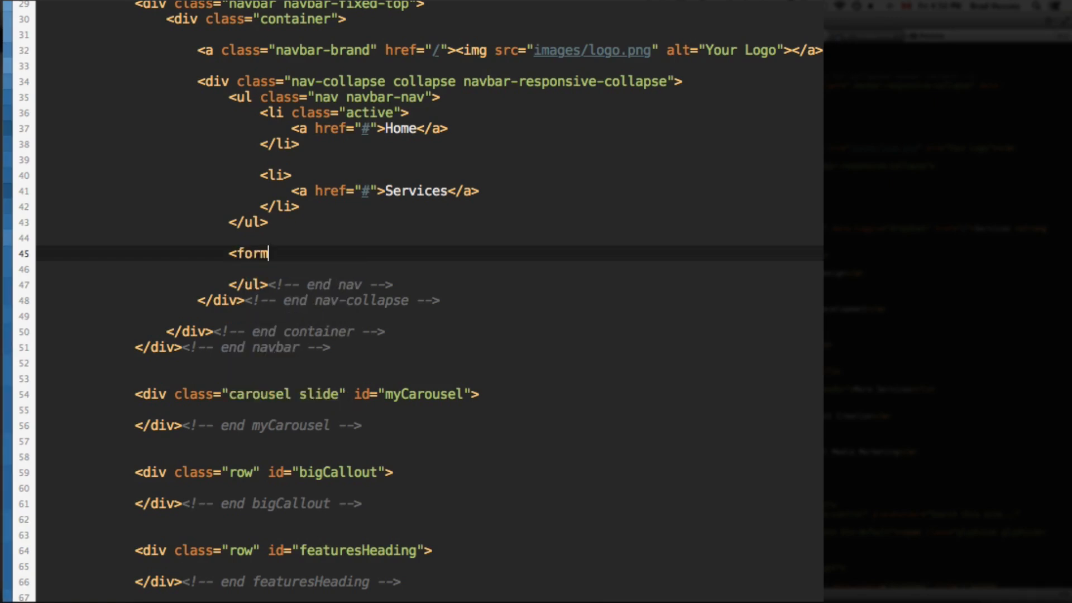
pyautogui.write('>')
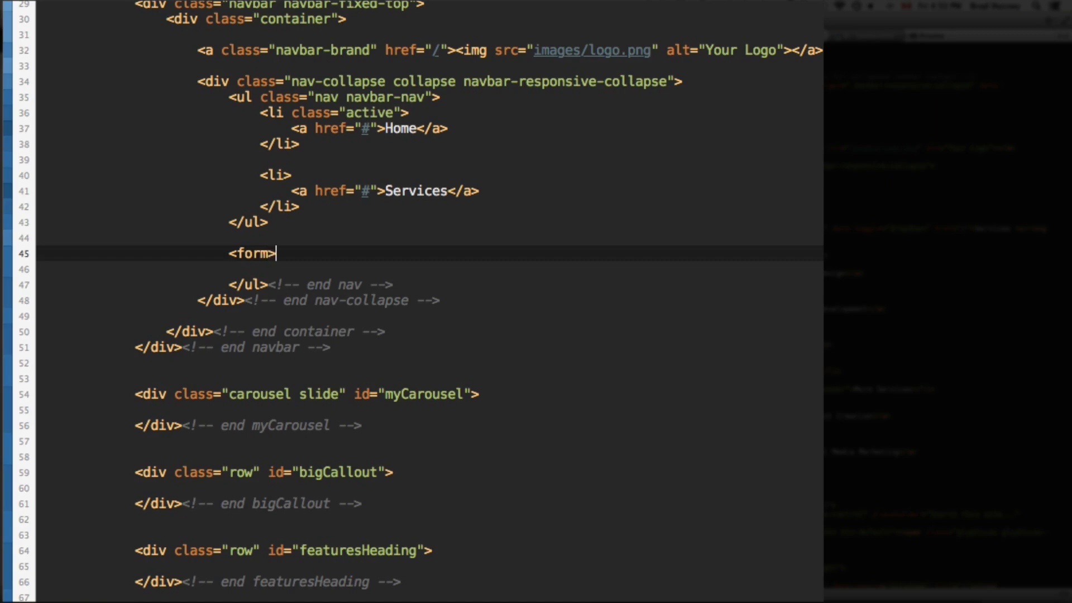
pyautogui.write('</form>')
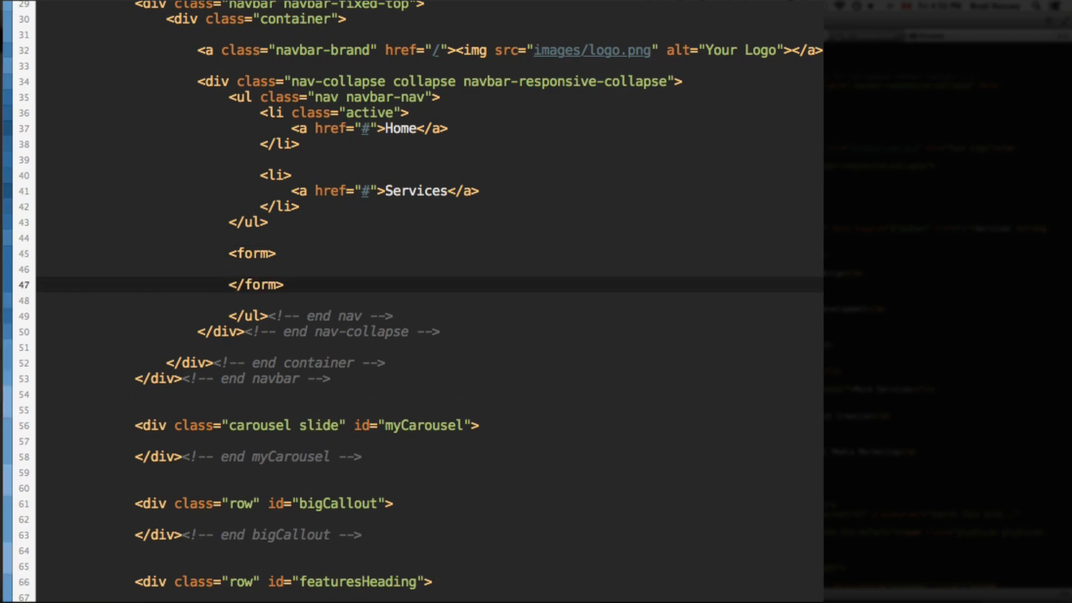
pyautogui.write('class=""')
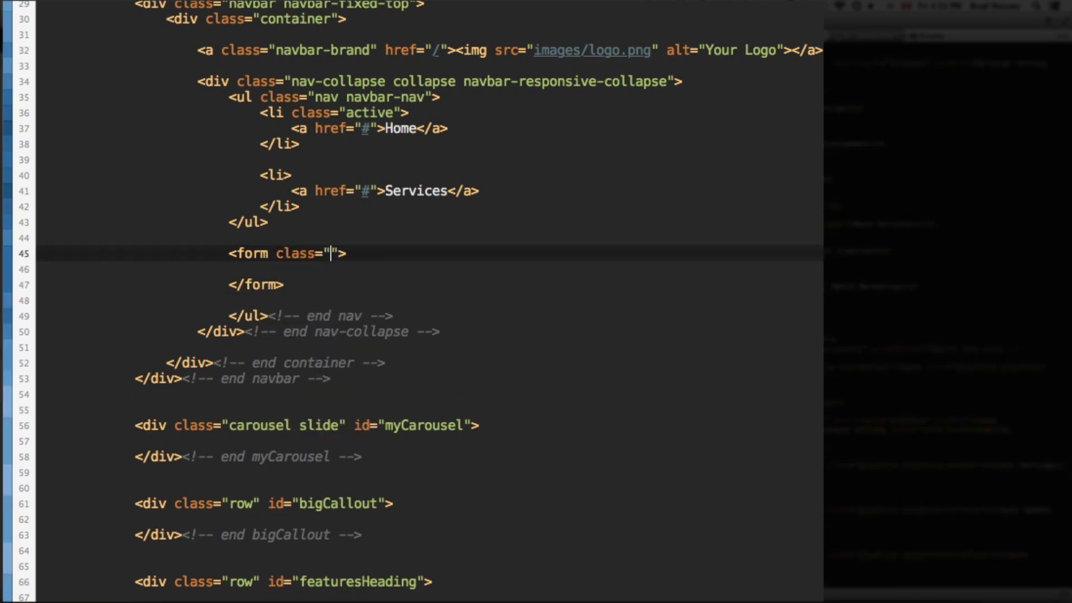
pyautogui.write('navbar-form')
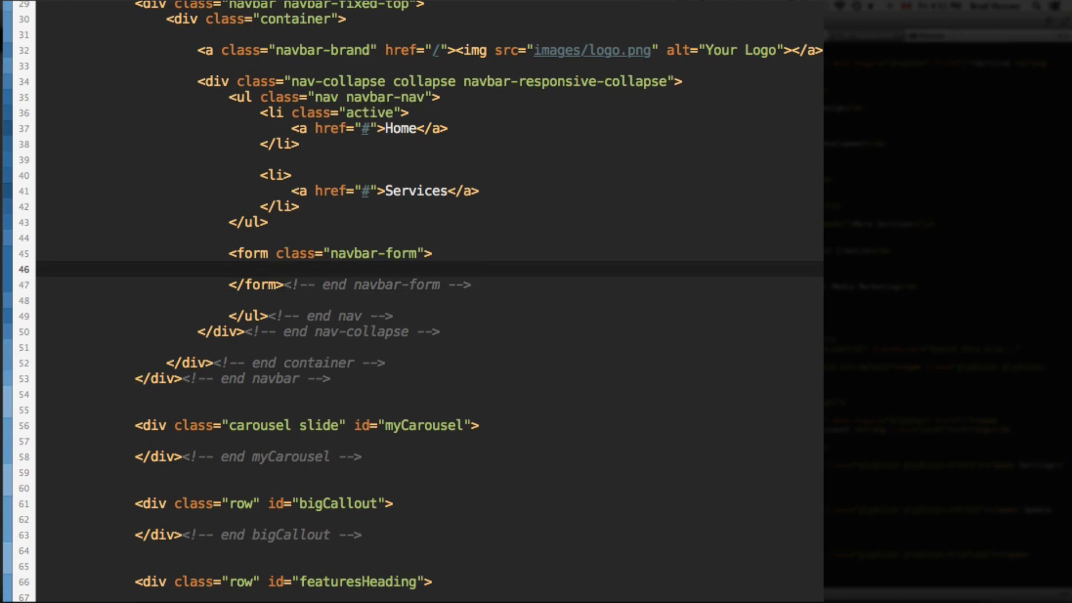
# Put a form-control text input with placeholder "Search this site..." inside the form
pyautogui.write('<input')
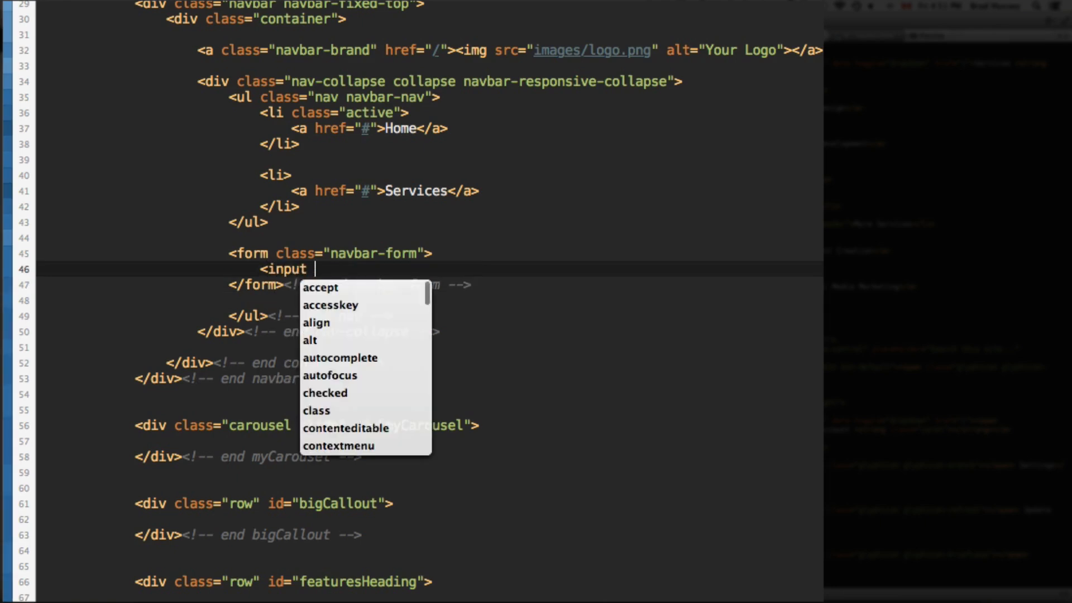
pyautogui.write('type="text"')
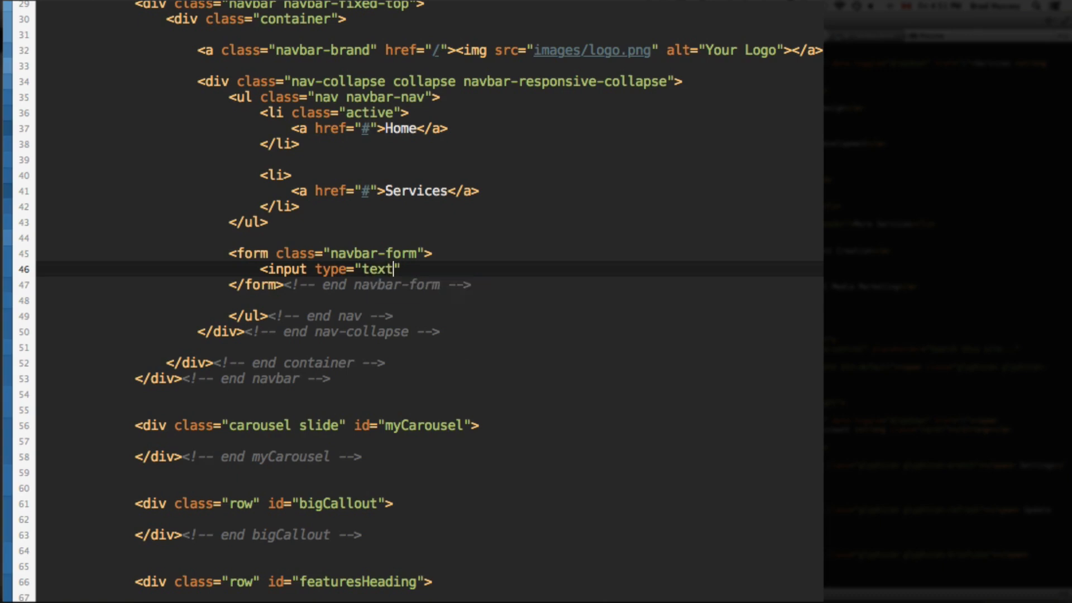
pyautogui.write('class="f"')
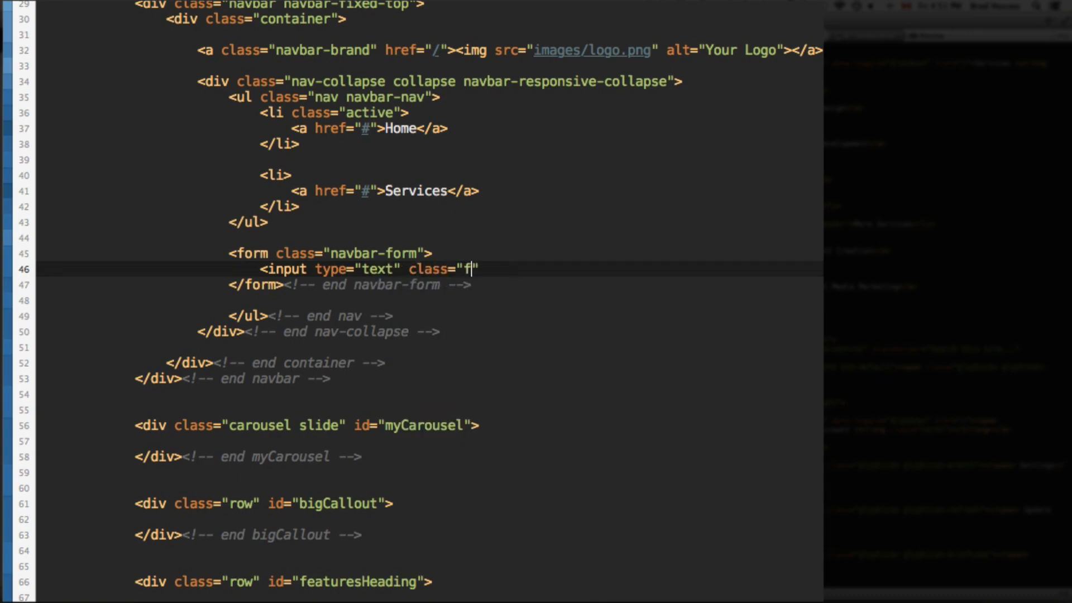
pyautogui.write('orm-control')
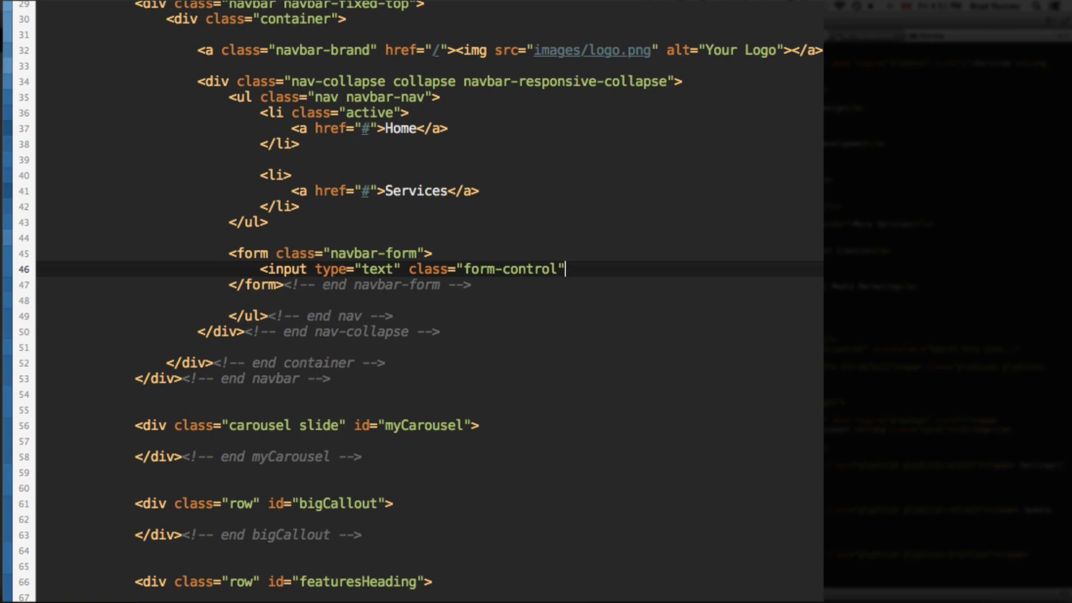
pyautogui.write('placeholder=""')
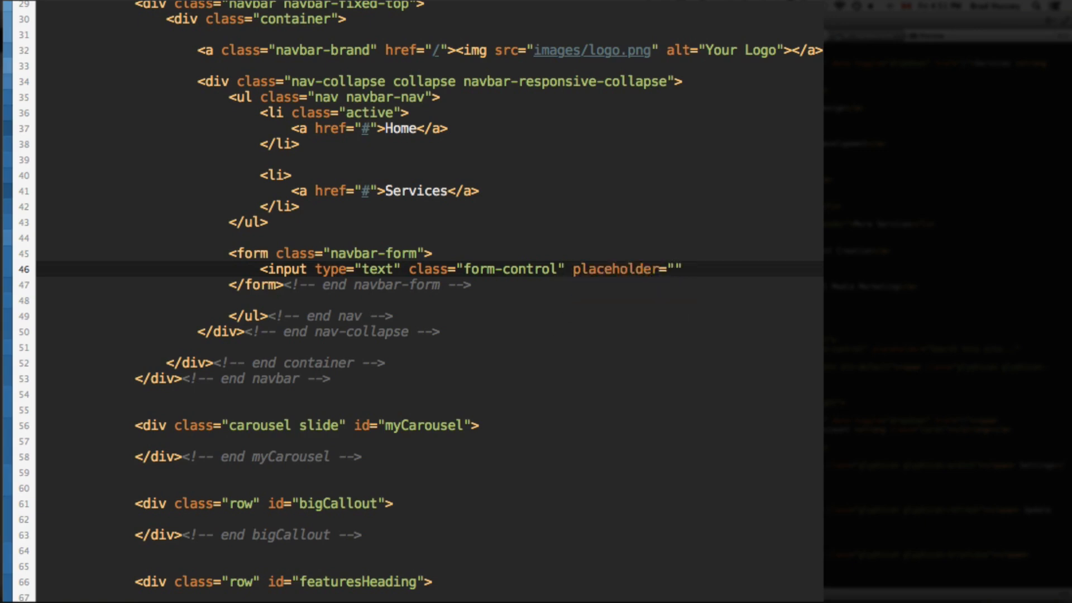
pyautogui.write('Search this site...')
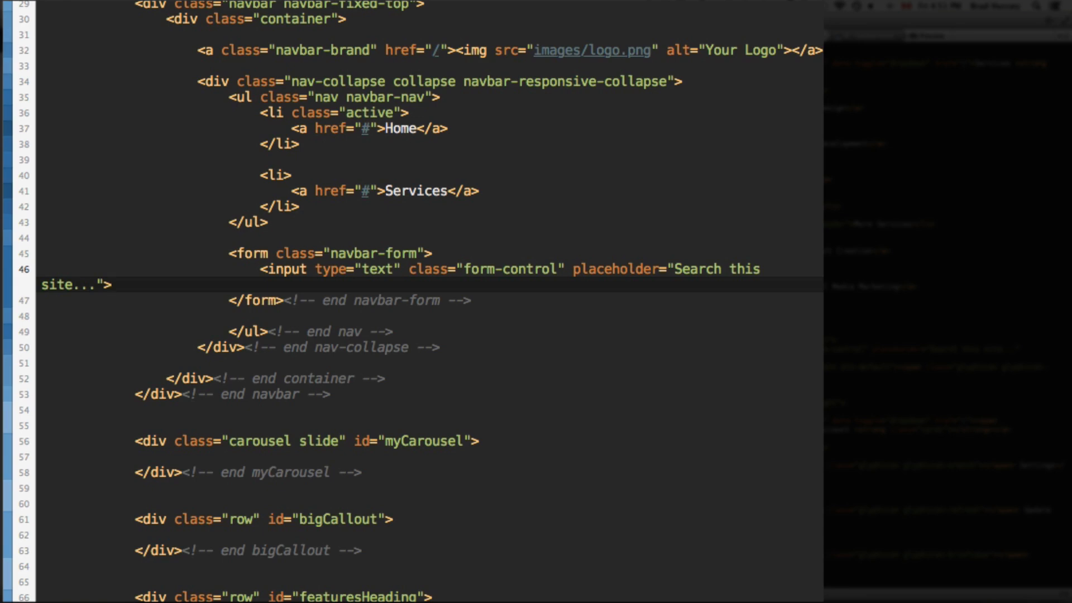
# Type a <button type="submit" class="btn btn-default"> tag below the search input
pyautogui.write('<')
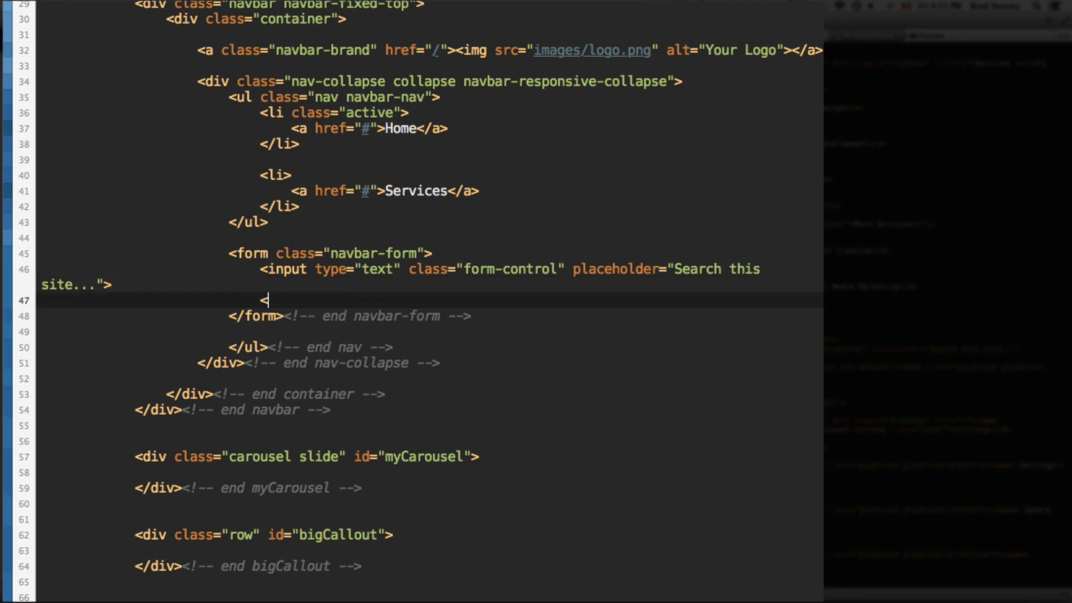
pyautogui.write('button')
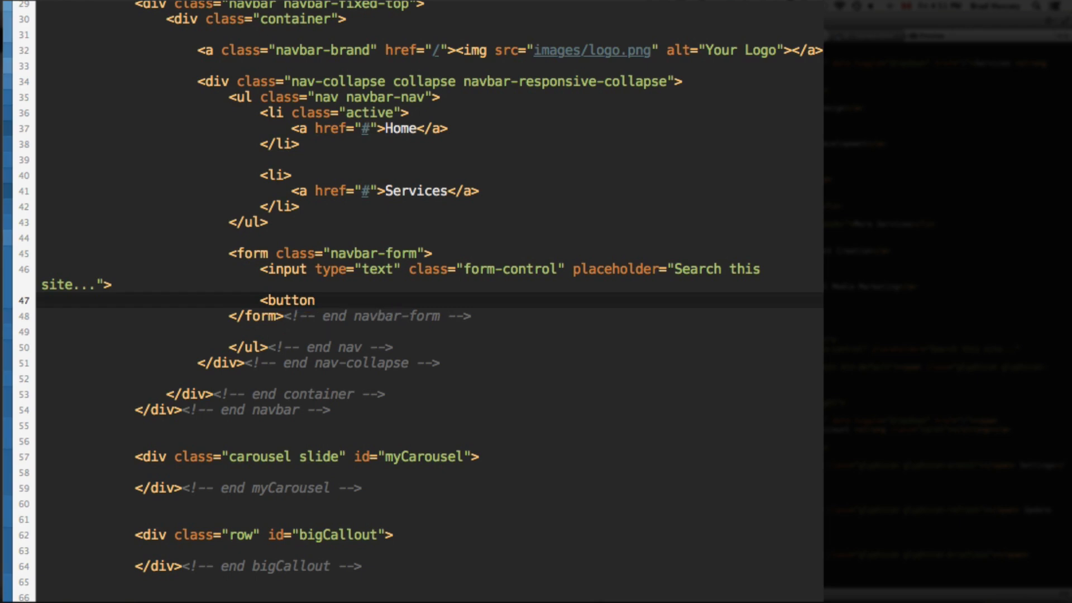
pyautogui.write('tabindex=""')
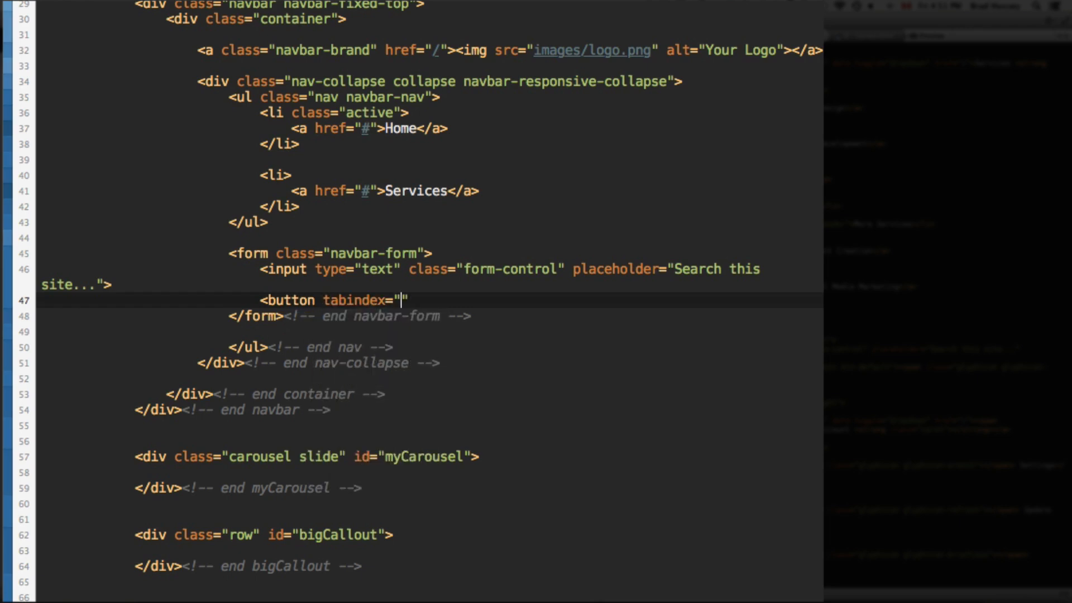
pyautogui.write('type="')
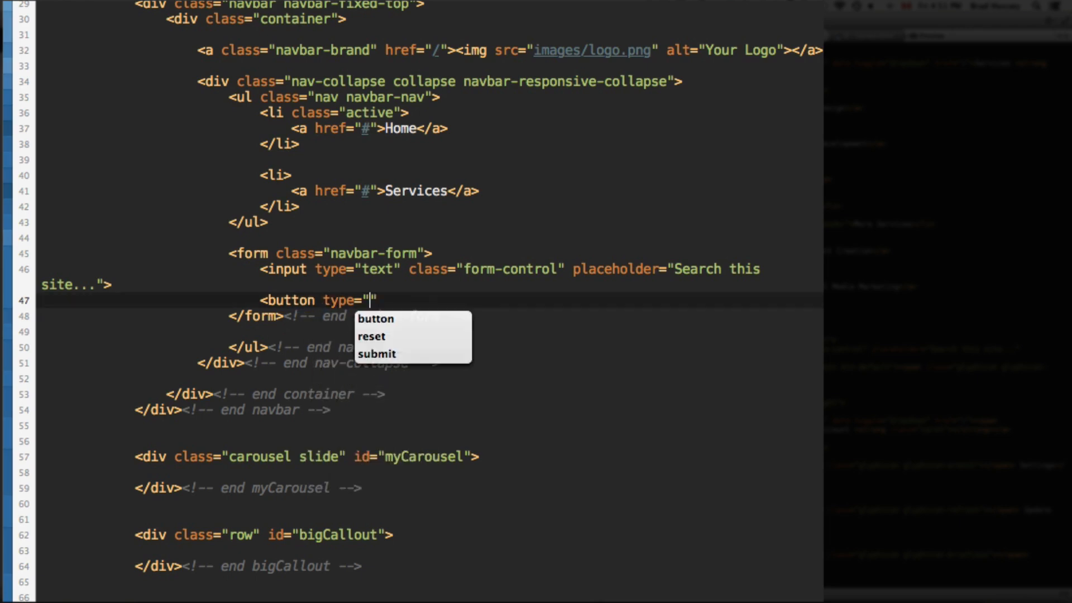
pyautogui.click(375, 353)
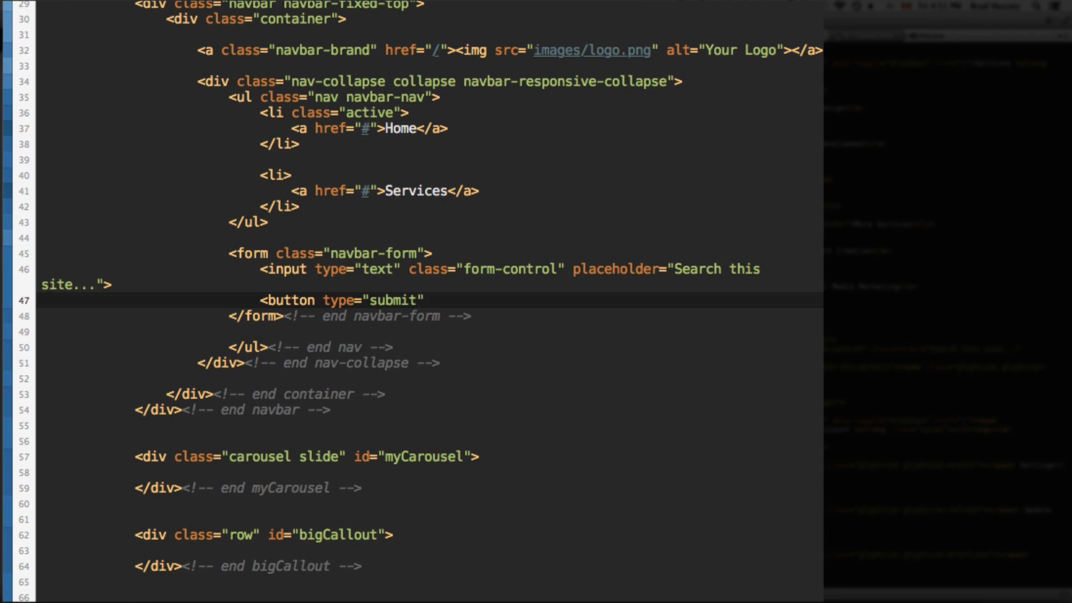
pyautogui.write('class="btn b')
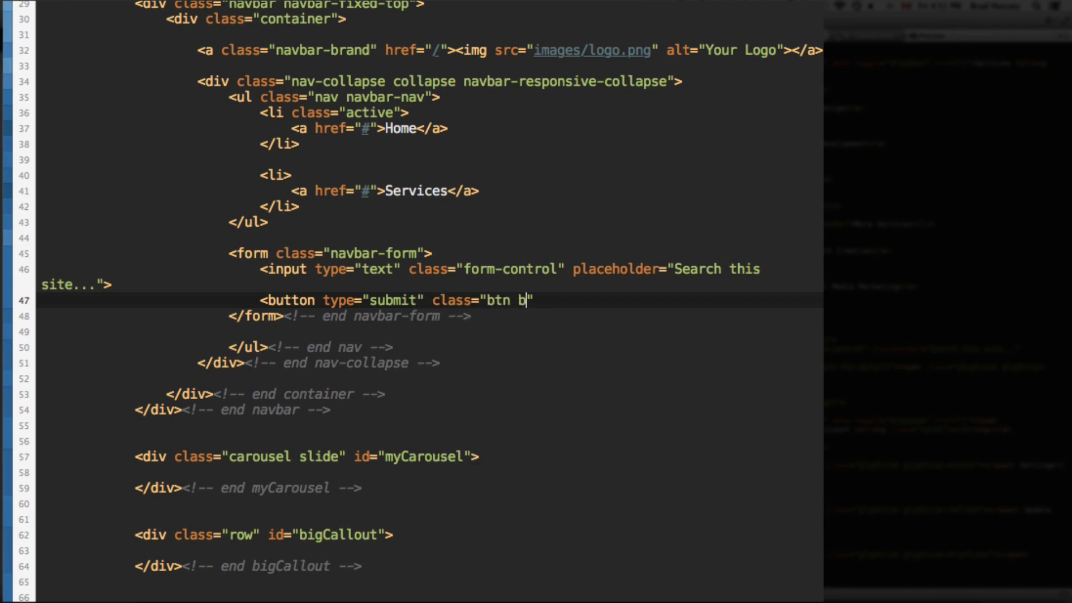
pyautogui.write('tn-default"')
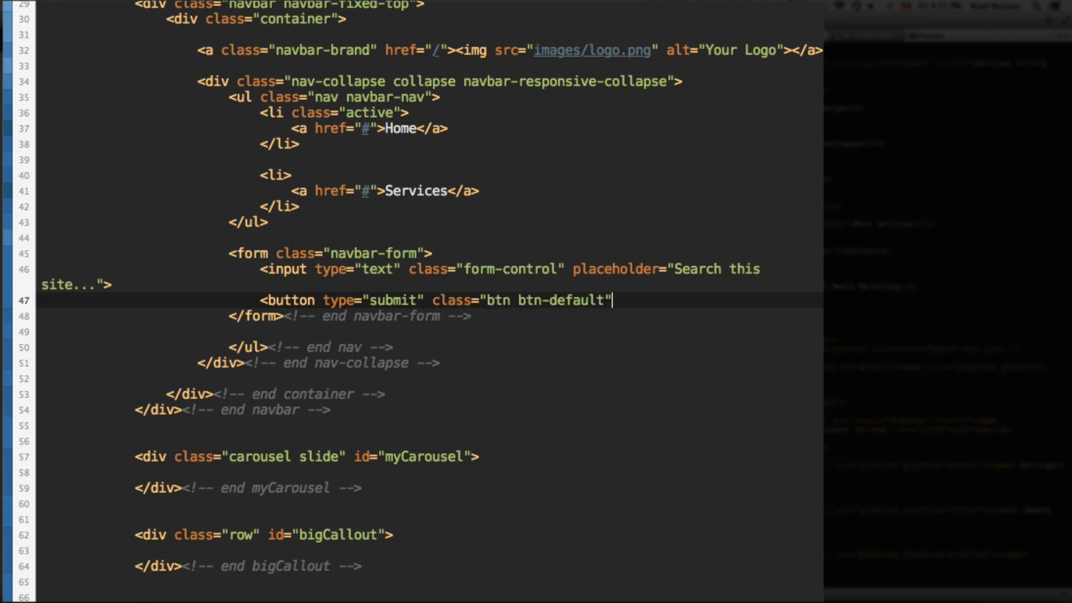
pyautogui.write('>')
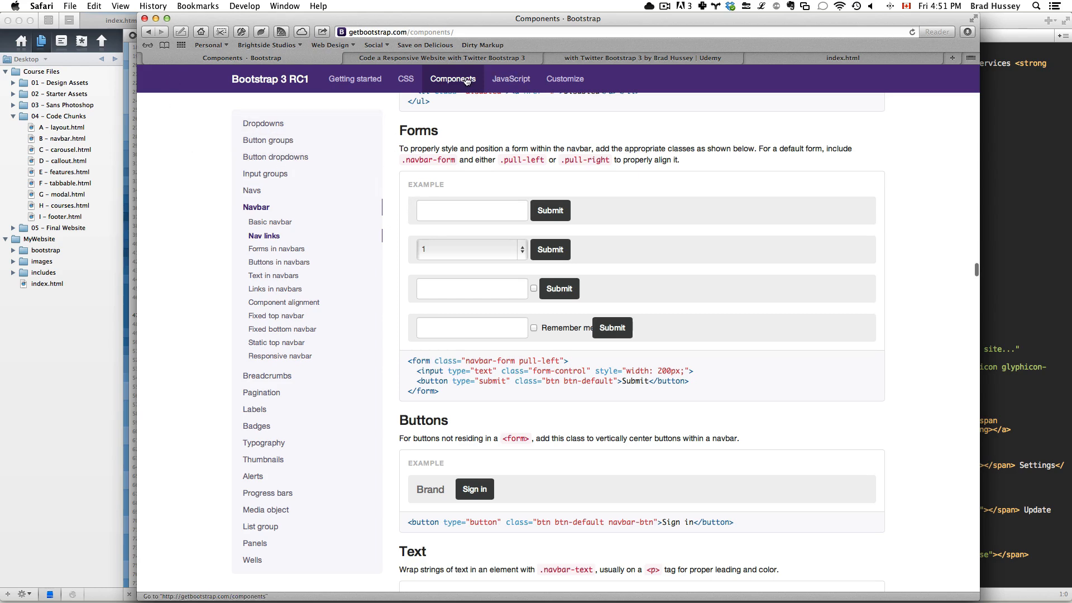
# Open the CSS page of the Bootstrap docs and go to its Buttons section
pyautogui.click(405, 79)
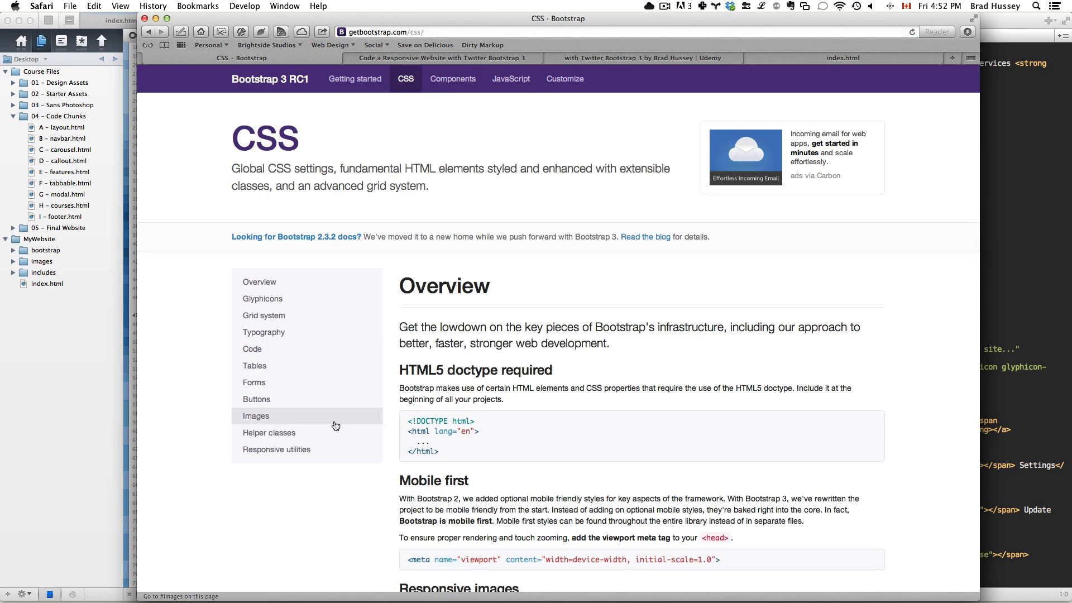
pyautogui.click(257, 399)
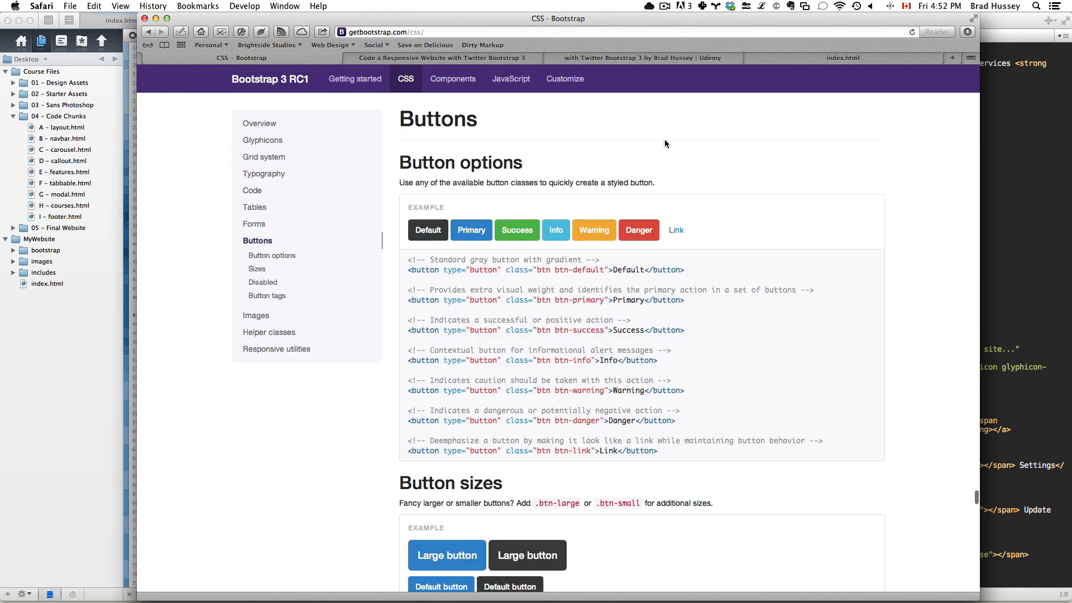
pyautogui.moveTo(453, 79)
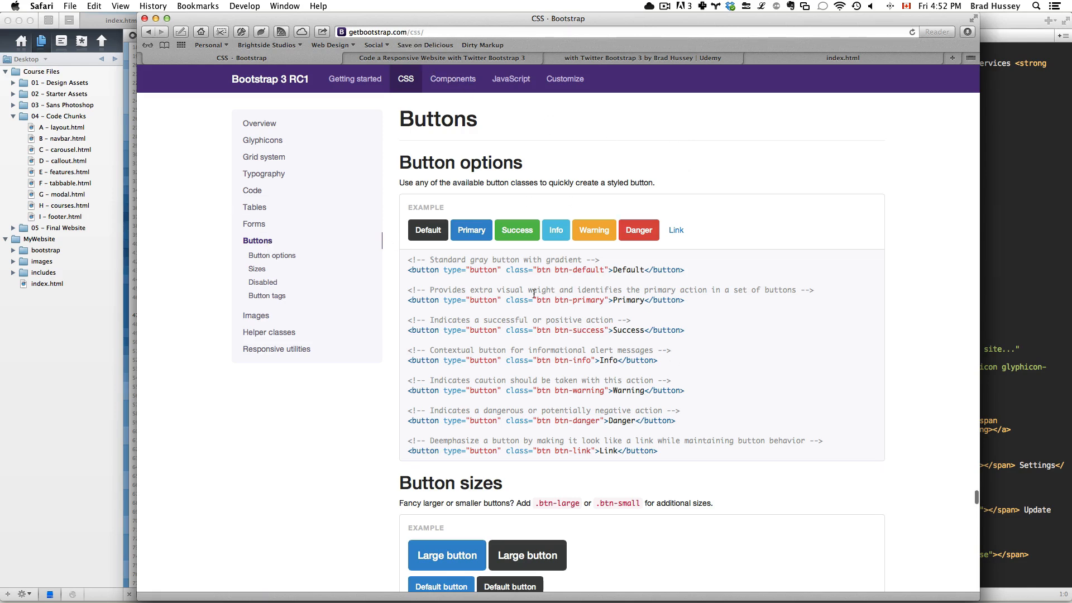
pyautogui.scroll(-3)
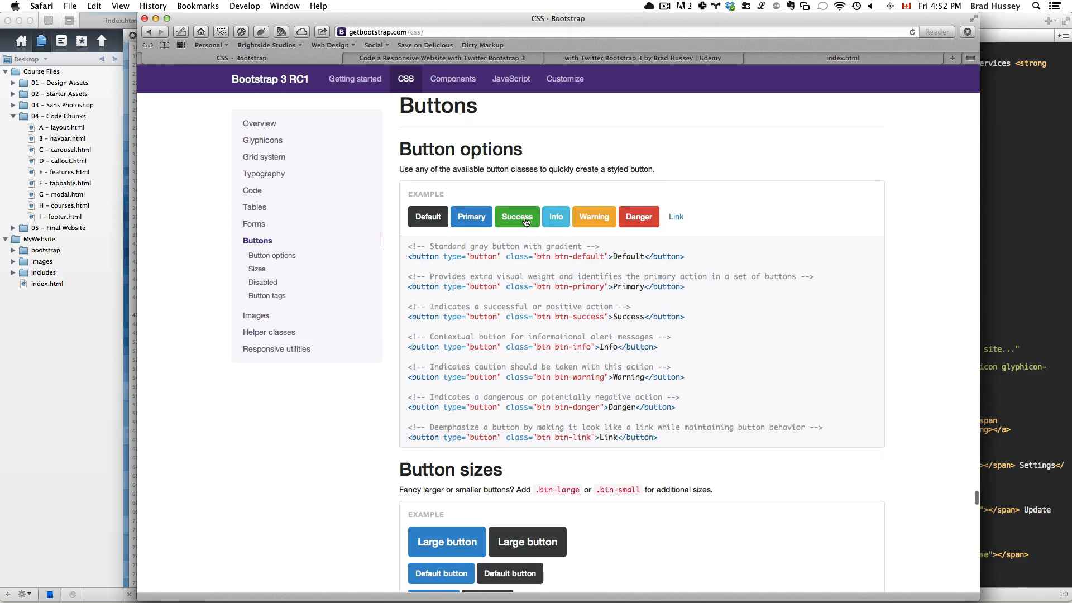
pyautogui.doubleClick(460, 149)
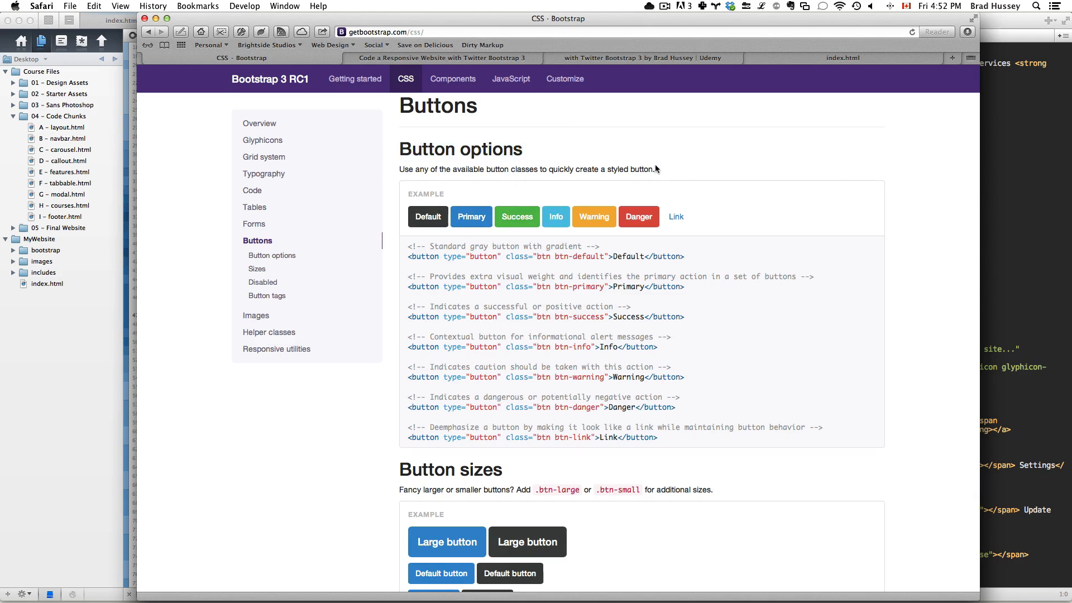
pyautogui.moveTo(655, 159)
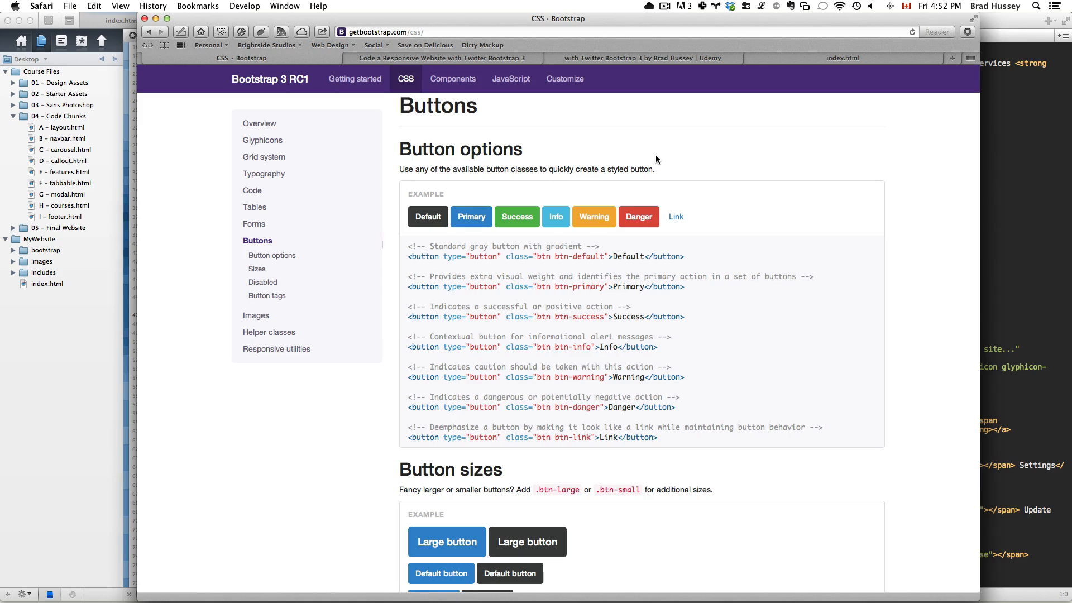
# Scroll through the button options, button sizes and disabled-state examples
pyautogui.scroll(-3)
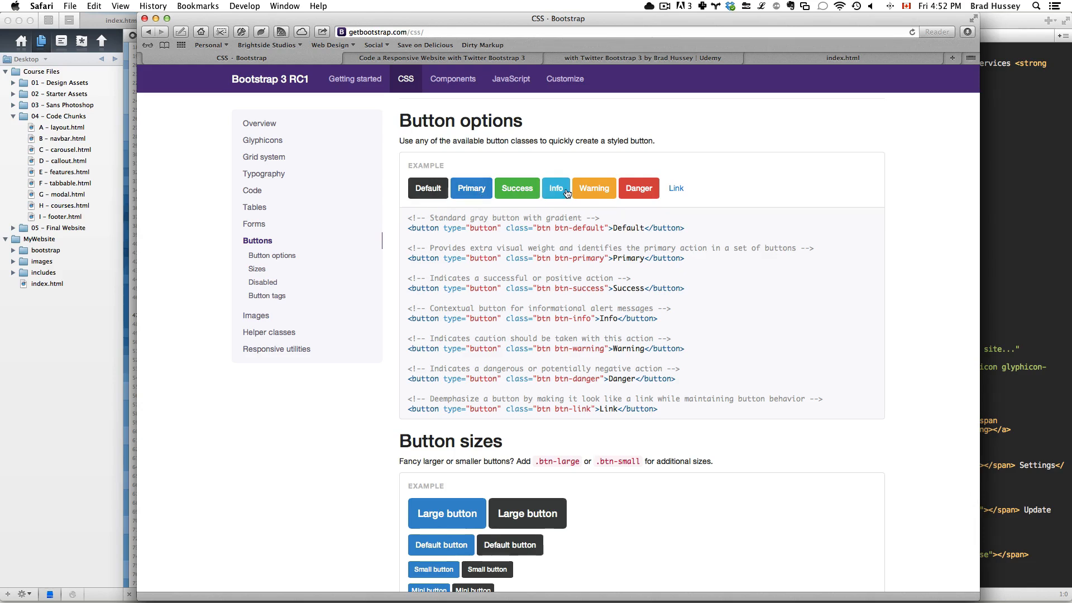
pyautogui.moveTo(525, 190)
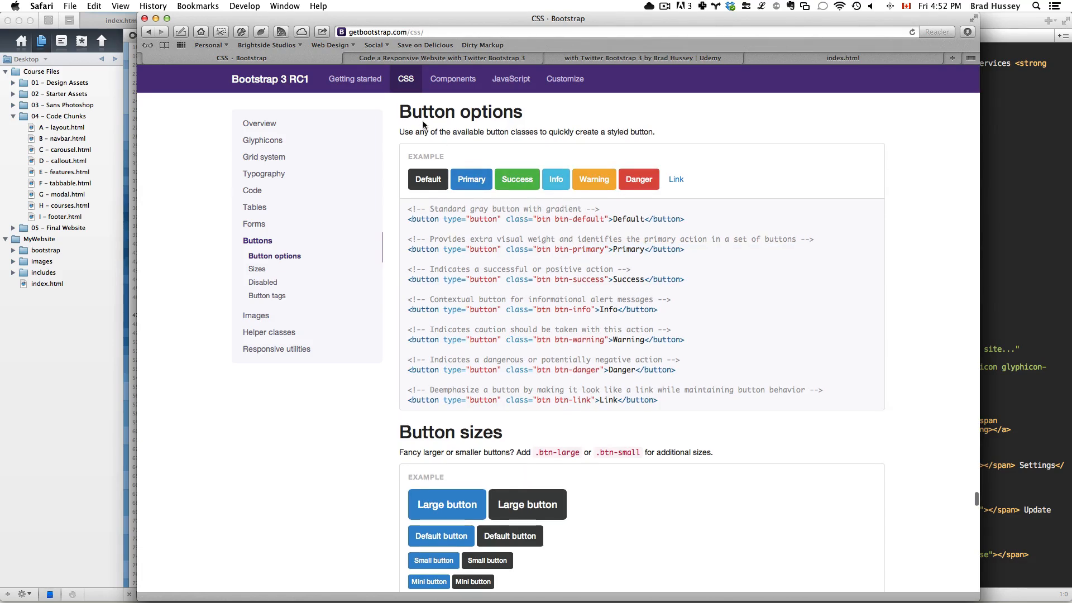
pyautogui.moveTo(710, 409)
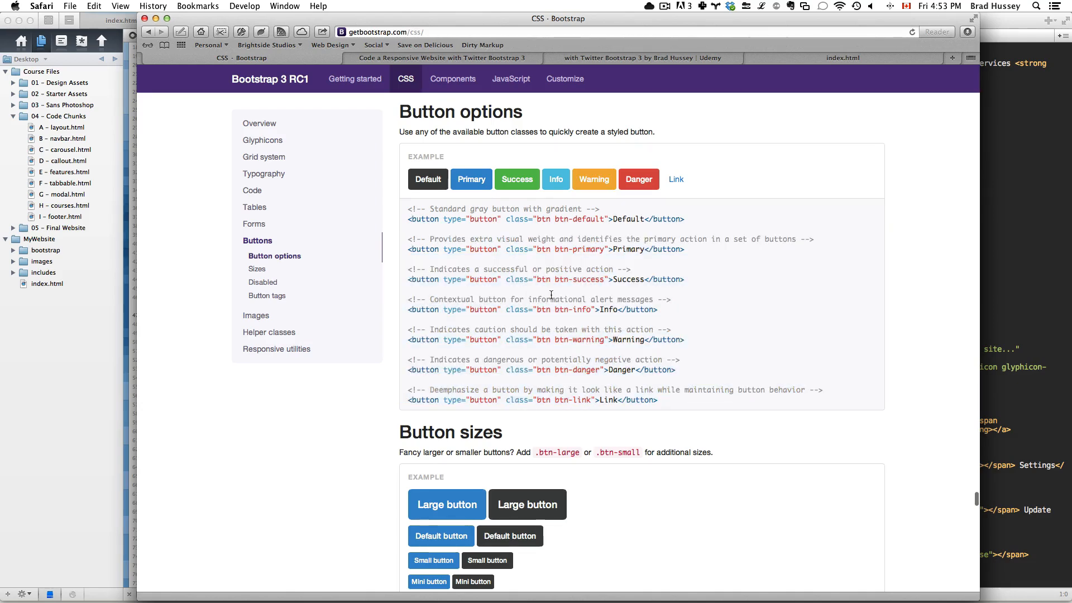
pyautogui.scroll(-3)
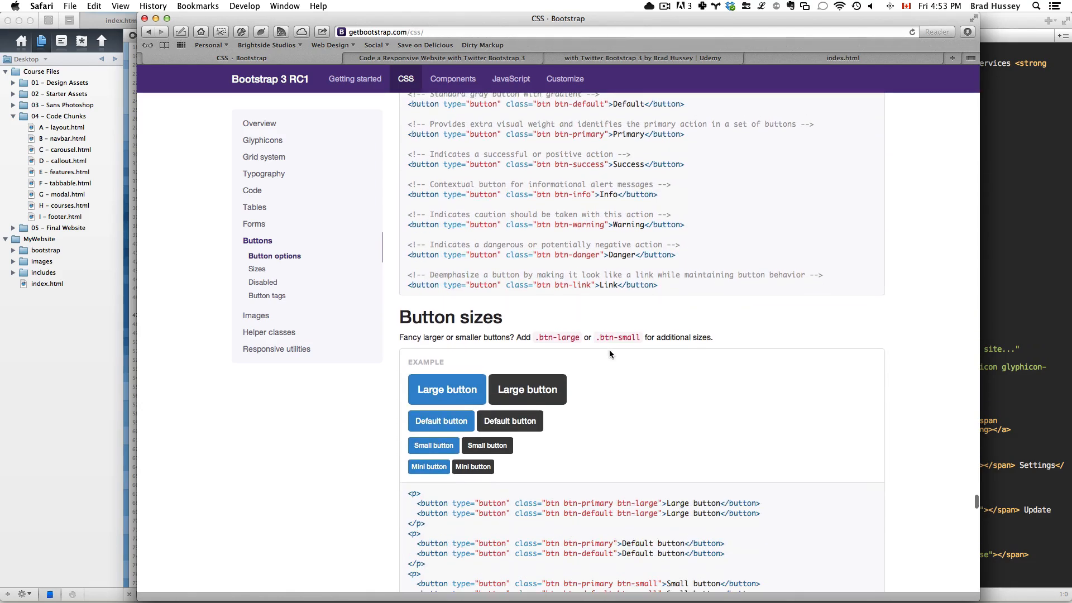
pyautogui.scroll(-3)
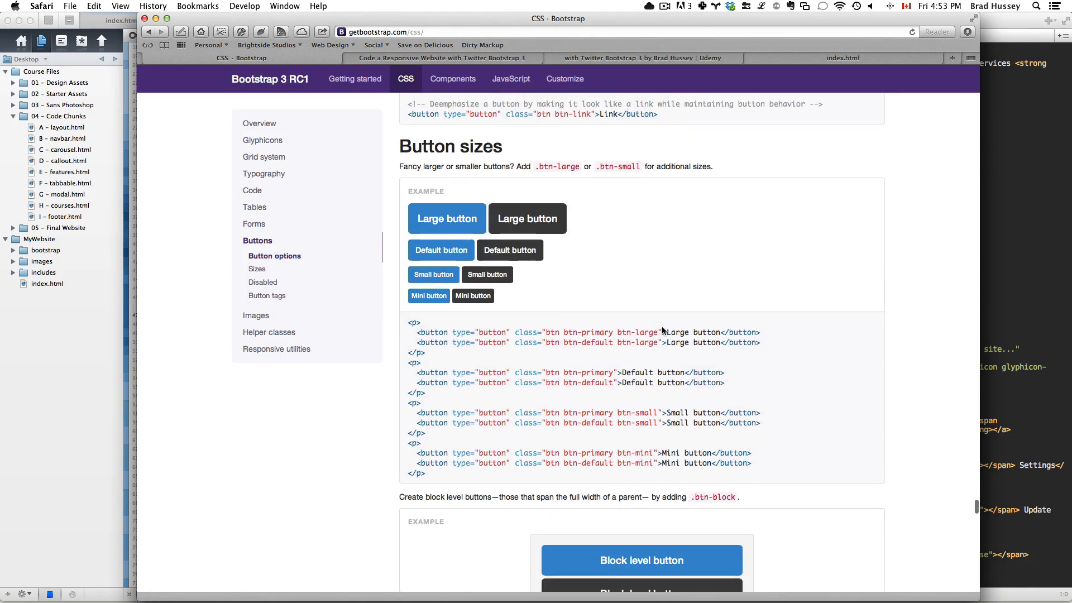
pyautogui.scroll(-3)
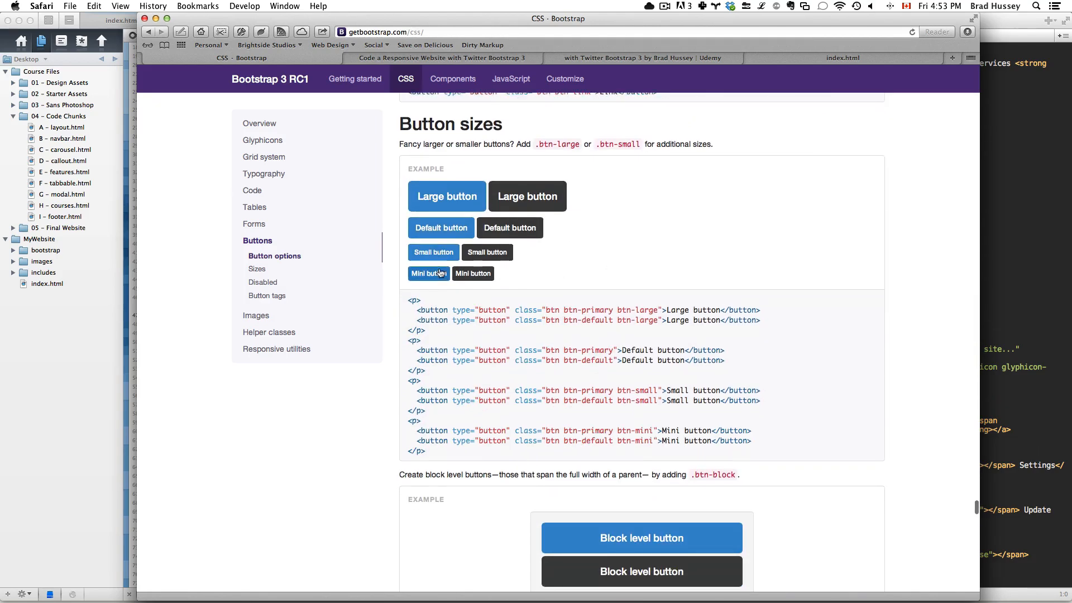
pyautogui.scroll(-3)
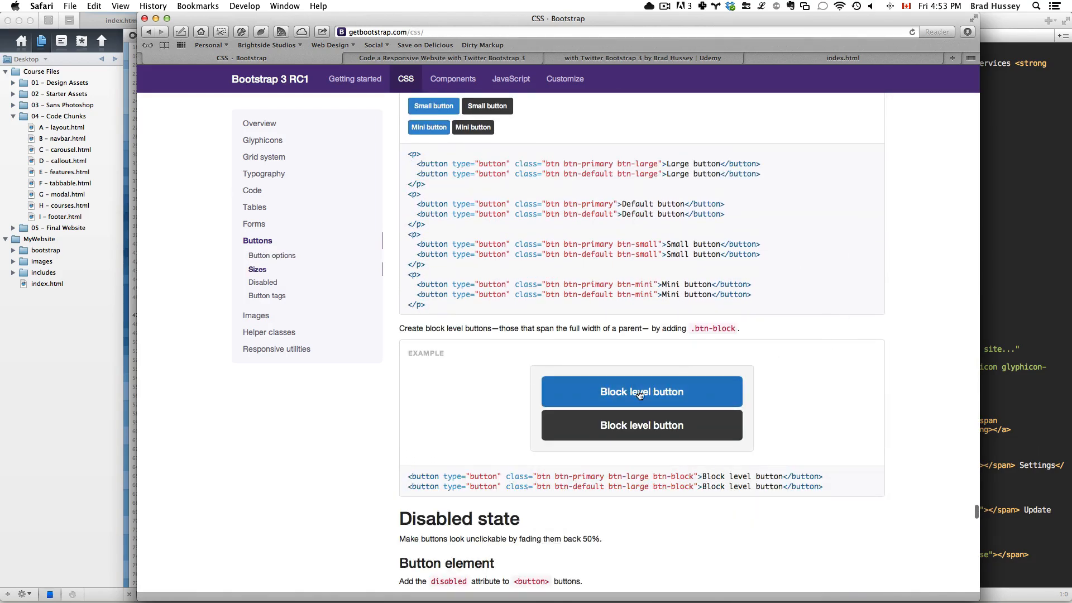
pyautogui.moveTo(699, 305)
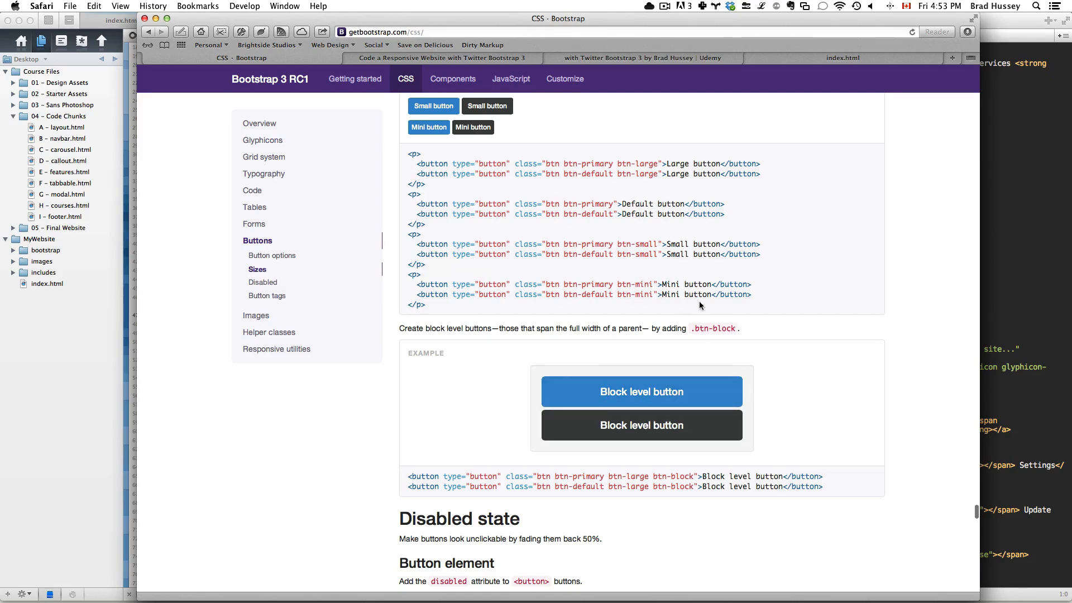
pyautogui.scroll(-3)
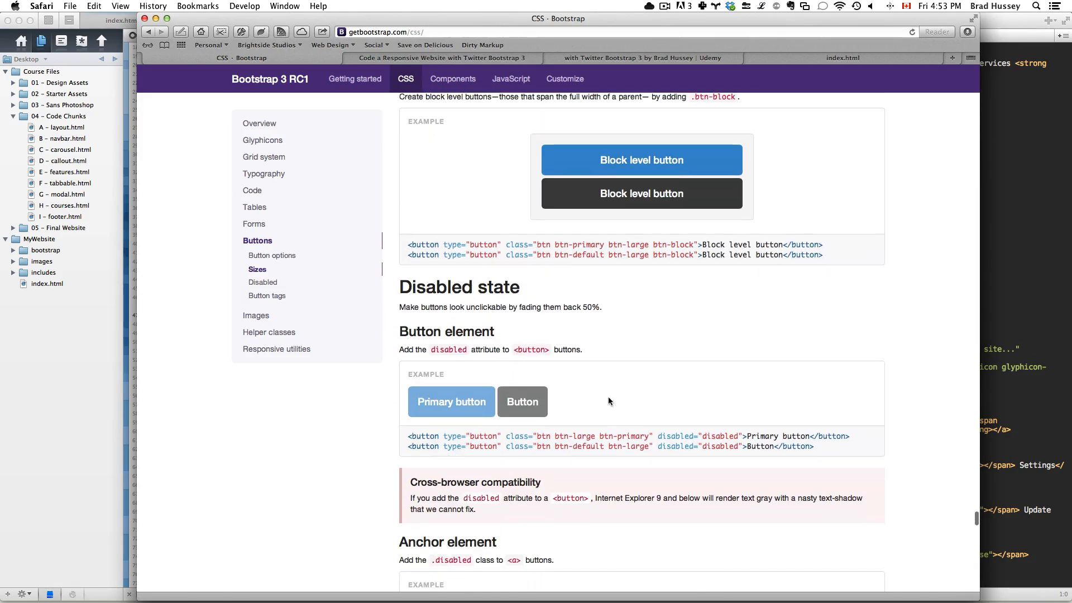
pyautogui.scroll(-3)
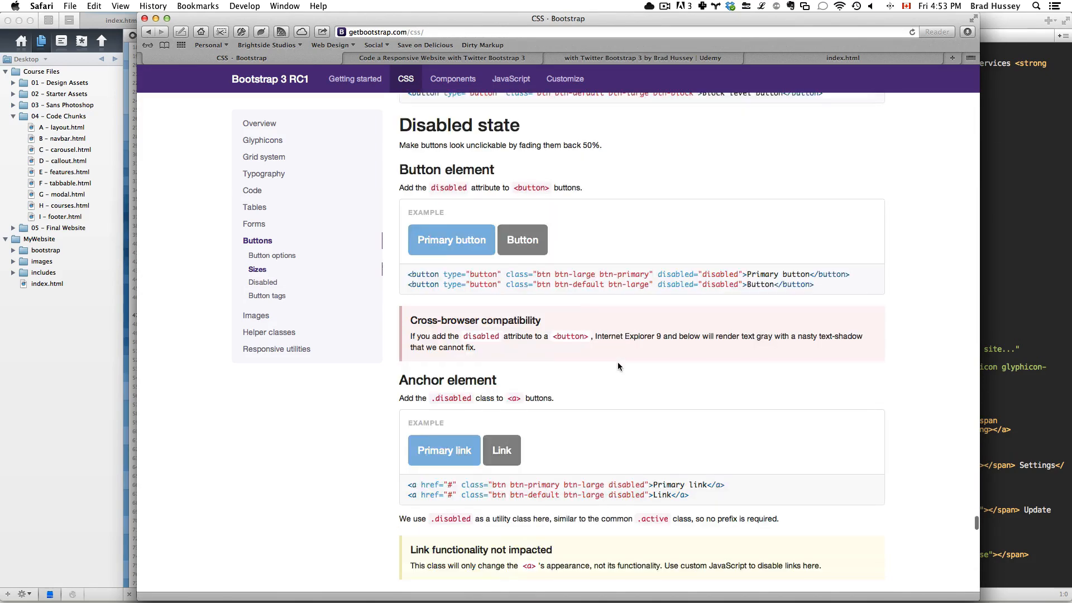
pyautogui.scroll(-3)
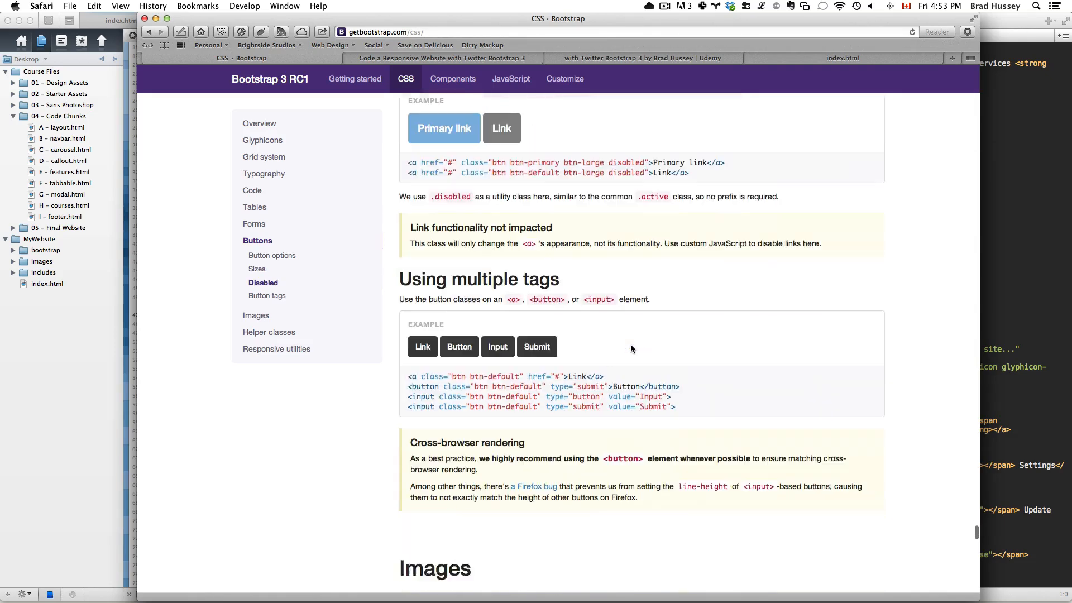
pyautogui.scroll(-3)
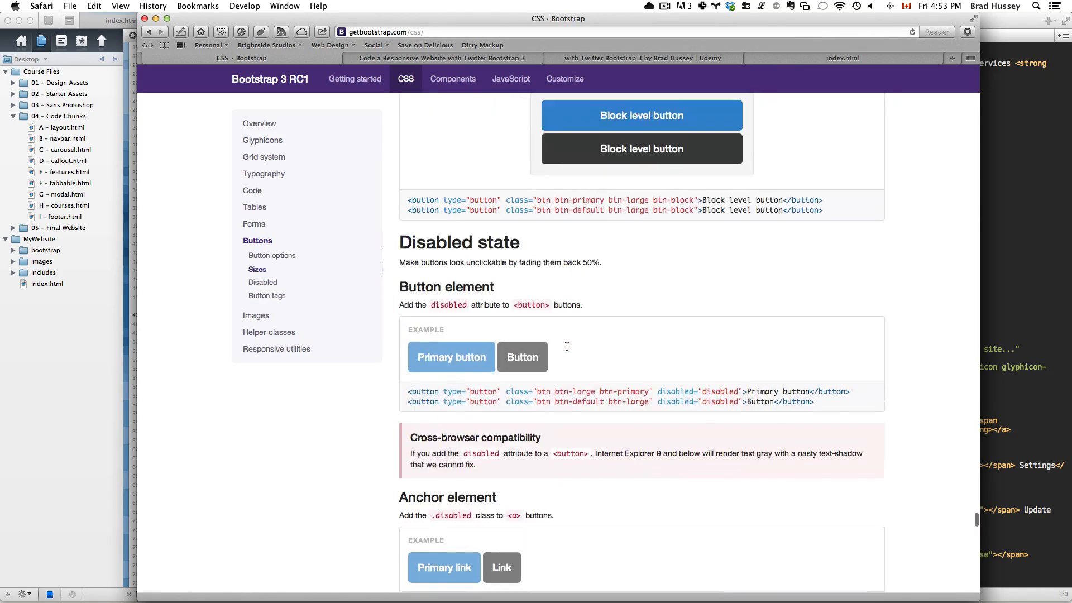
pyautogui.scroll(3)
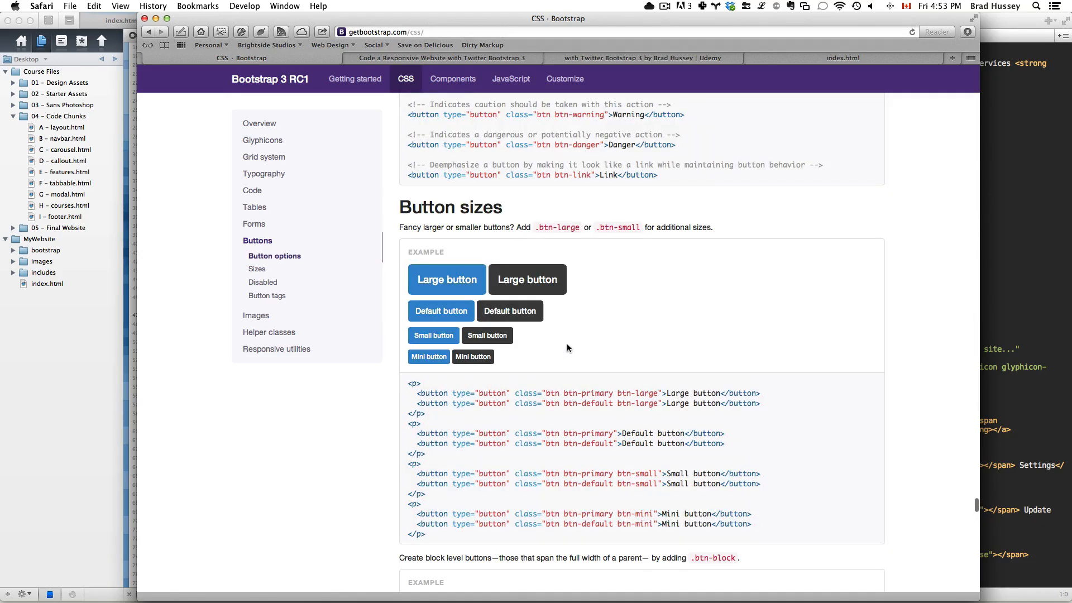
pyautogui.scroll(3)
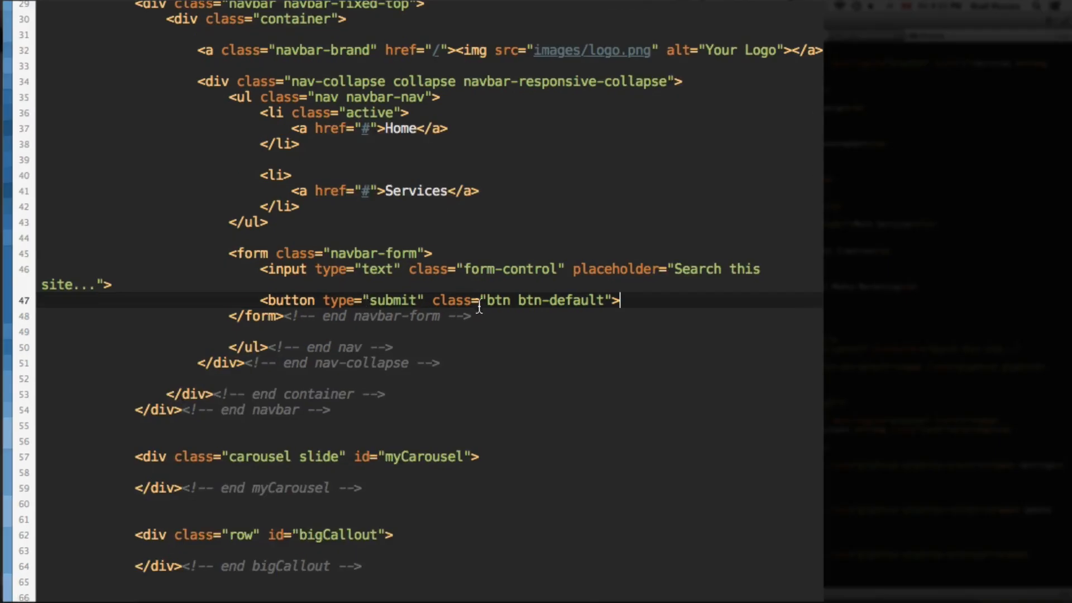
pyautogui.moveTo(660, 308)
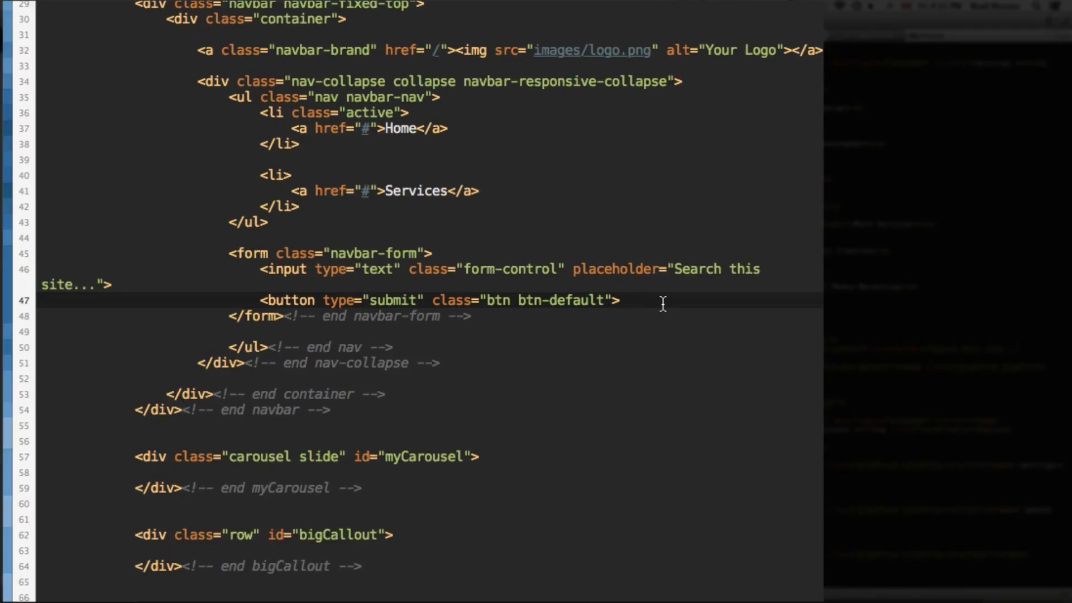
# Put a glyphicon glyphicon-search span inside the search button and close the span and button
pyautogui.write('></button>')
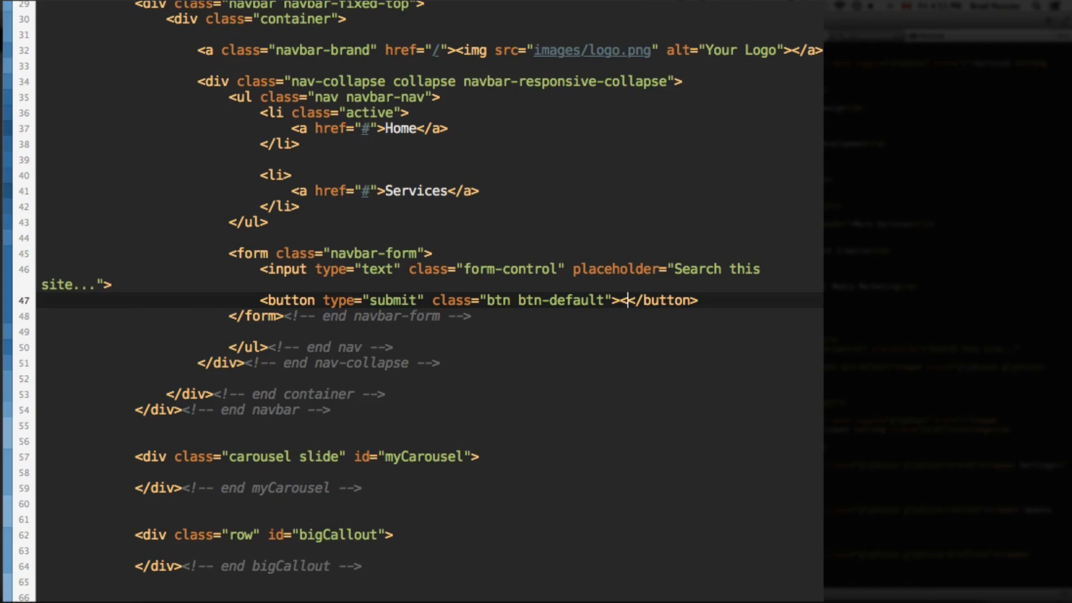
pyautogui.write('<span')
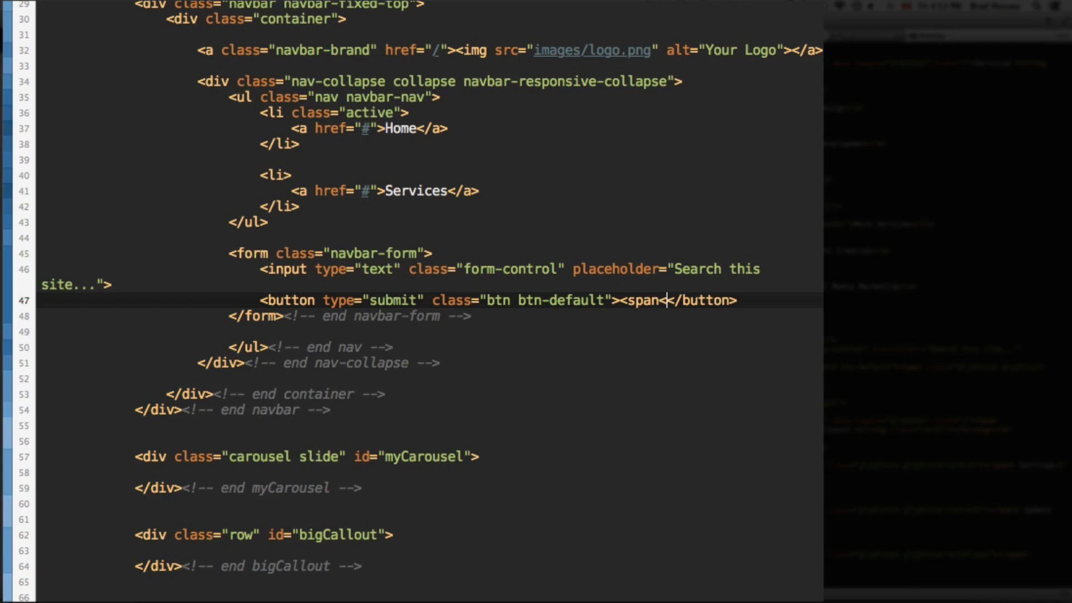
pyautogui.write('</span>')
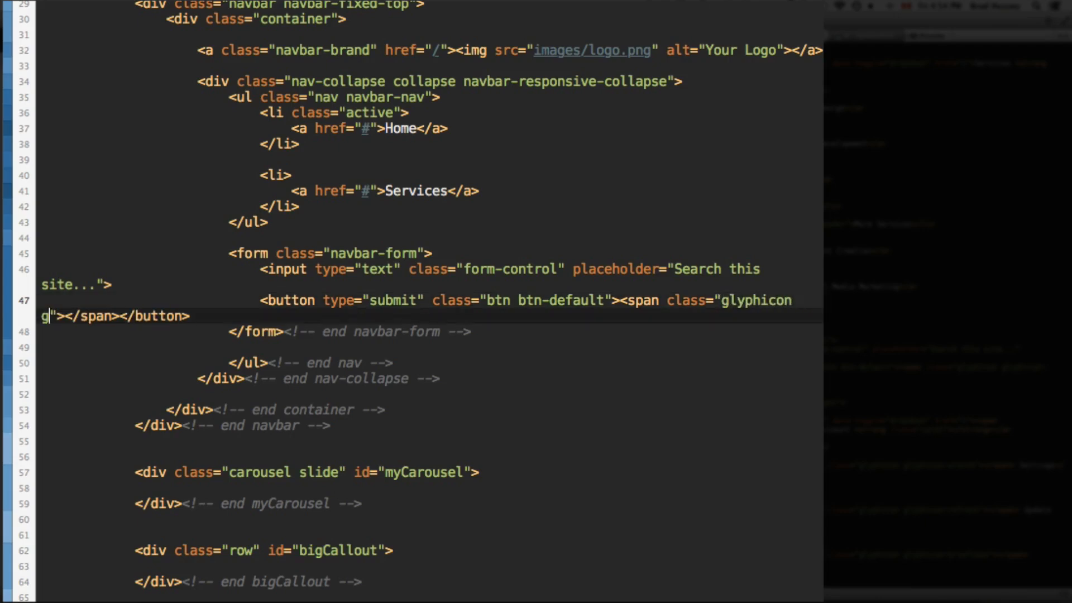
pyautogui.write('lyphicon-')
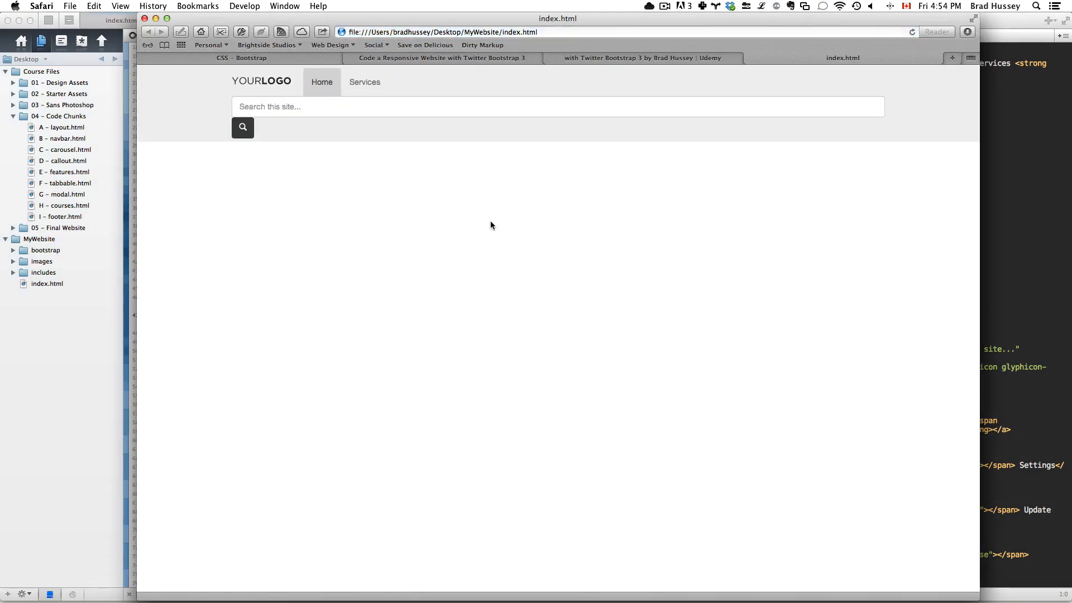
pyautogui.moveTo(323, 103)
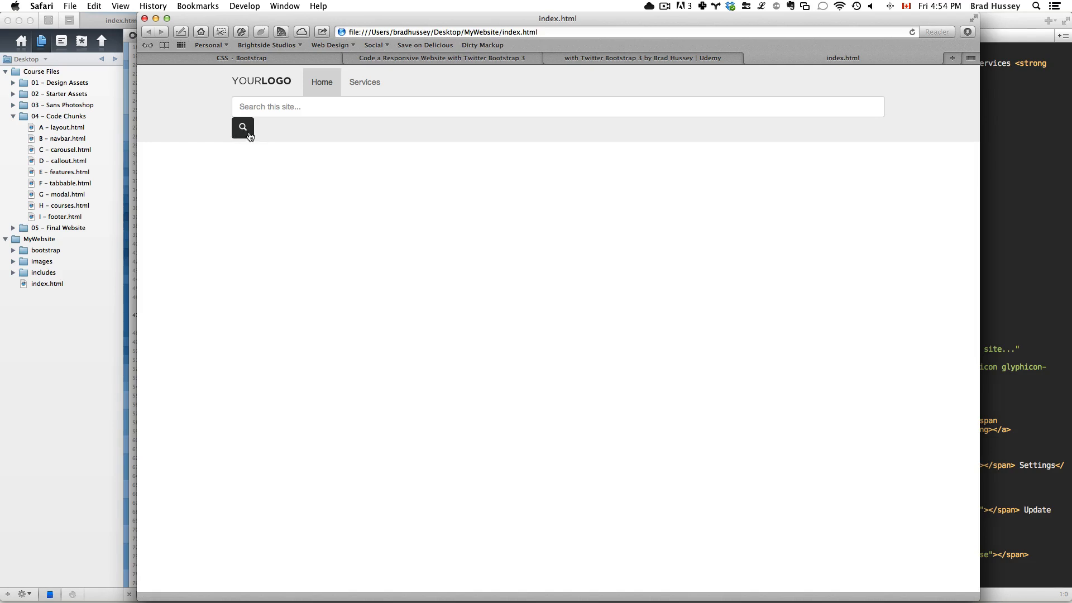
pyautogui.moveTo(384, 222)
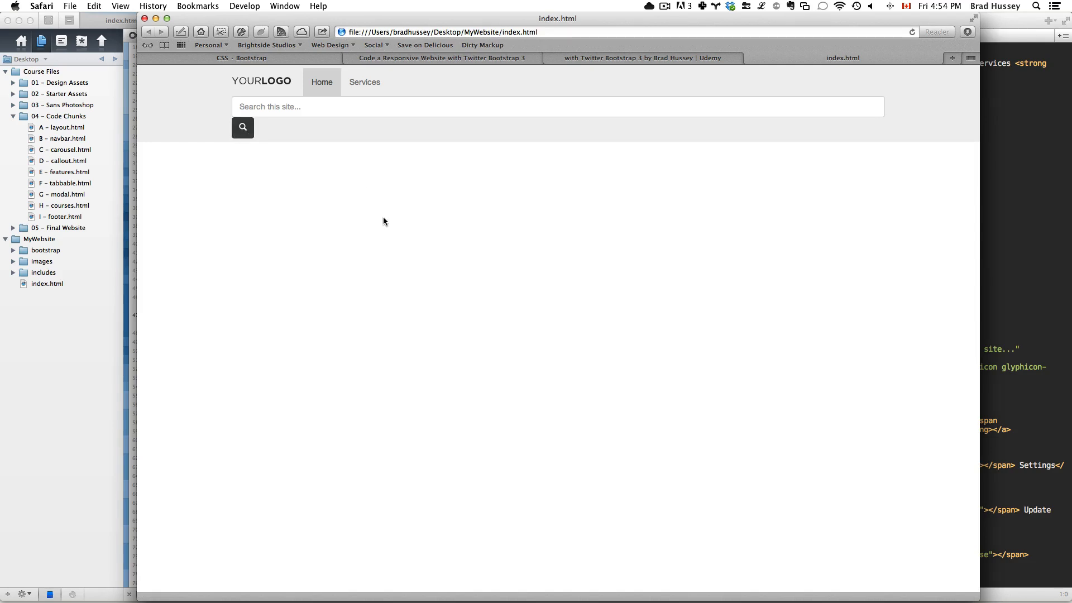
pyautogui.moveTo(477, 165)
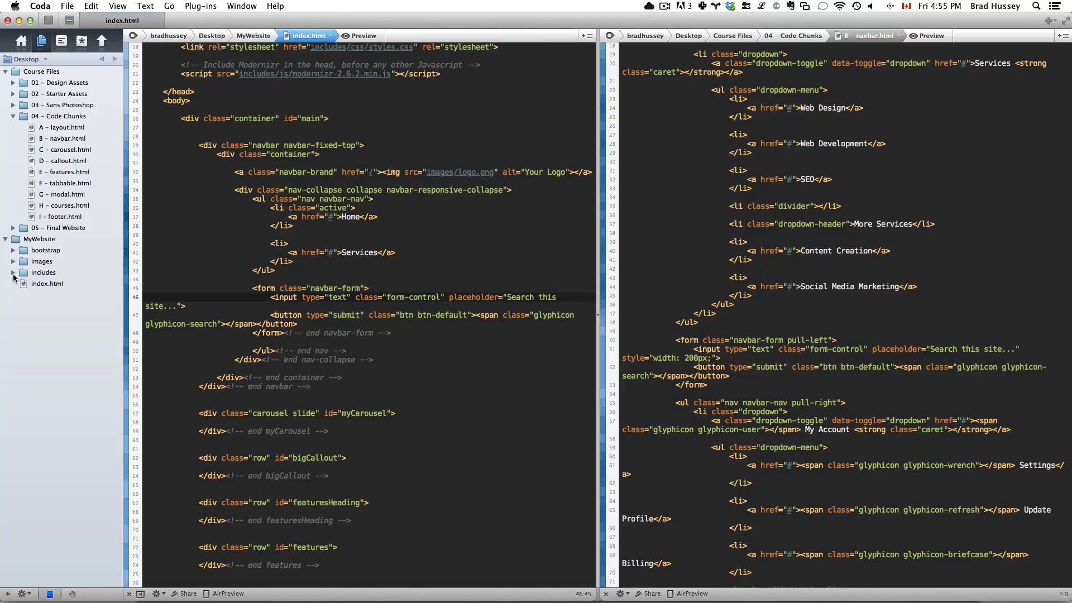
# Give the navbar search input the id searchInput in index.html
pyautogui.click(13, 272)
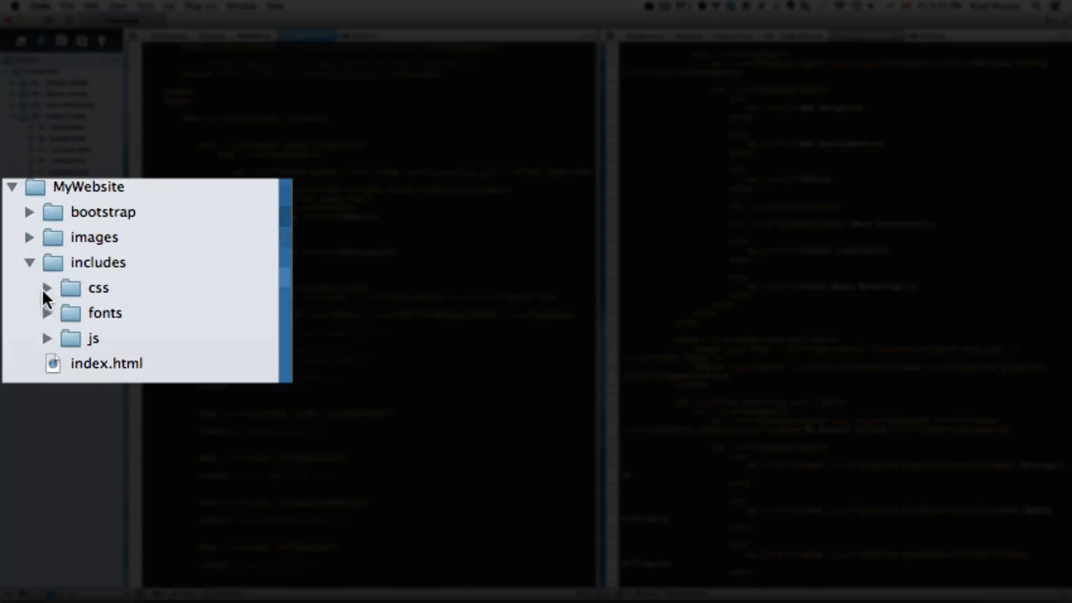
pyautogui.click(47, 287)
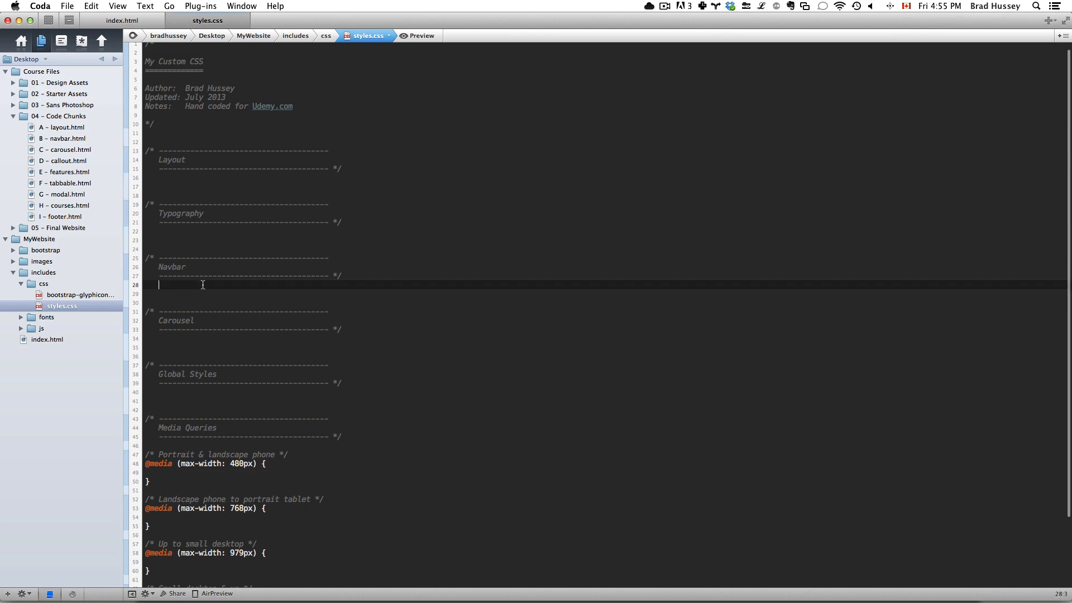
pyautogui.press('Return')
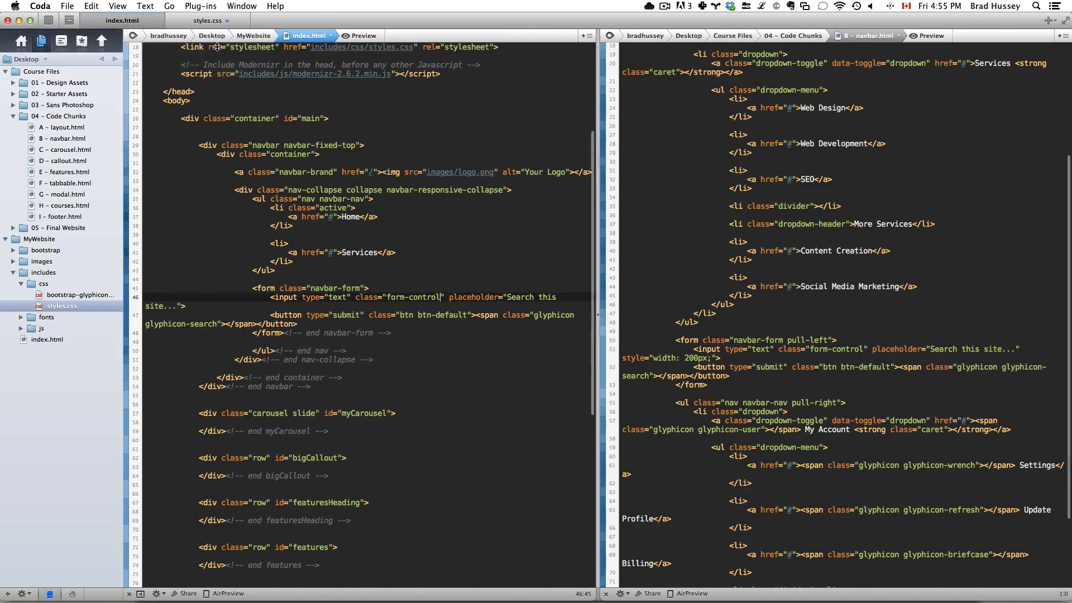
pyautogui.write('id="')
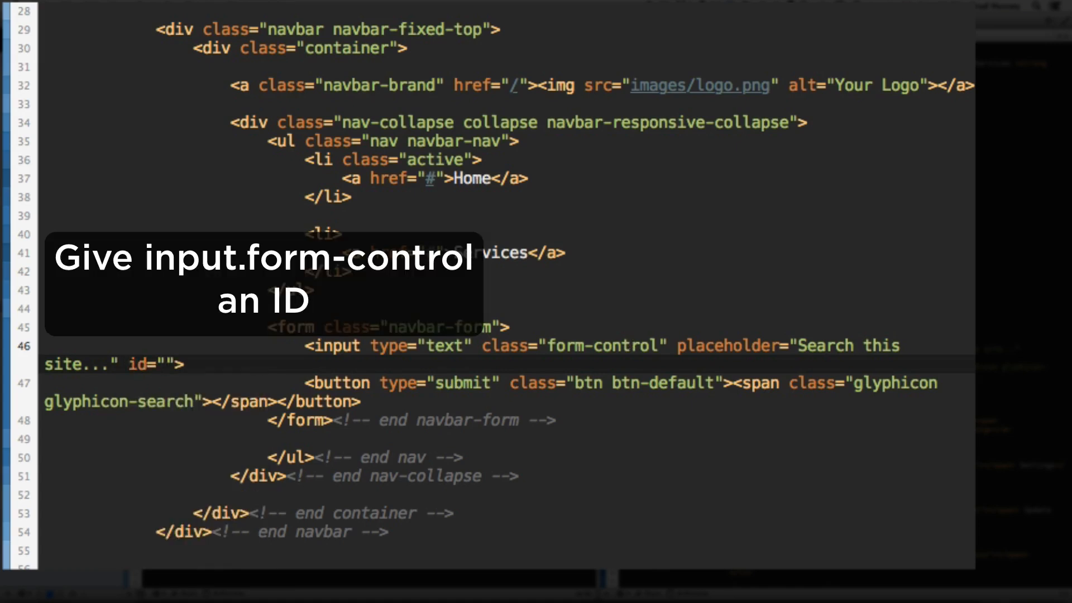
pyautogui.write('searchInpu')
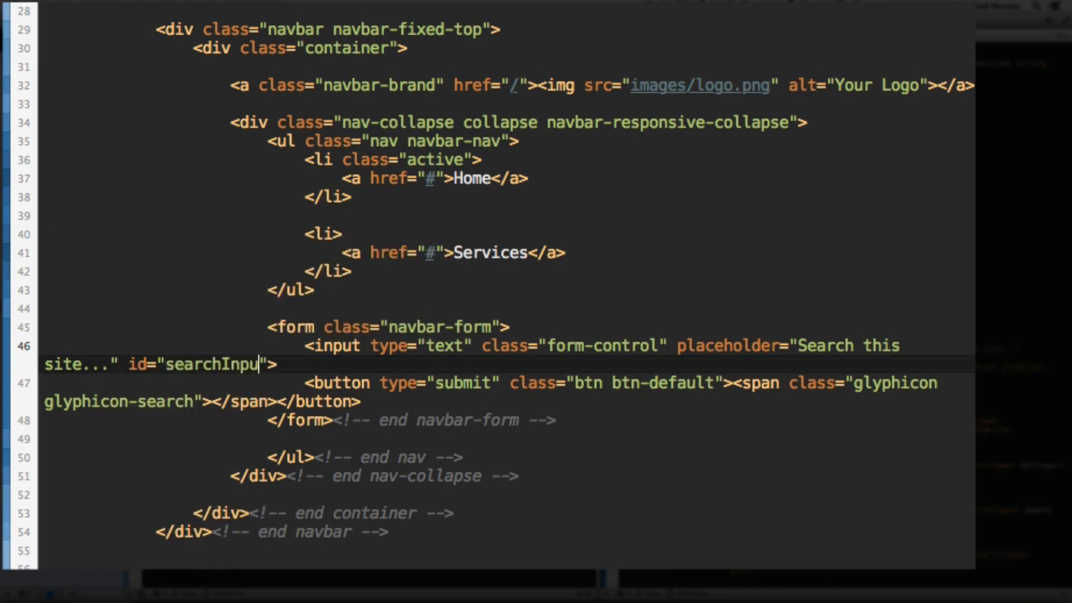
# Add a #searchInput rule with width: 200px to styles.css
pyautogui.click(206, 20)
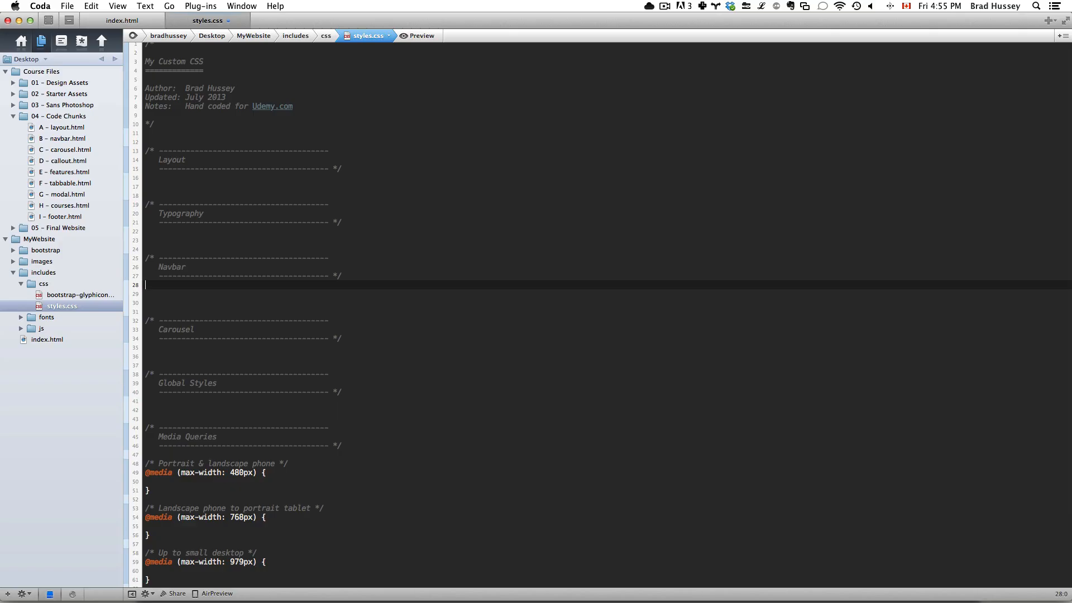
pyautogui.write('#sea')
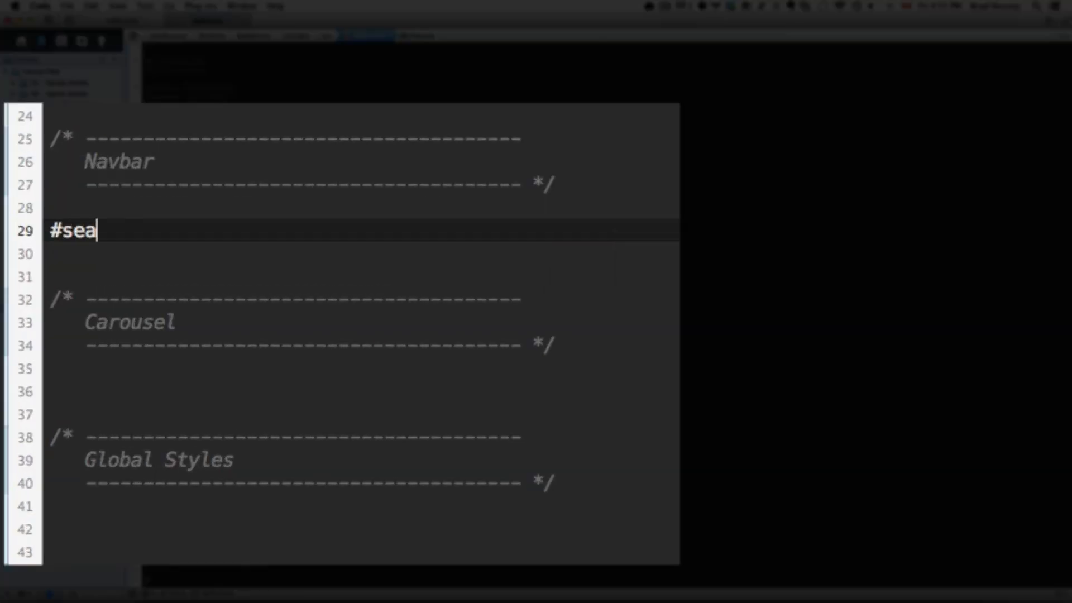
pyautogui.write('rchInput {')
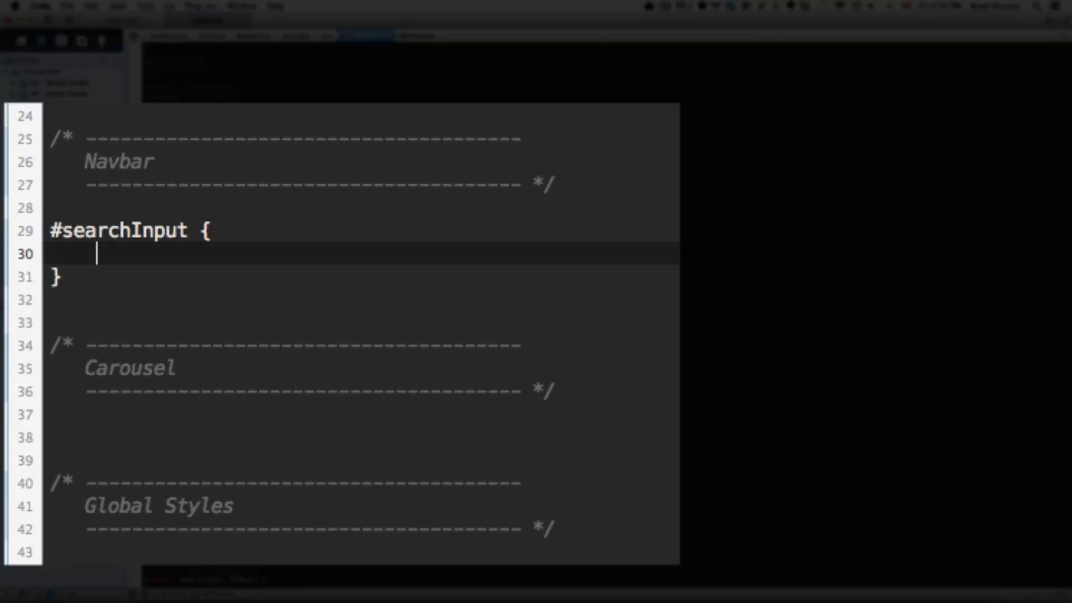
pyautogui.write('width: 200px;')
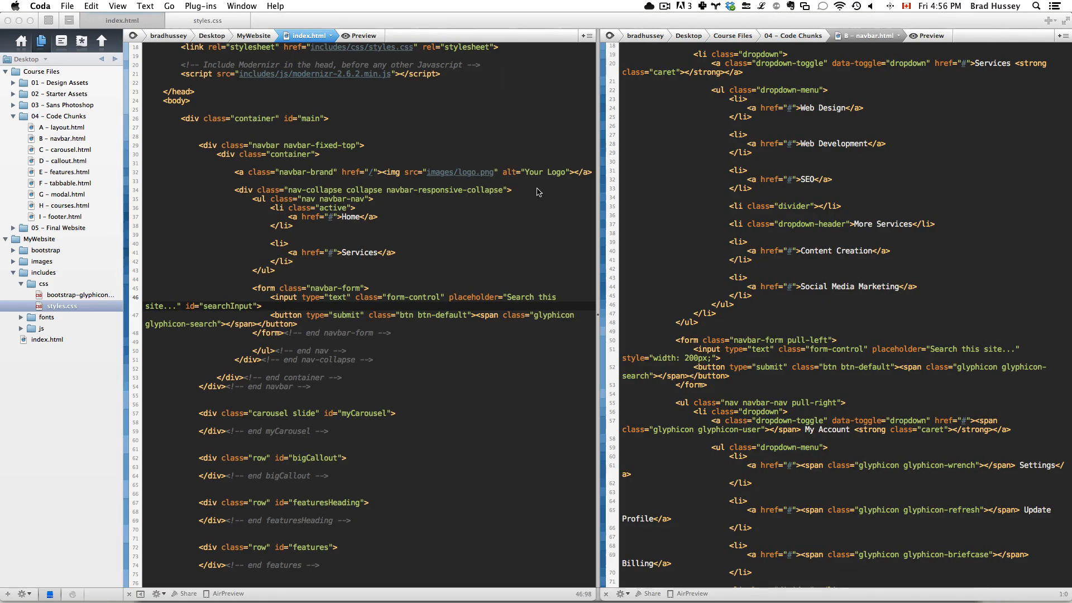
pyautogui.moveTo(395, 345)
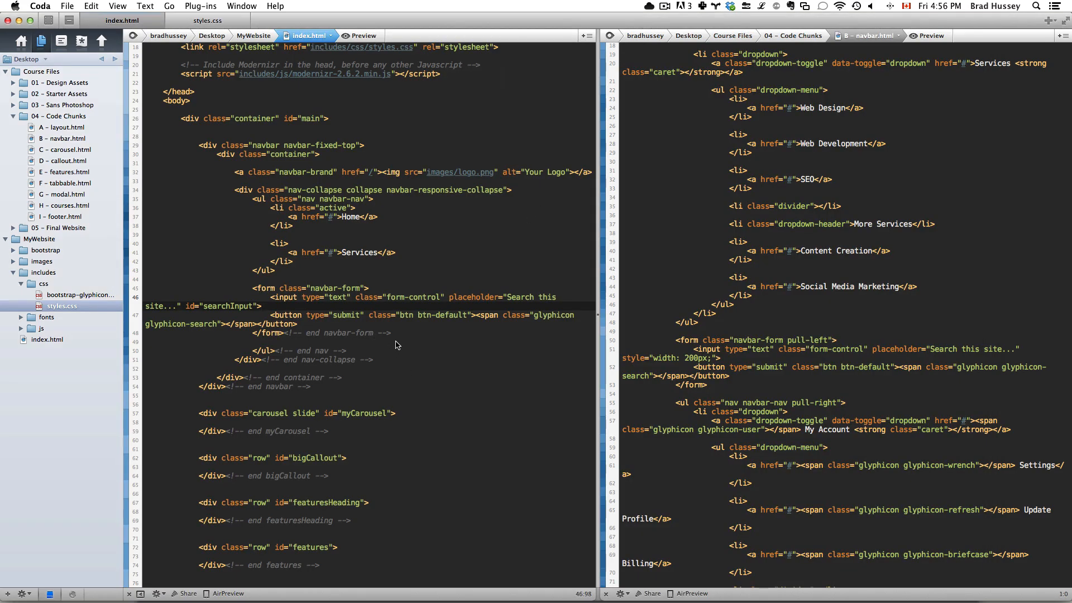
# Open and close the reference site's My Account dropdown to check its behaviour
pyautogui.scroll(-3)
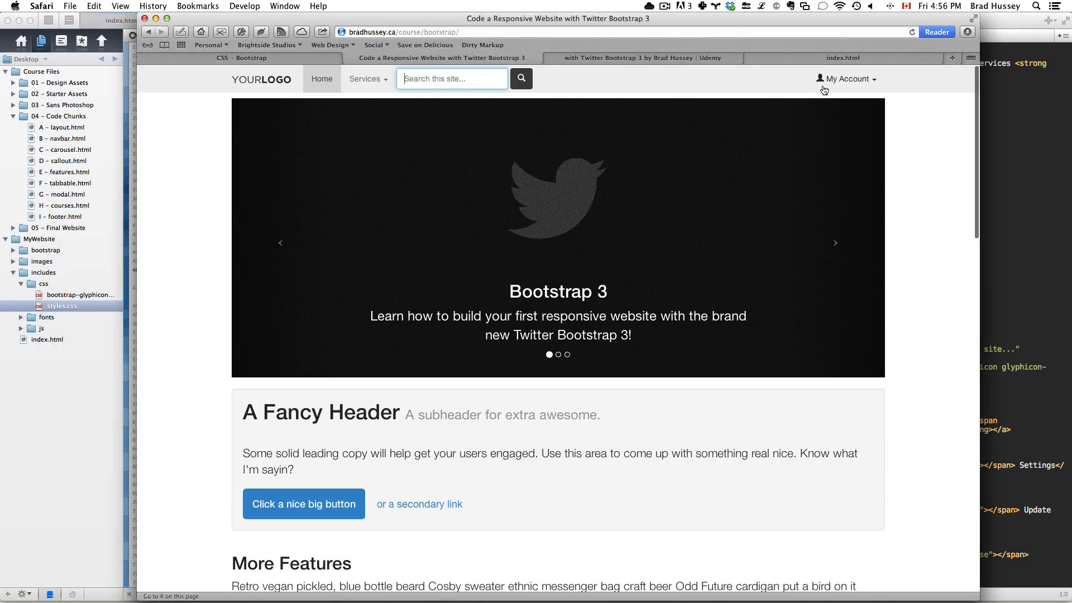
pyautogui.click(844, 79)
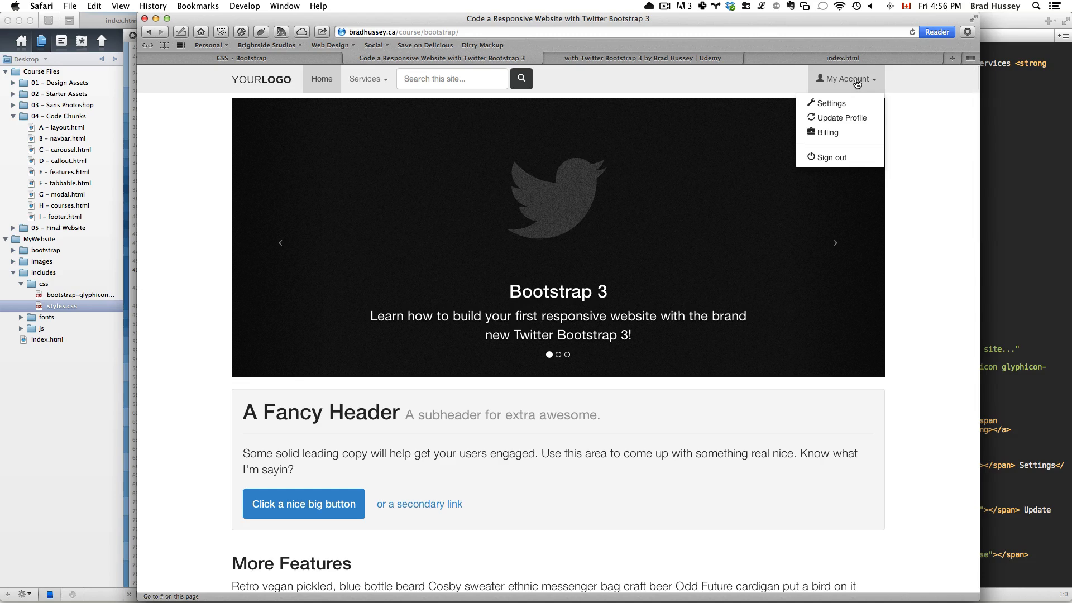
pyautogui.click(846, 79)
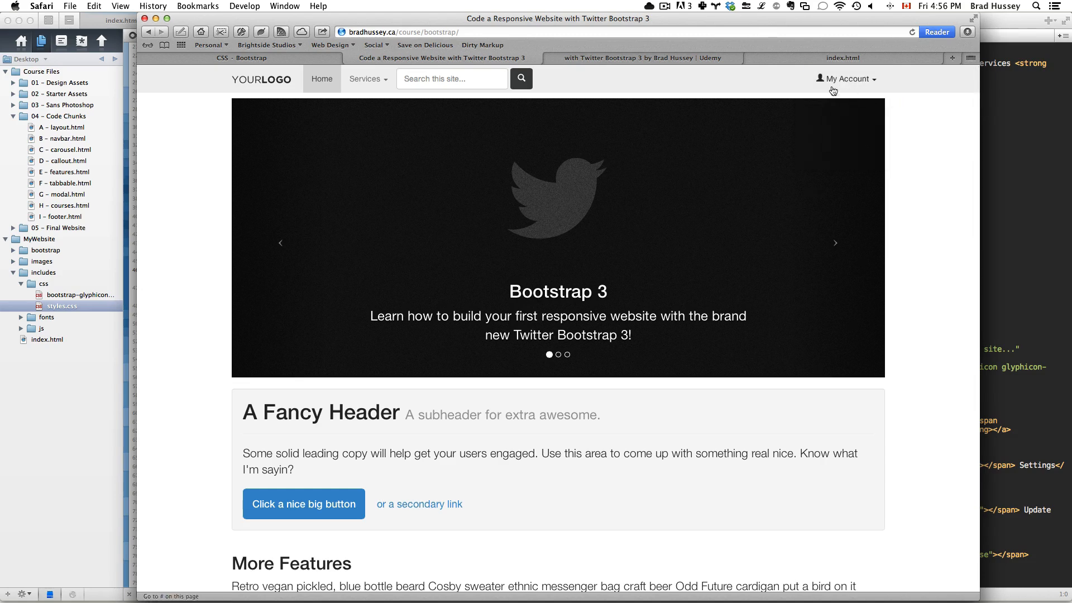
pyautogui.moveTo(475, 73)
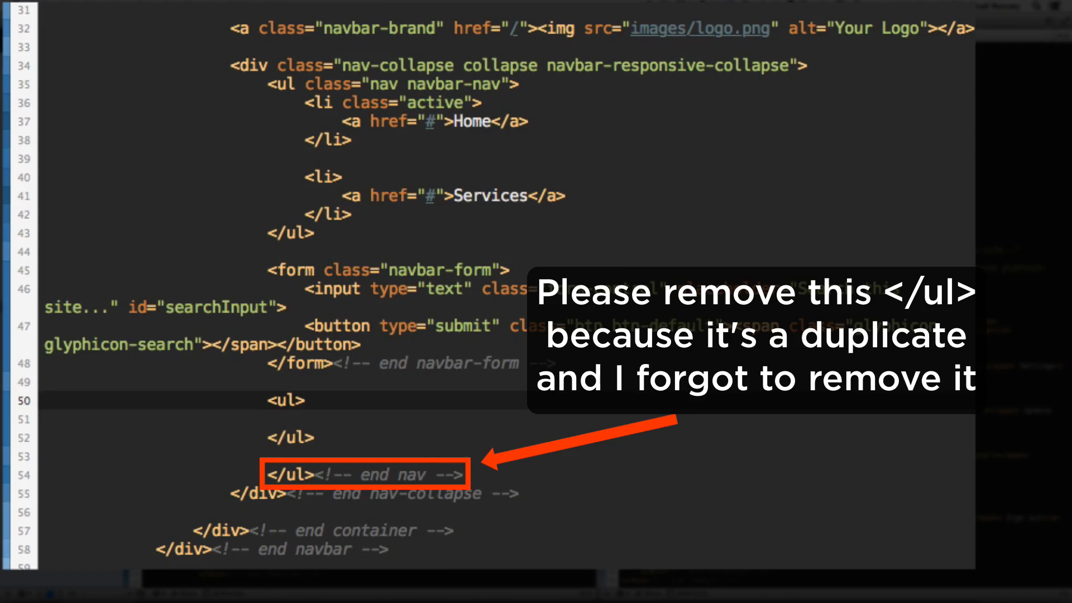
# Class the new list nav navbar-nav pull-right and copy pull-right for its closing comment
pyautogui.write('class="nav nav"')
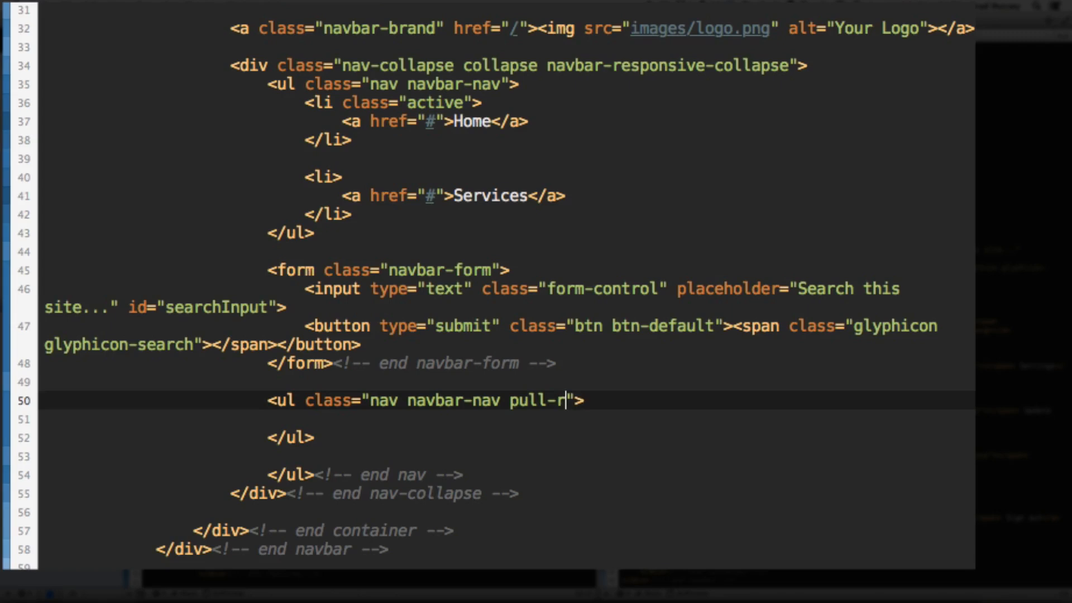
pyautogui.write('ight')
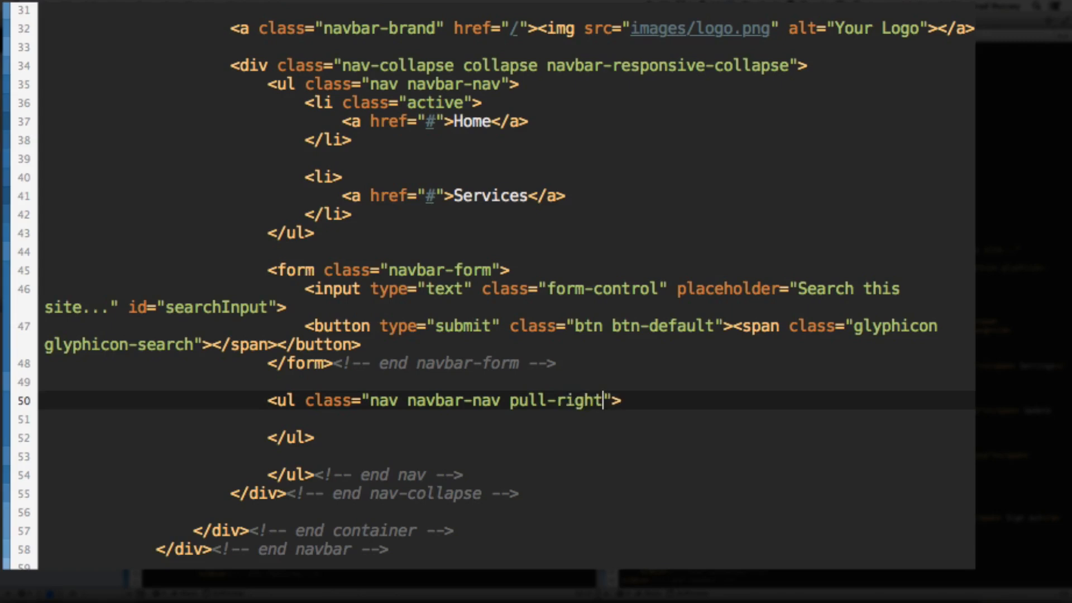
pyautogui.doubleClick(572, 401)
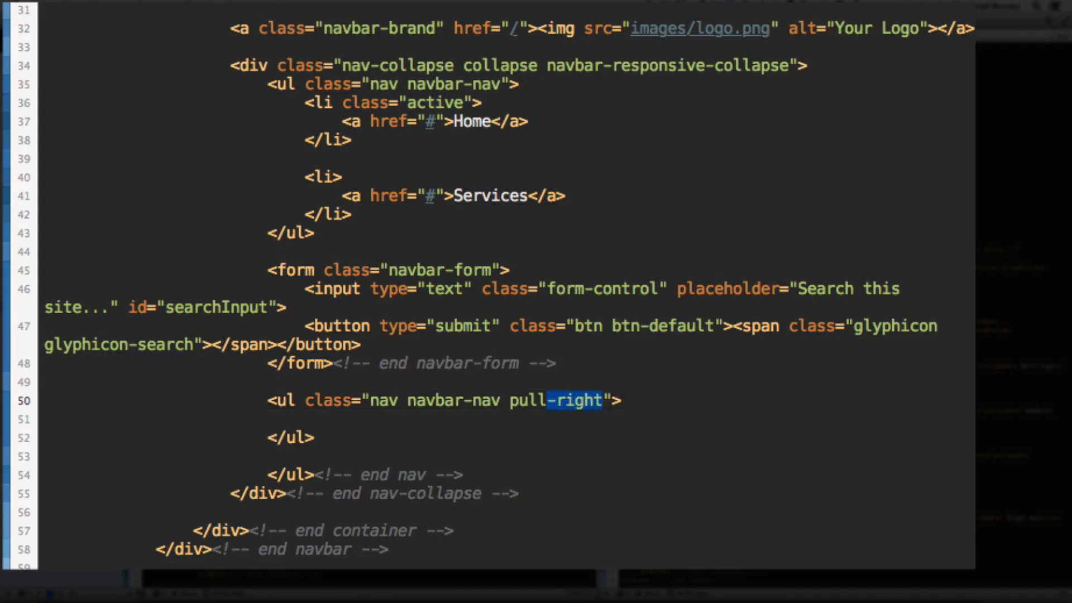
pyautogui.doubleClick(526, 400)
pyautogui.write('<!-- end nav pull-right -->')
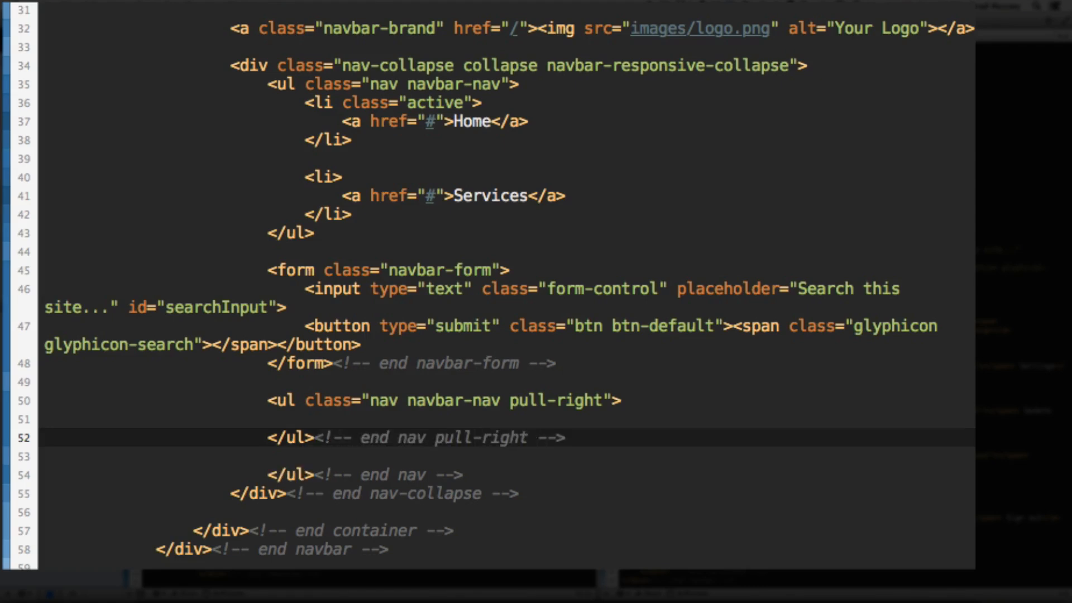
pyautogui.click(305, 419)
pyautogui.write('<')
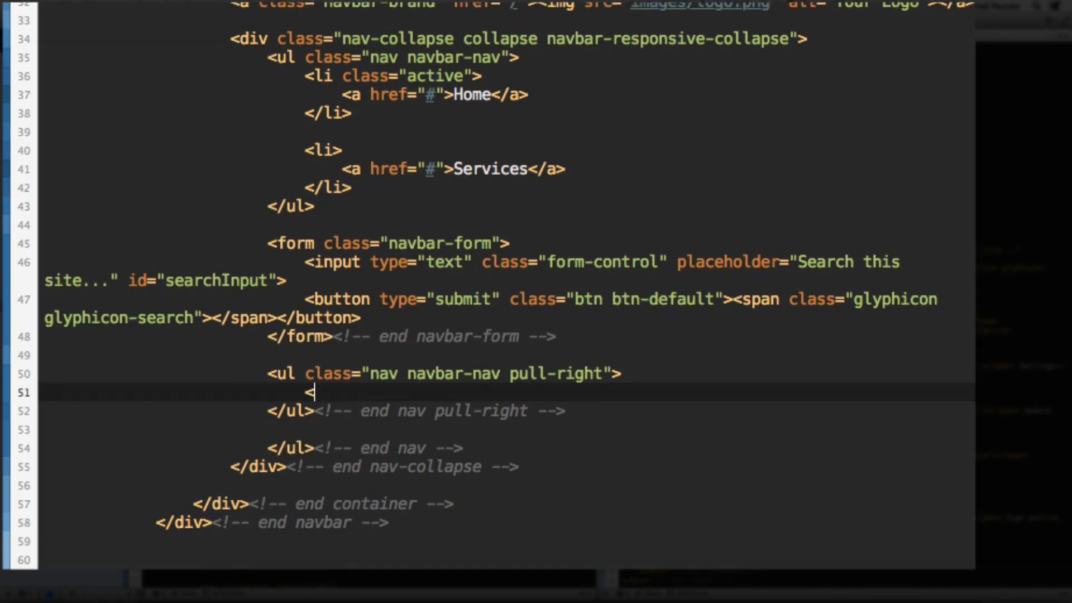
# Add a list item linking My Account with a glyphicon glyphicon-user span
pyautogui.write('li>')
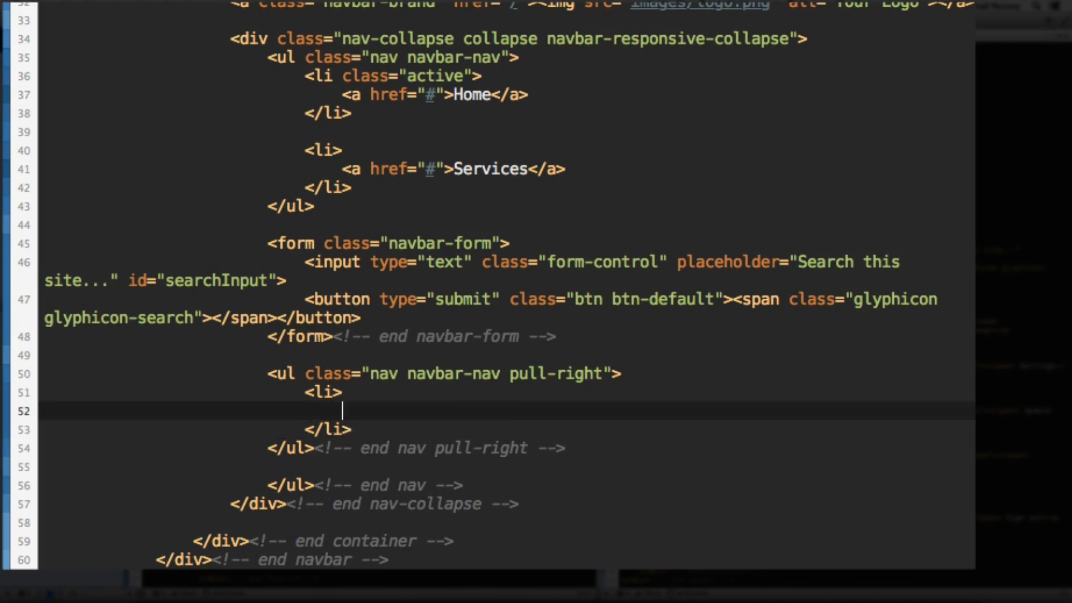
pyautogui.write('<a href="">')
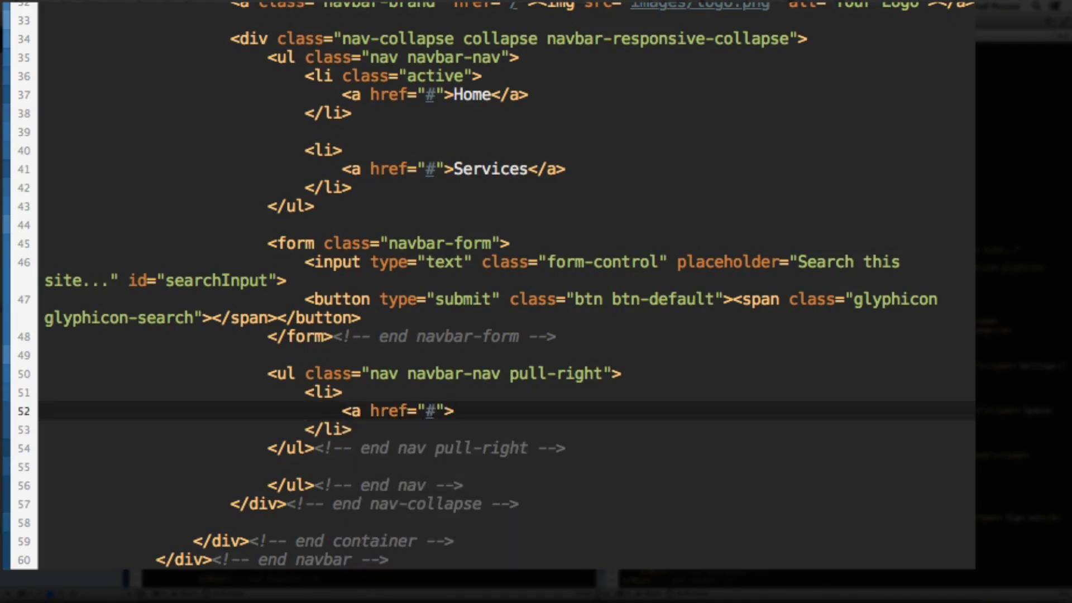
pyautogui.write('My A')
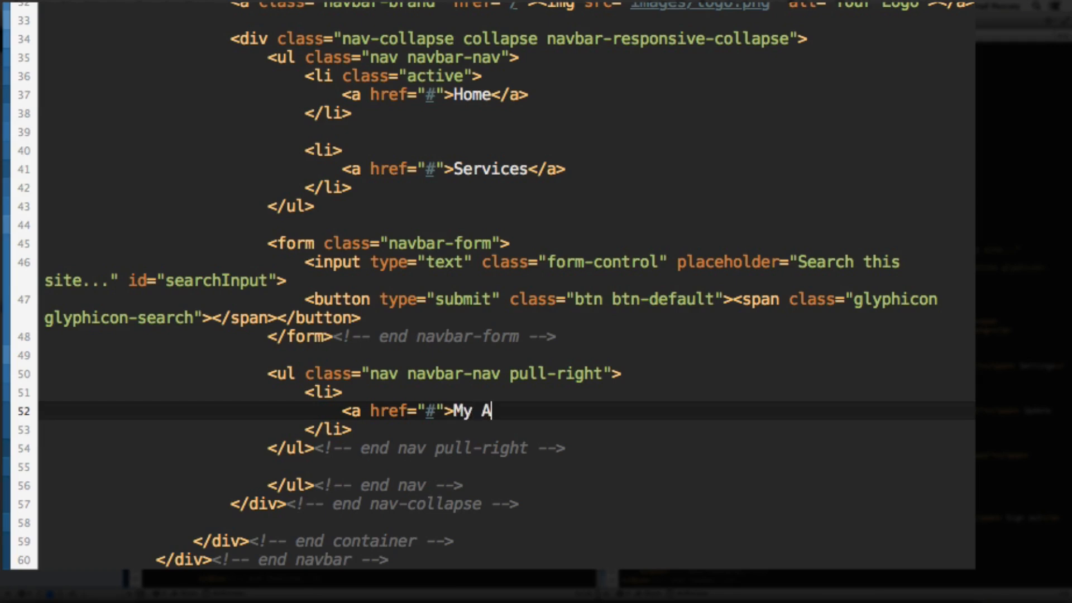
pyautogui.write('ccount</a>')
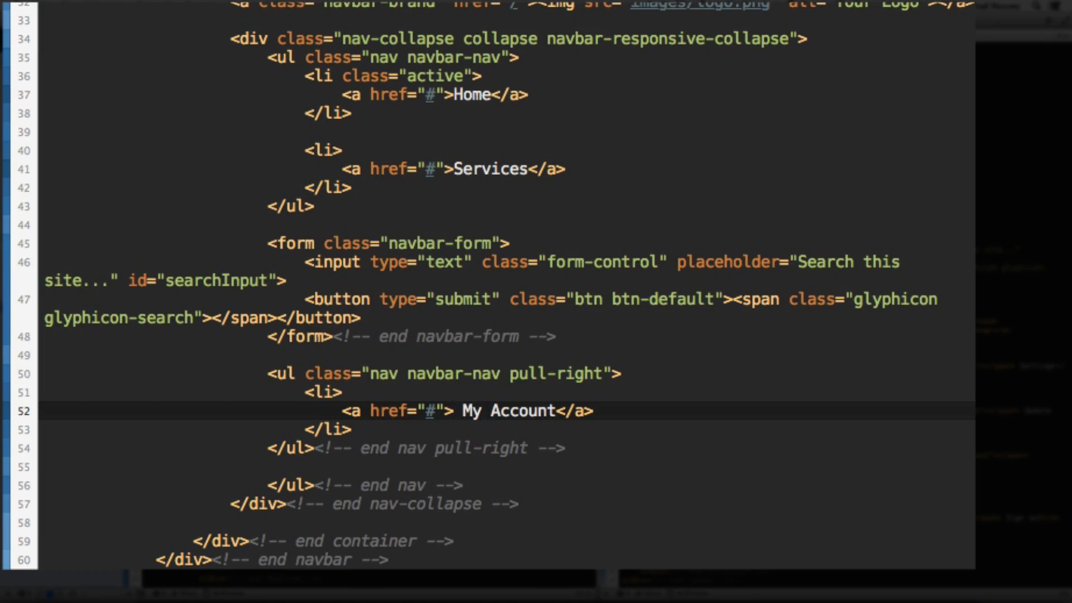
pyautogui.write('<span></span')
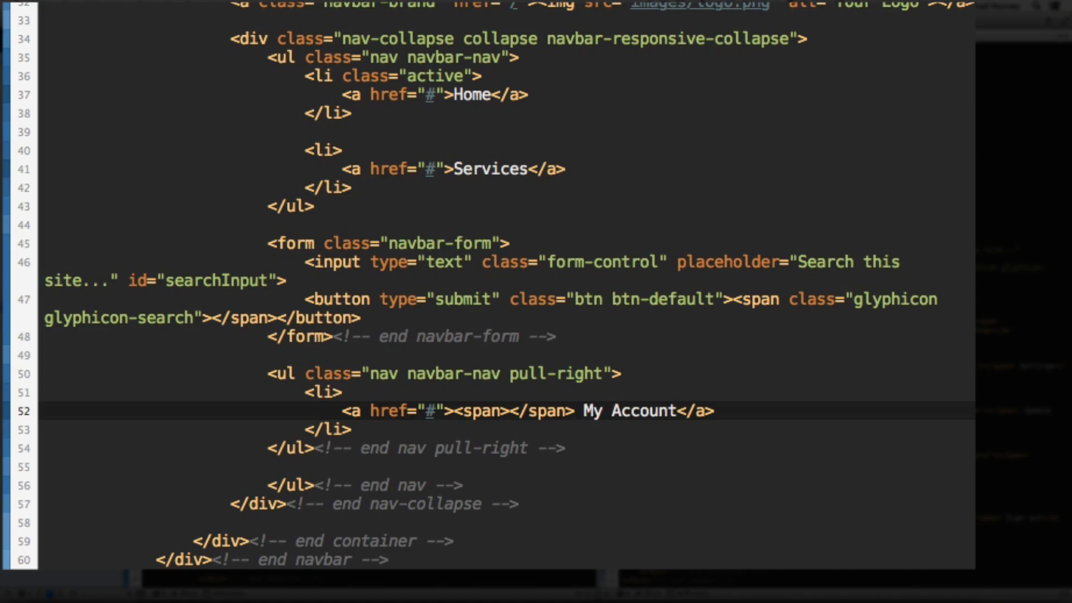
pyautogui.write('class="gpl"')
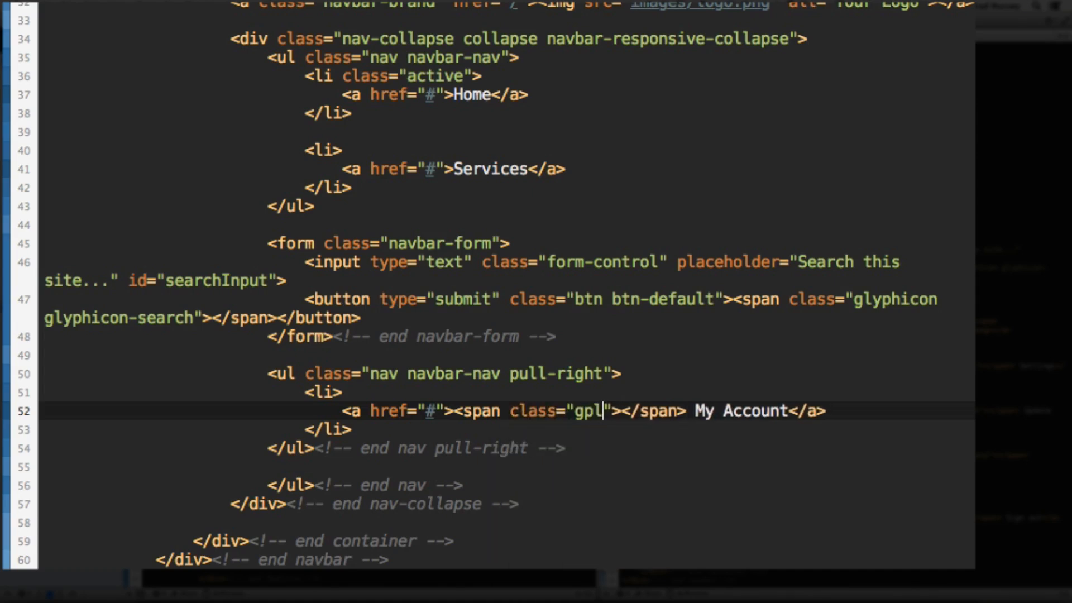
pyautogui.write('gly[')
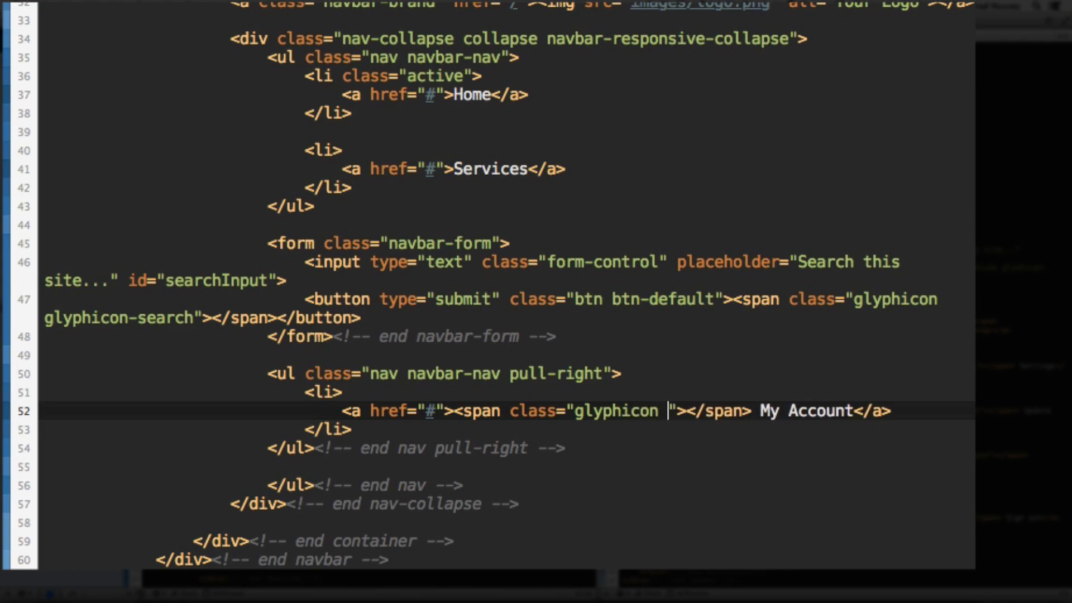
pyautogui.write('glyphicon-')
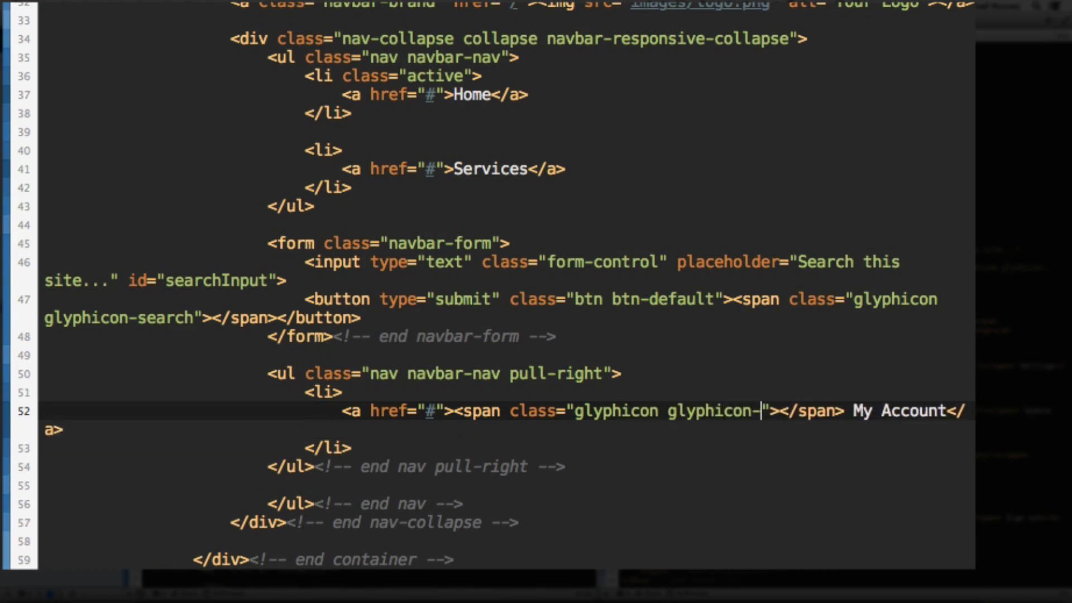
pyautogui.write('user')
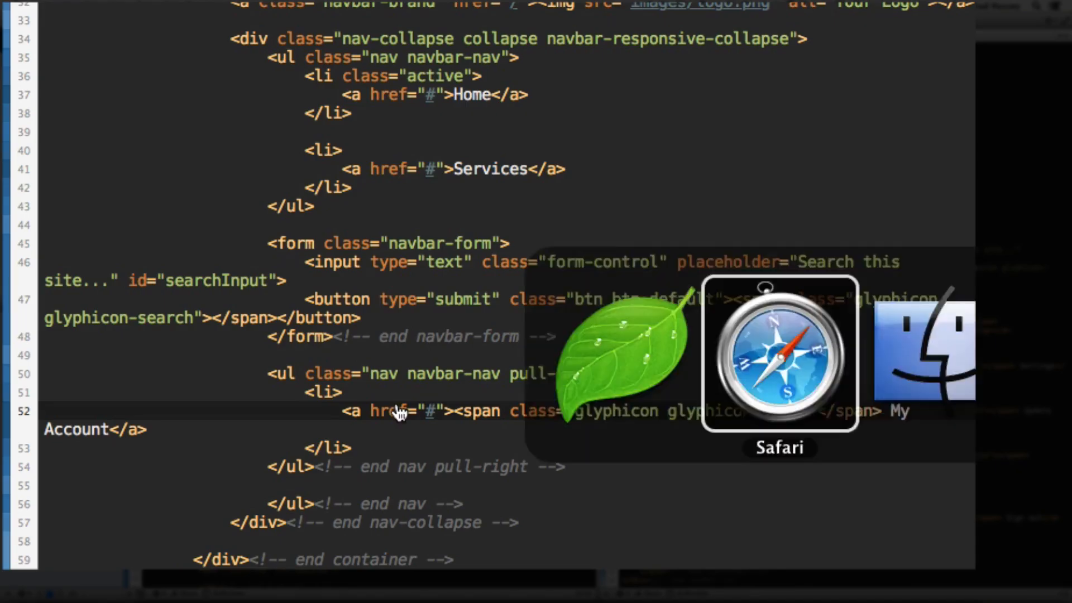
# Reload the index.html preview in Safari and click into the search field
pyautogui.click(779, 352)
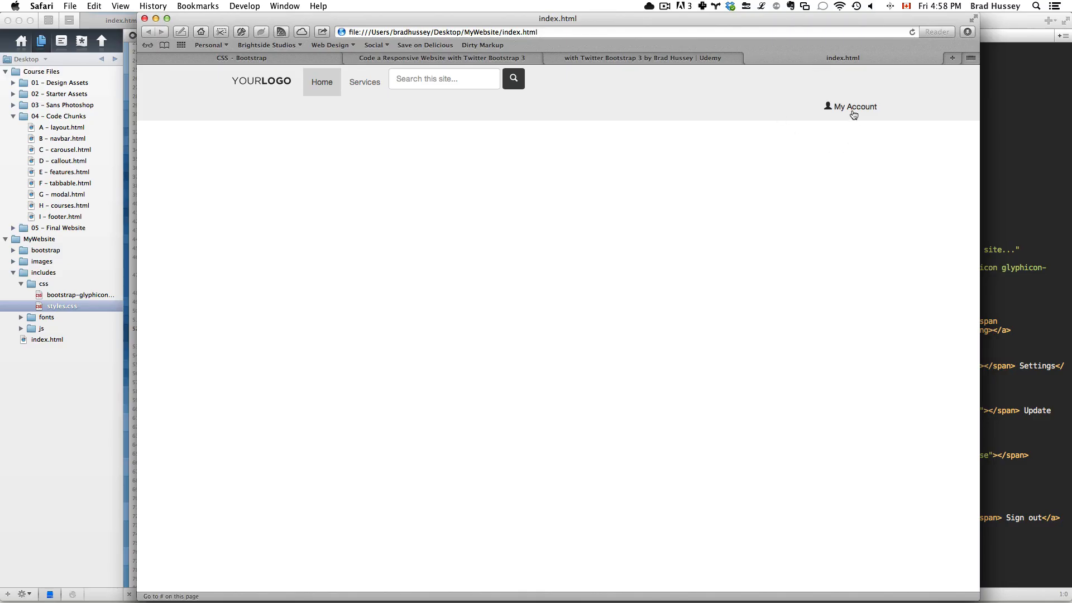
pyautogui.moveTo(834, 109)
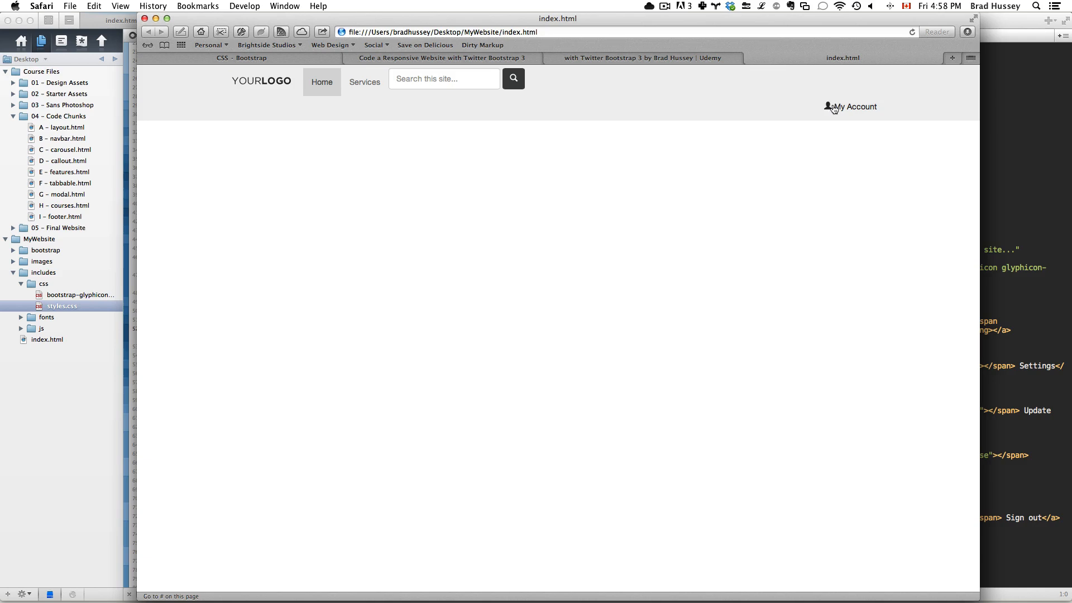
pyautogui.moveTo(860, 109)
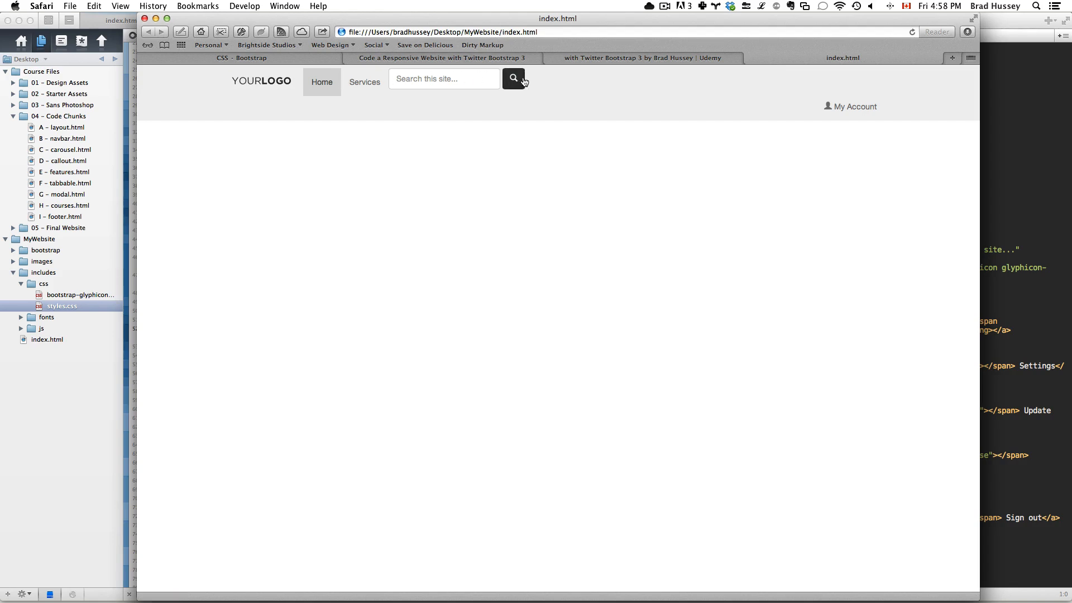
pyautogui.moveTo(817, 113)
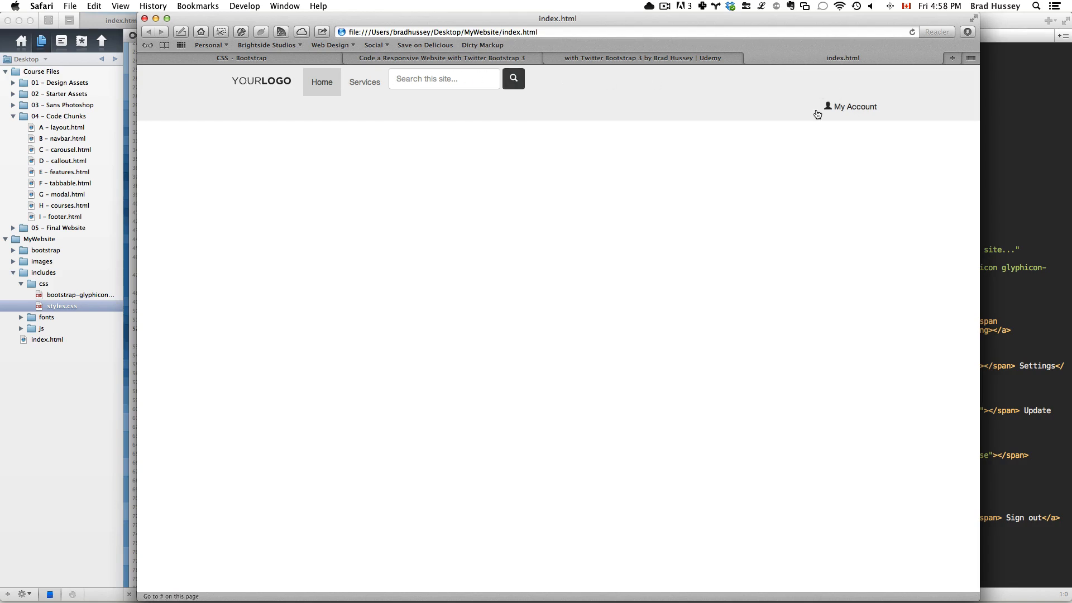
pyautogui.moveTo(632, 114)
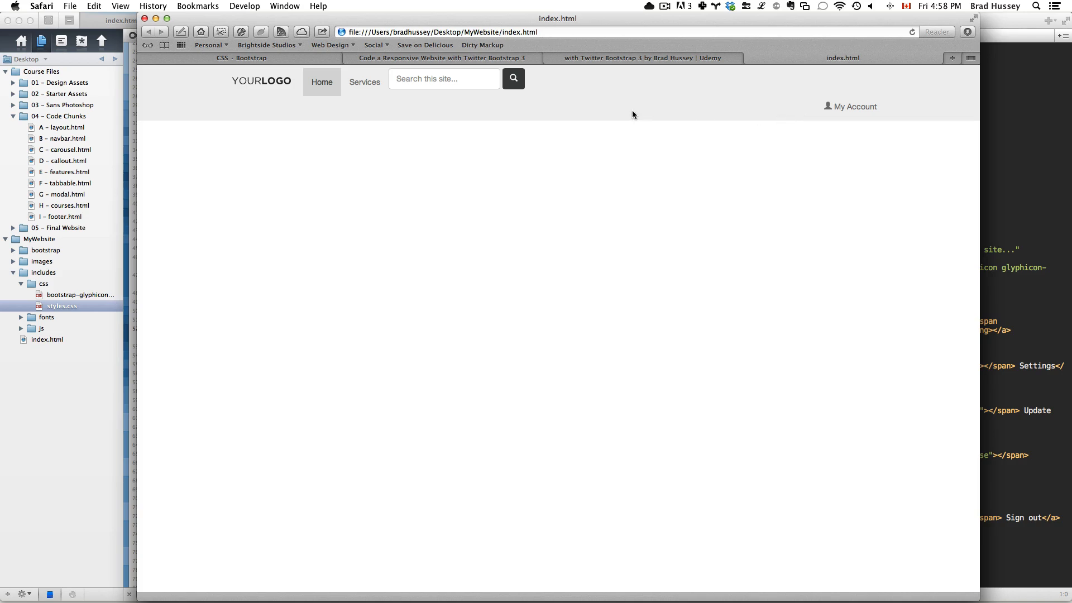
pyautogui.moveTo(529, 110)
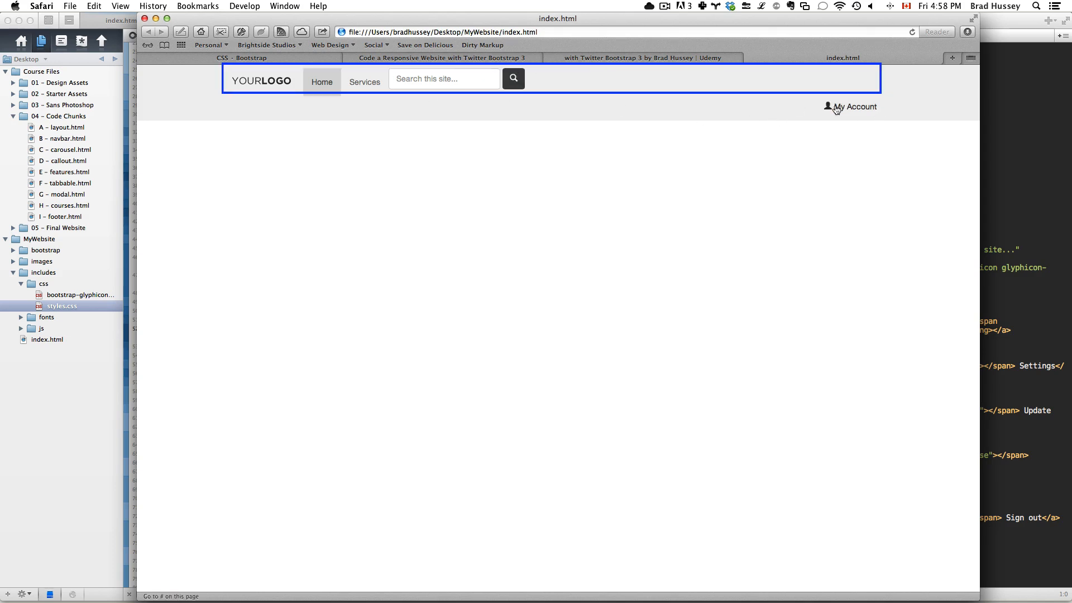
pyautogui.moveTo(557, 83)
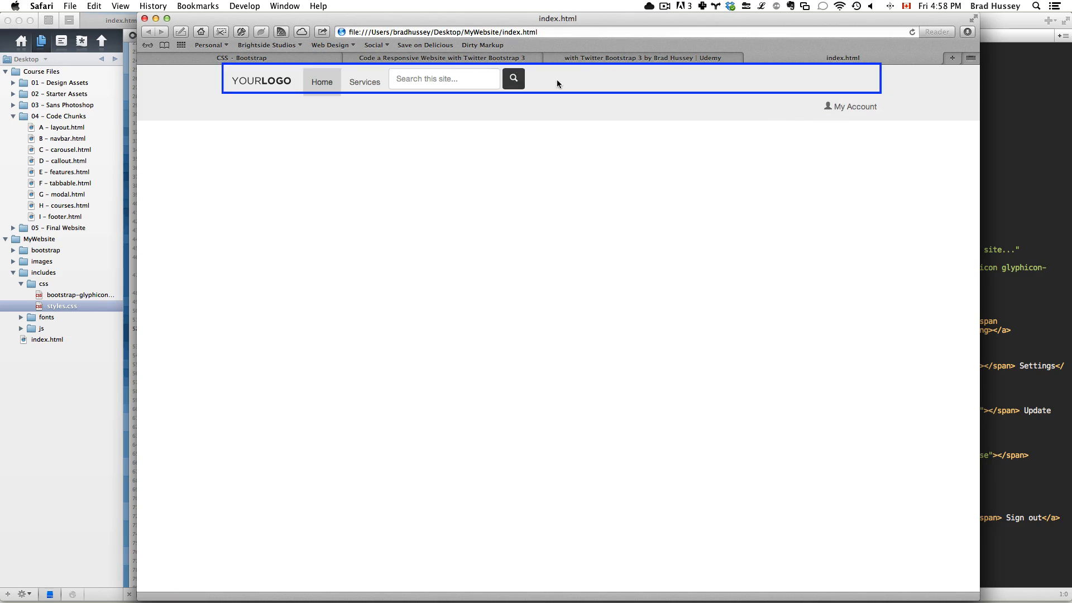
pyautogui.click(802, 85)
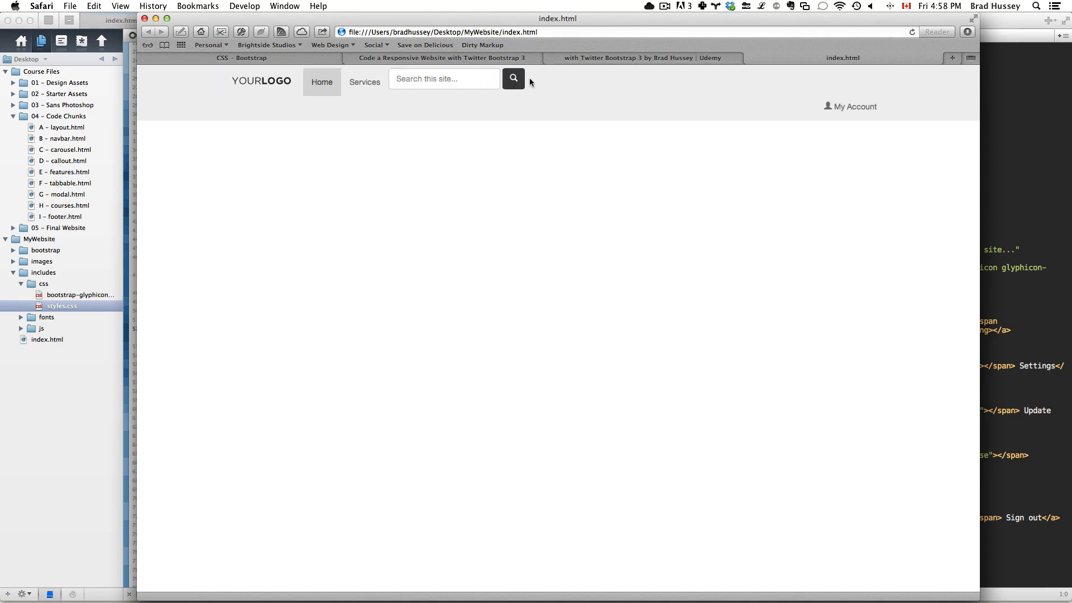
pyautogui.moveTo(434, 93)
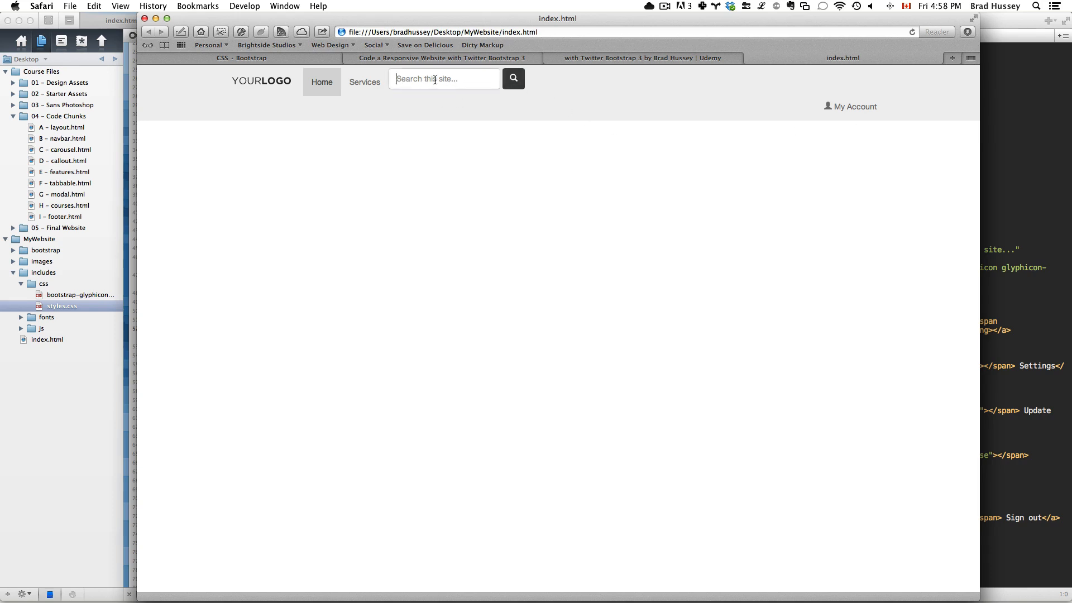
pyautogui.click(442, 78)
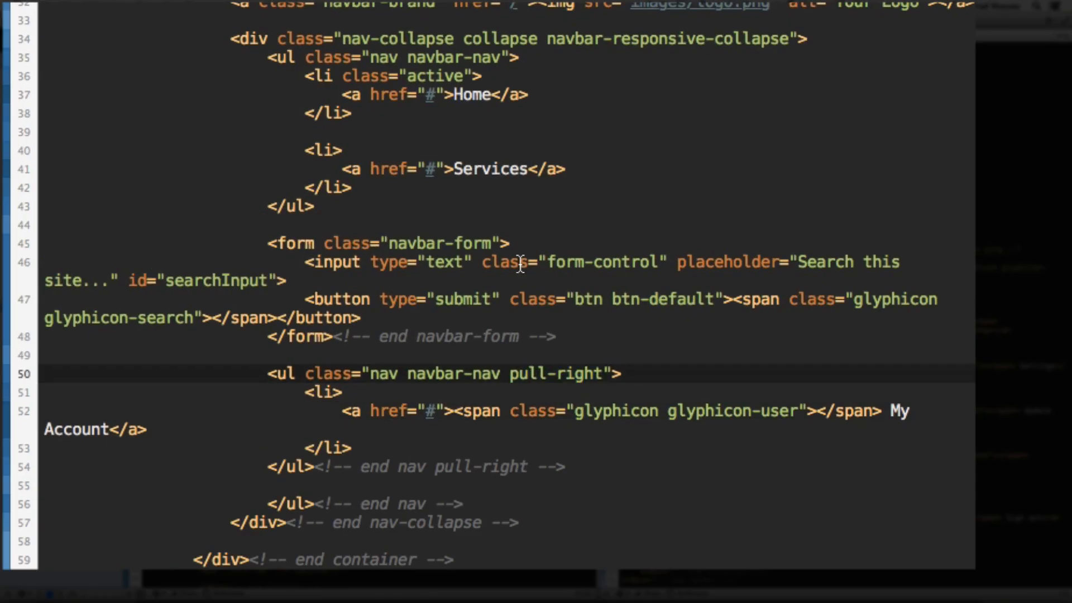
# Add pull-left to the search form so its class reads navbar-form pull-left
pyautogui.write('pull')
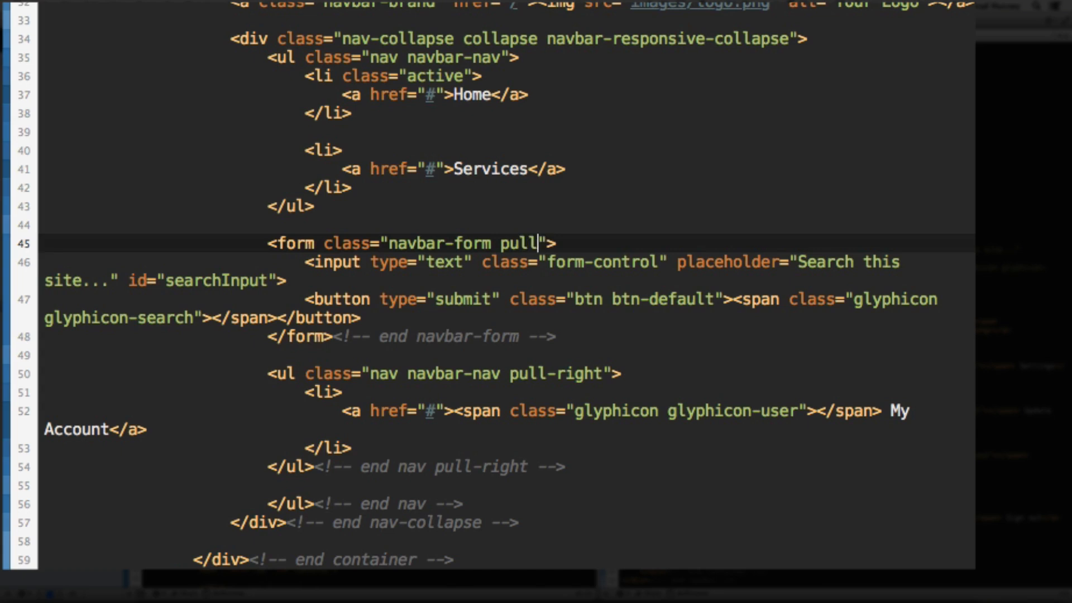
pyautogui.write('-left')
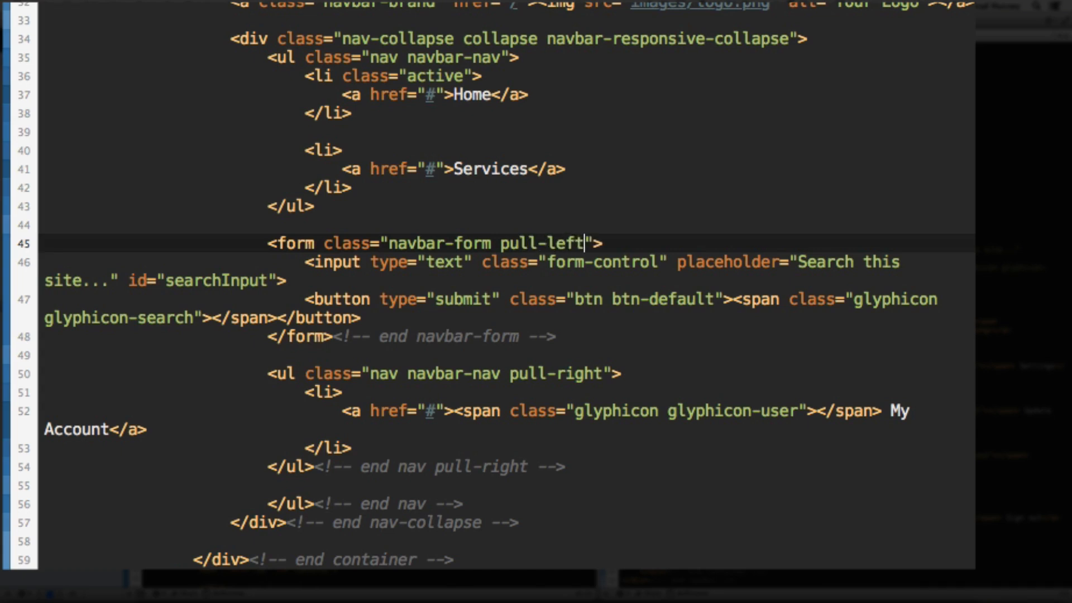
pyautogui.moveTo(415, 233)
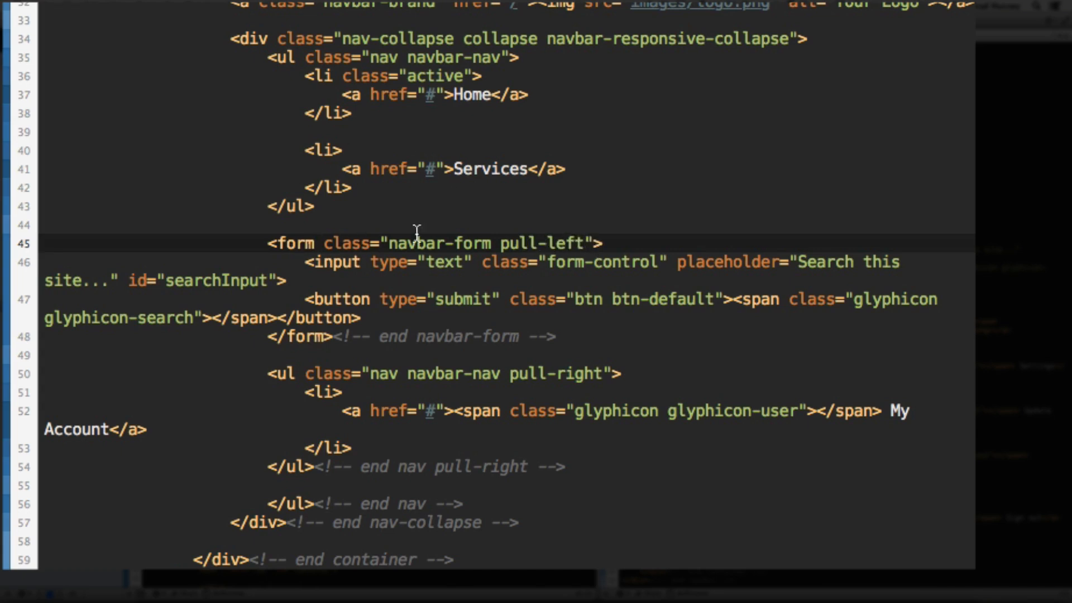
pyautogui.moveTo(572, 346)
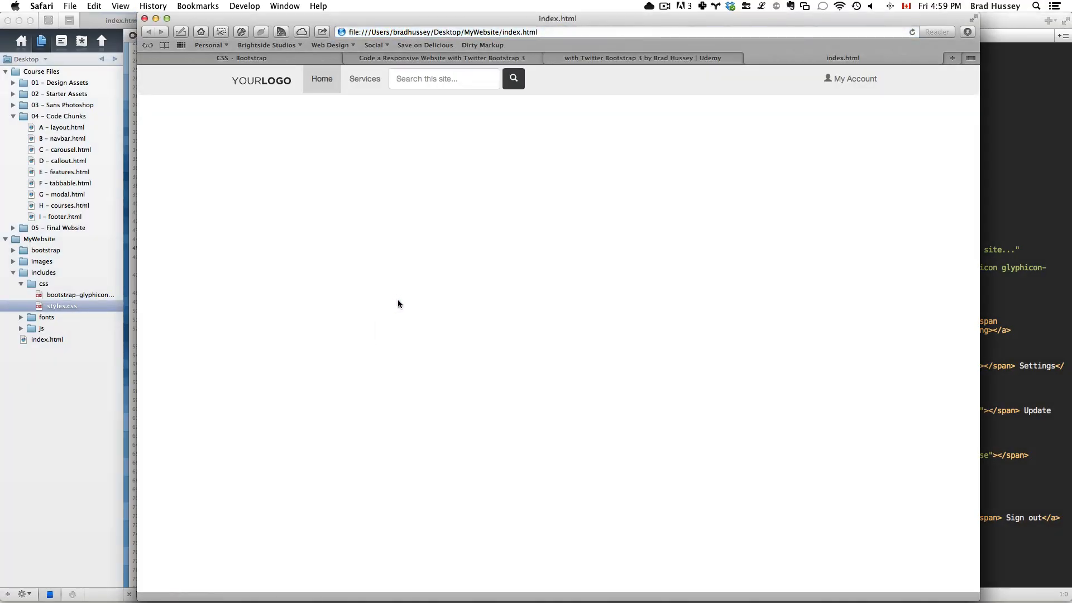
pyautogui.moveTo(275, 85)
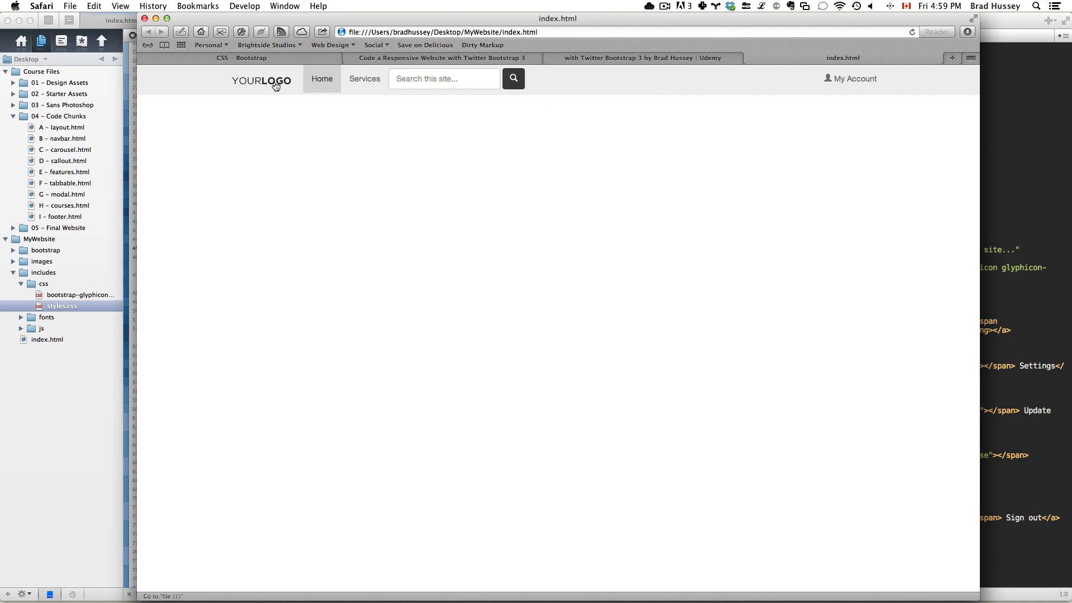
pyautogui.moveTo(771, 174)
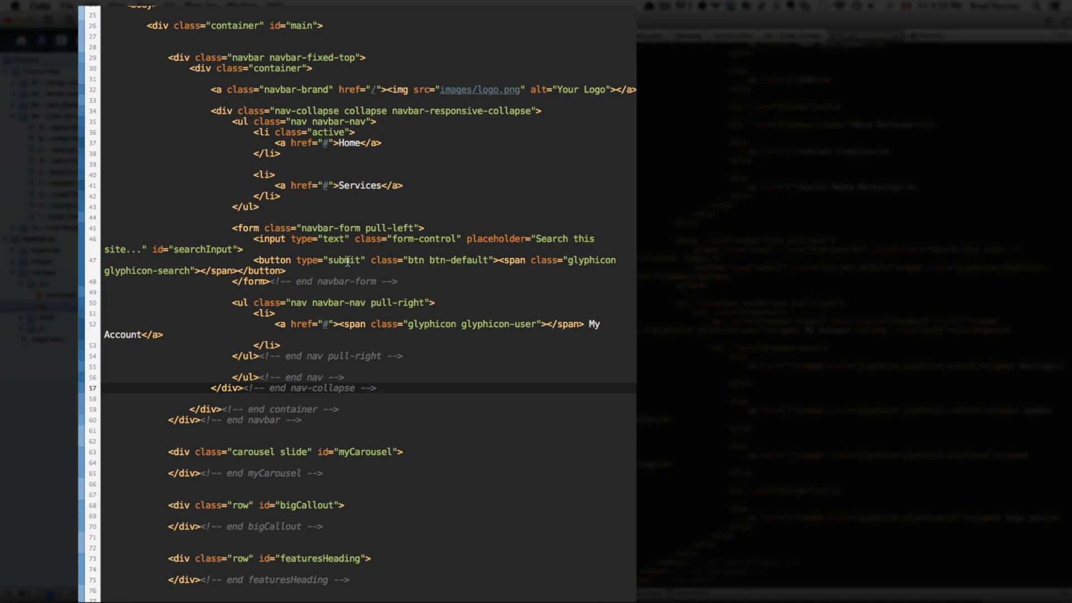
pyautogui.click(268, 153)
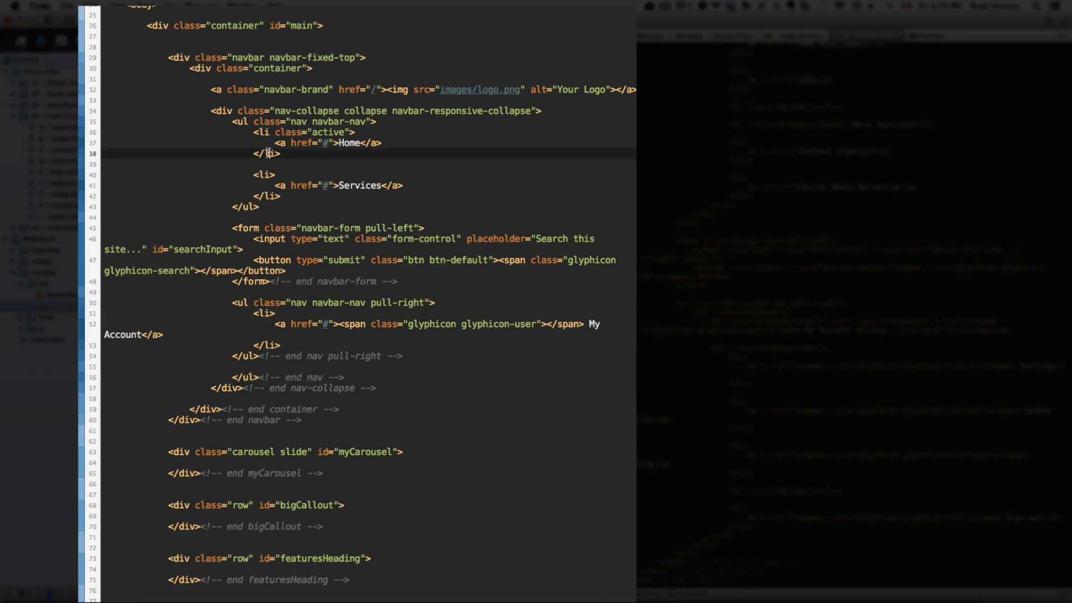
pyautogui.moveTo(232, 121); pyautogui.dragTo(260, 208)
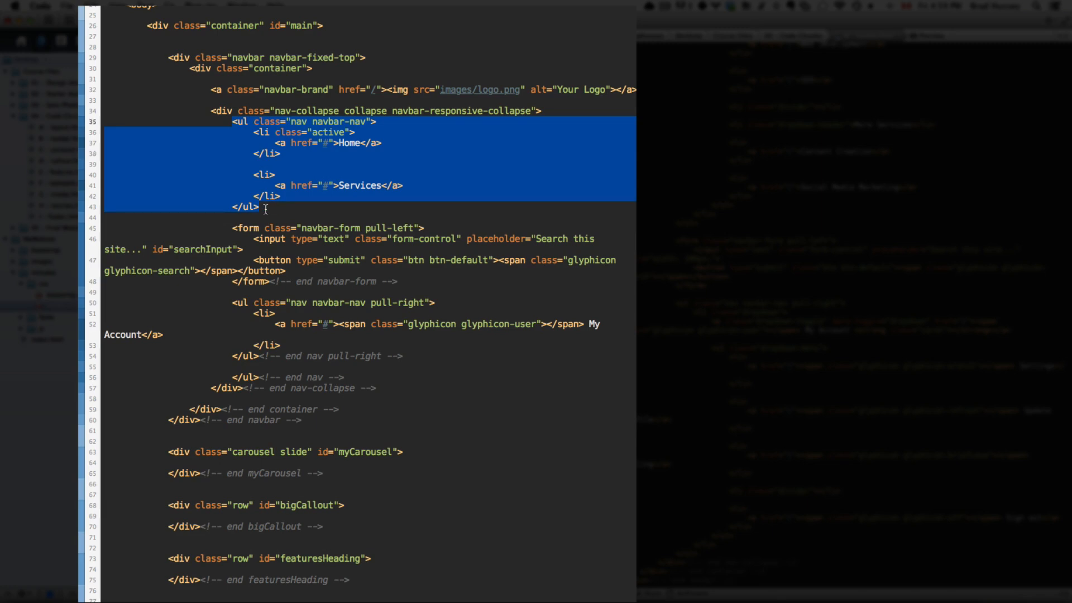
pyautogui.click(263, 206)
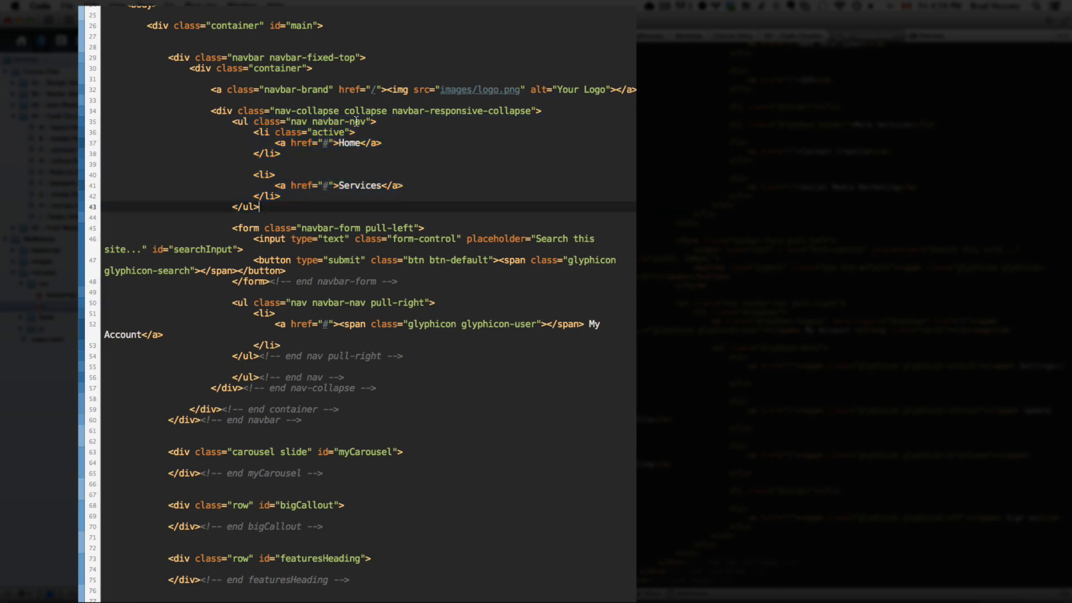
pyautogui.scroll(-3)
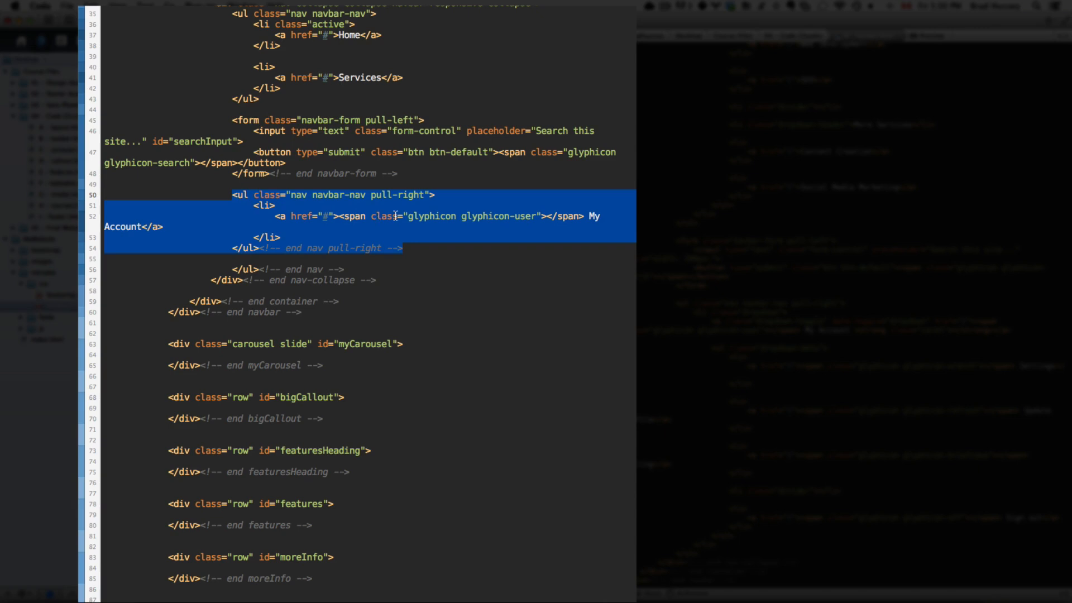
pyautogui.moveTo(481, 229)
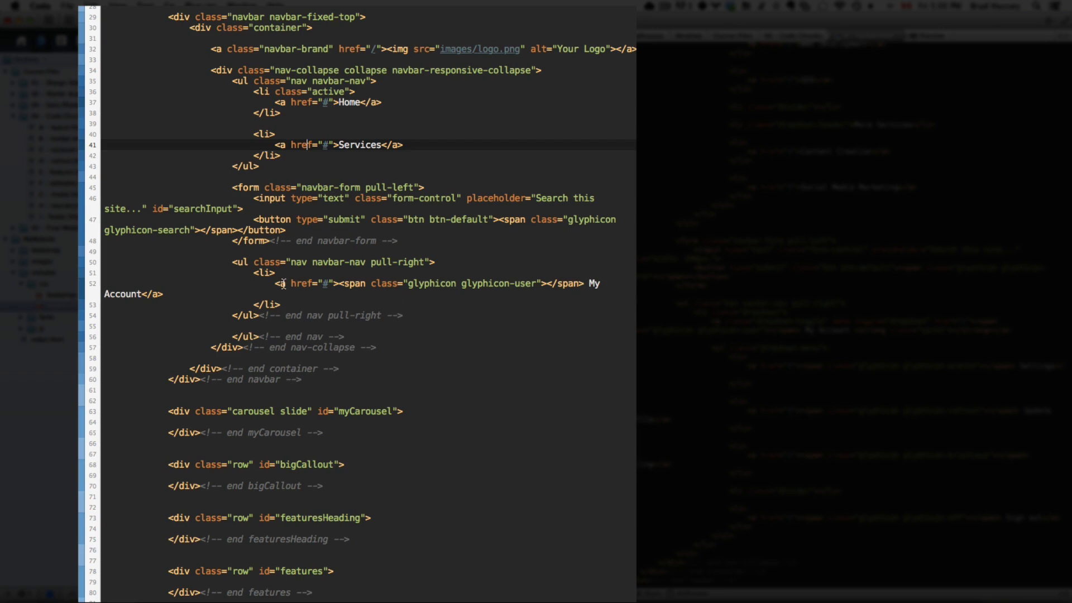
pyautogui.click(299, 283)
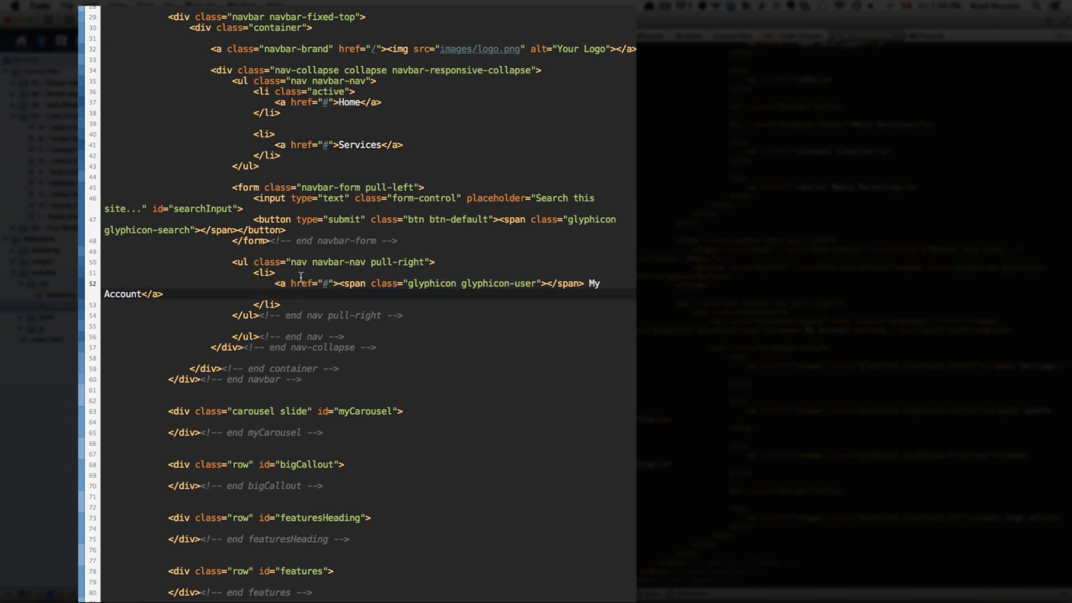
pyautogui.click(164, 294)
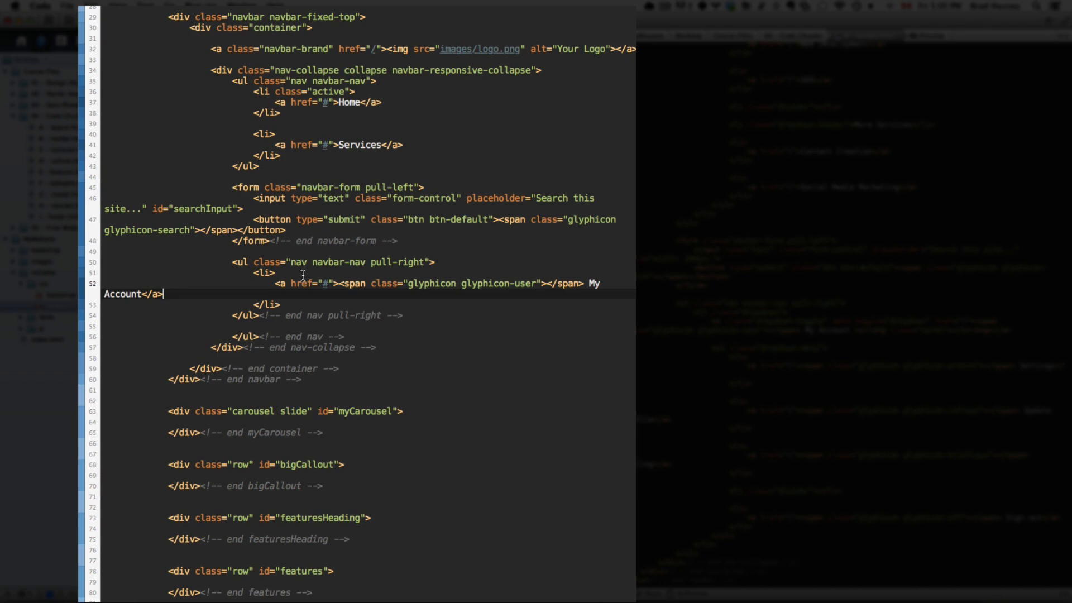
pyautogui.click(164, 294)
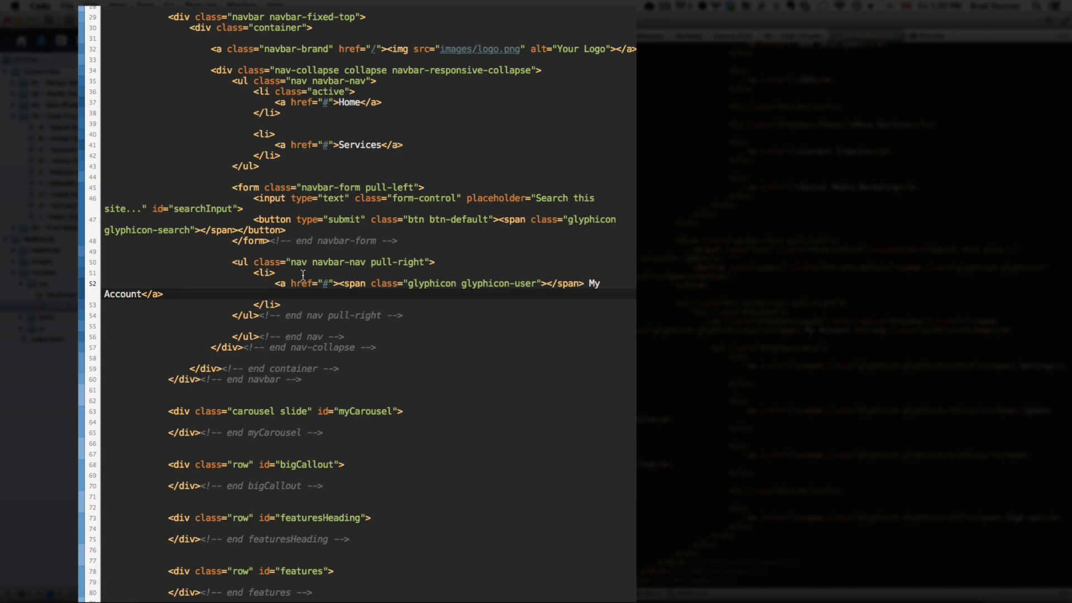